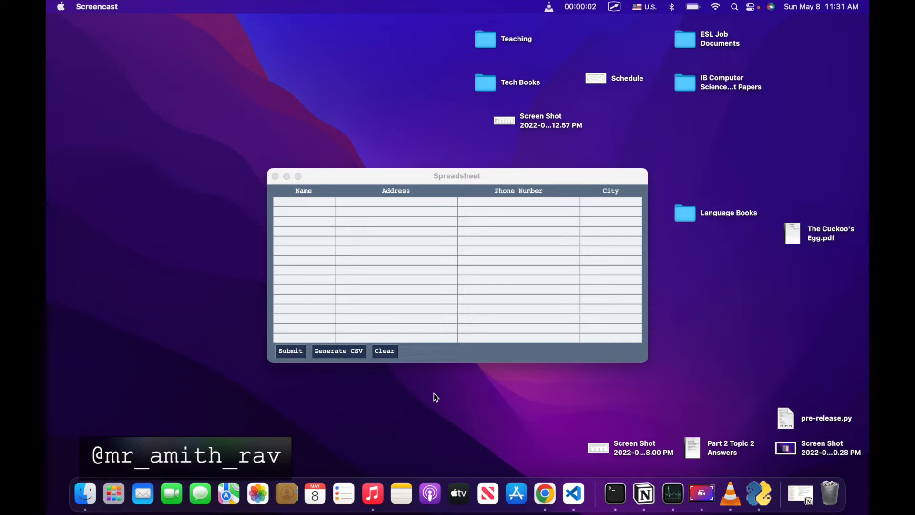
{"action": "mouse_move", "coordinate": [336, 150]}
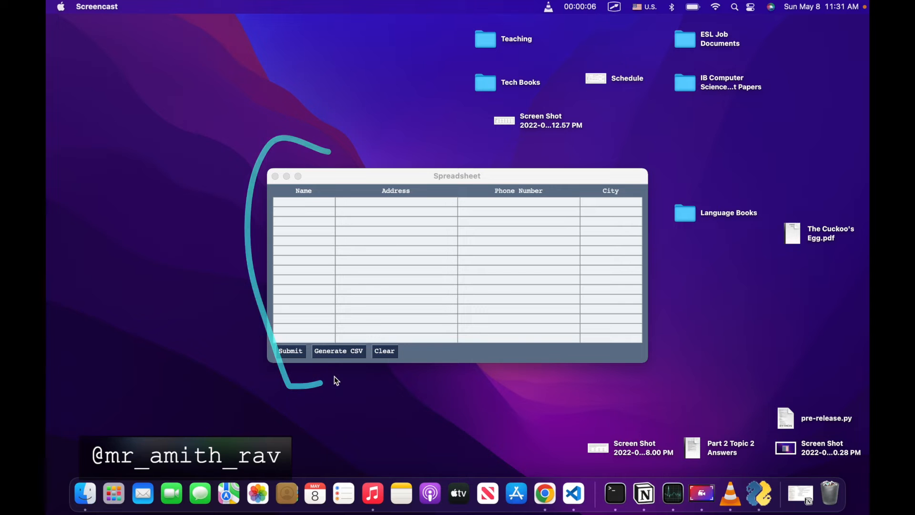
Type 'As' into a spreadsheet cell and generate the CSV file
{"action": "type", "text": "As"}
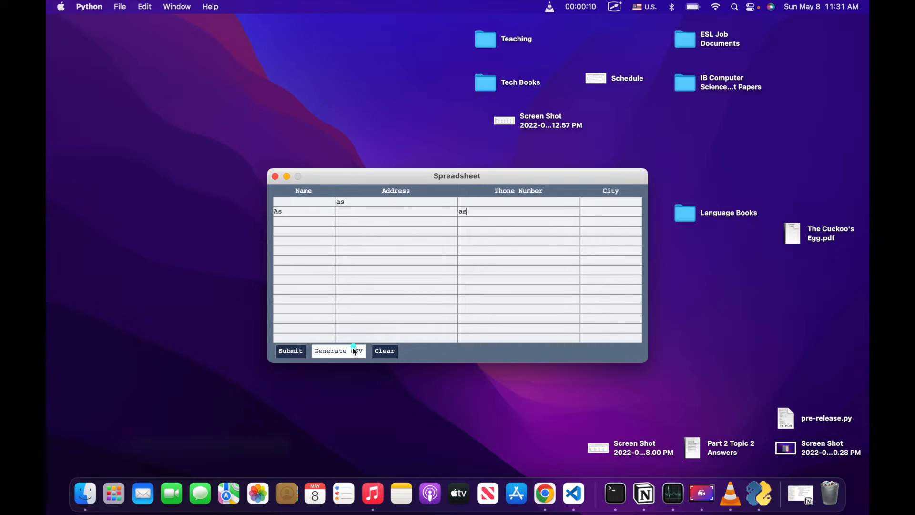
{"action": "left_click", "coordinate": [384, 351]}
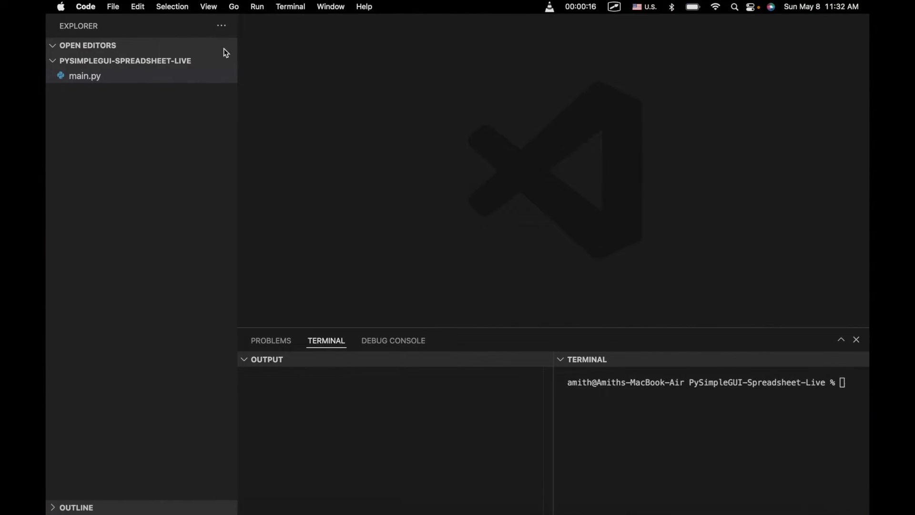
Open main.py and add 'import PySimpleGUI as sg' and 'import csv' at the top
{"action": "left_click", "coordinate": [85, 76]}
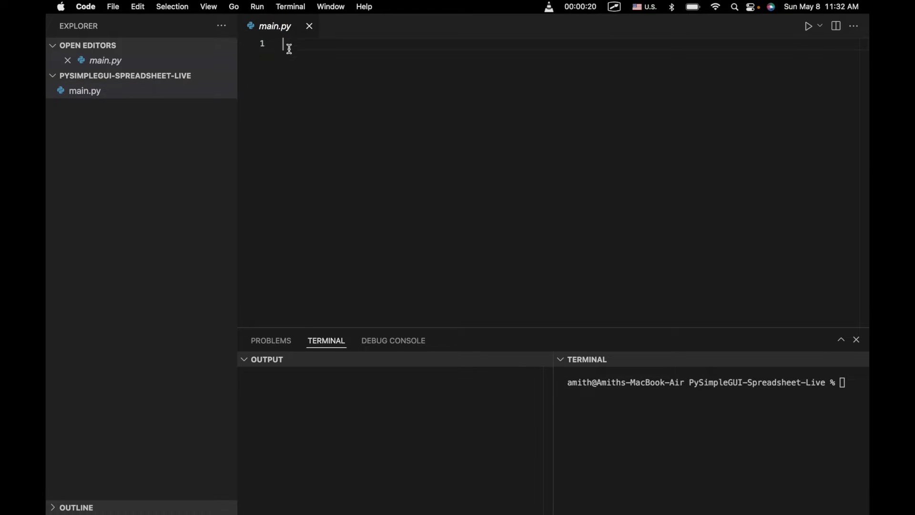
{"action": "type", "text": "import PySimpleGUI as sg"}
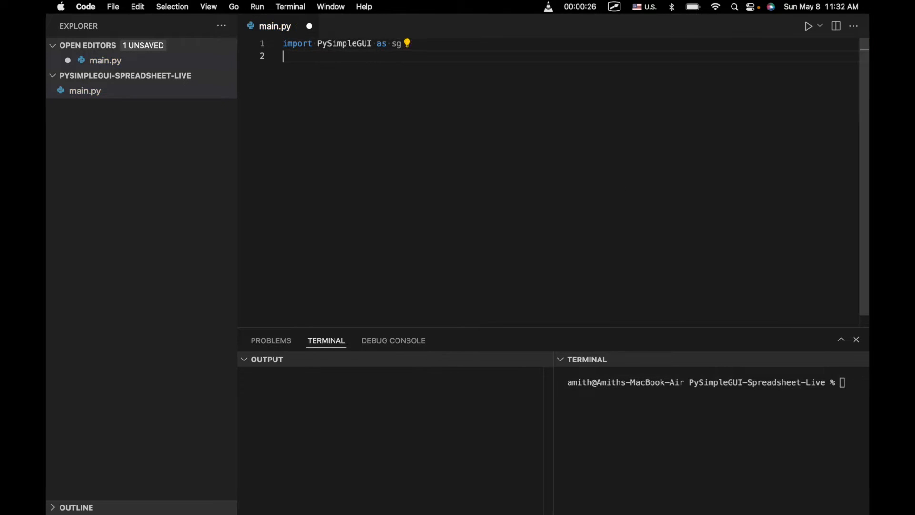
{"action": "type", "text": "import"}
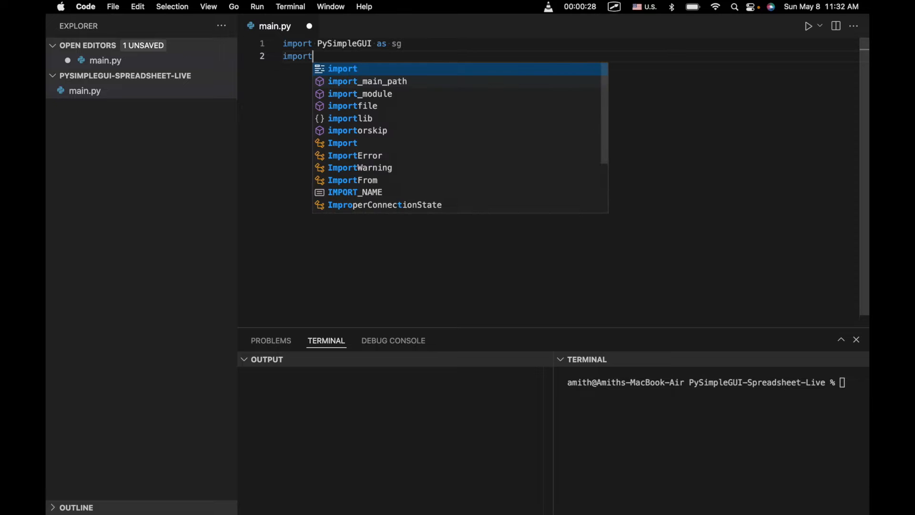
{"action": "type", "text": "csv"}
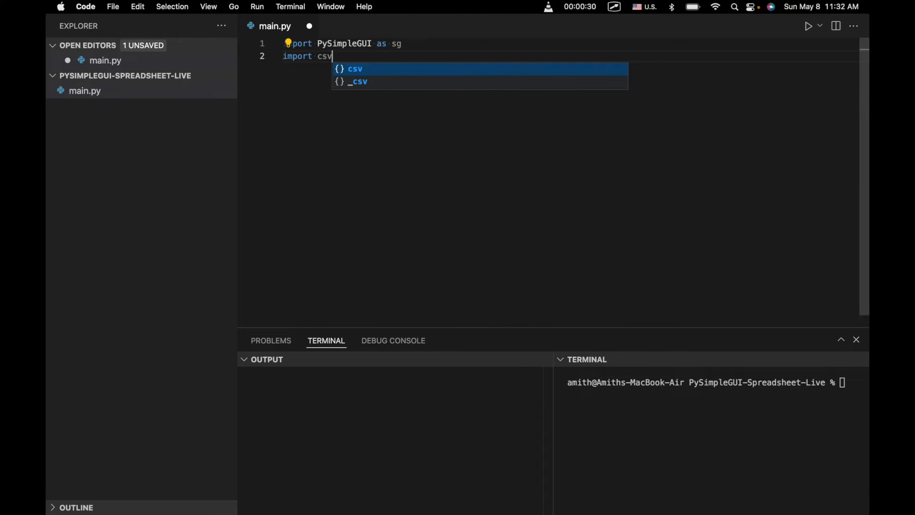
{"action": "key", "text": "enter"}
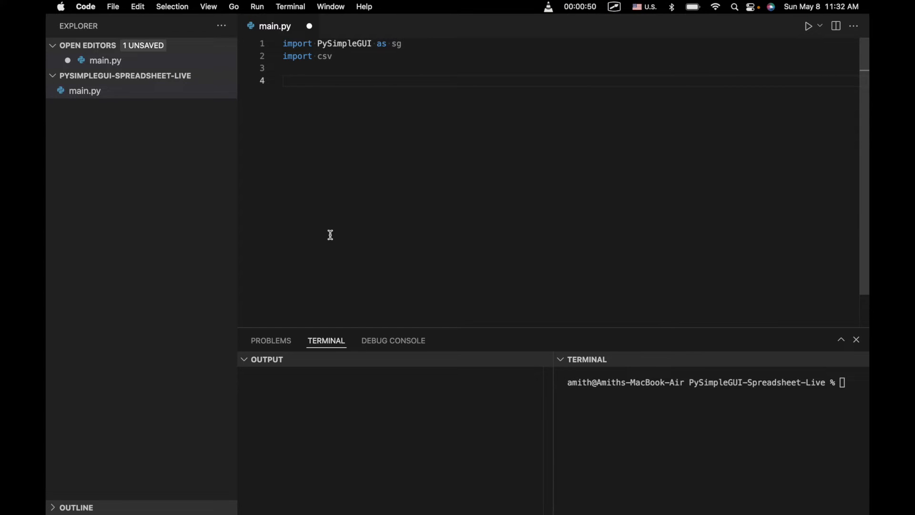
Define header as a list of sg.Text labels: Name, Address, Phone Number, City
{"action": "type", "text": "header"}
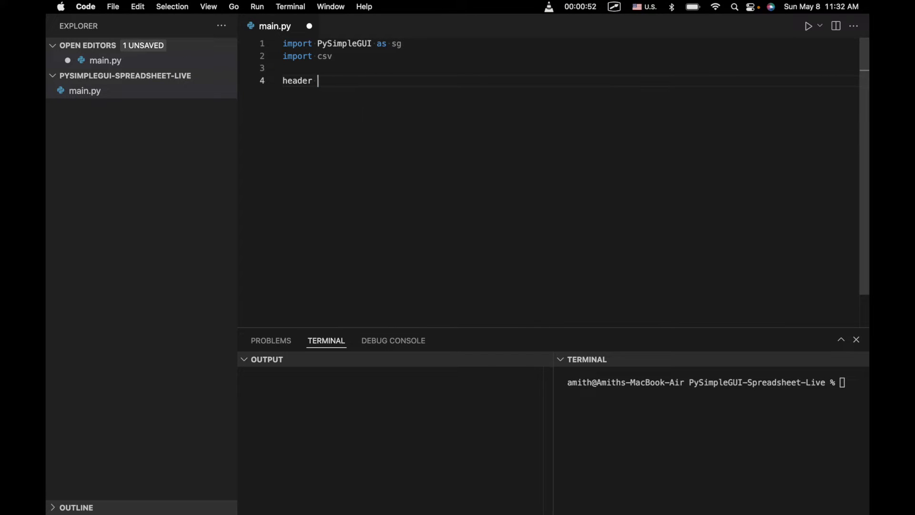
{"action": "type", "text": "= [hasatt"}
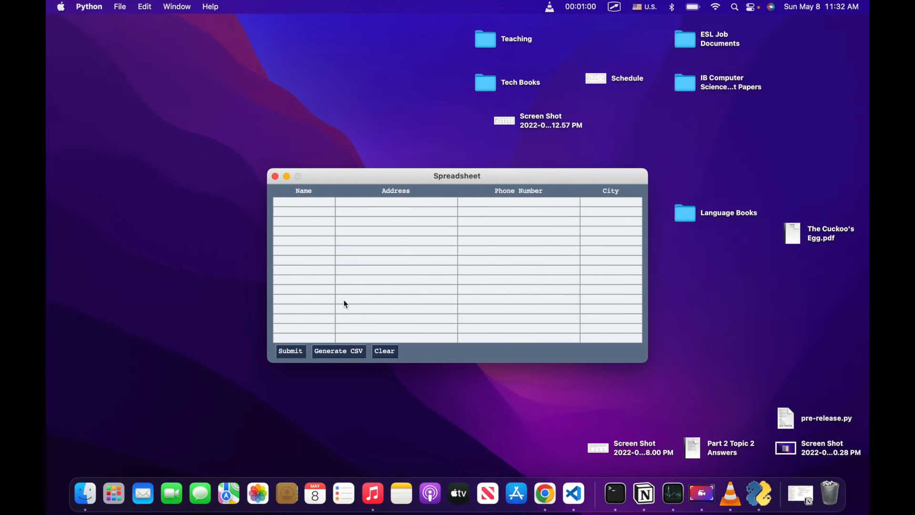
{"action": "mouse_move", "coordinate": [611, 197]}
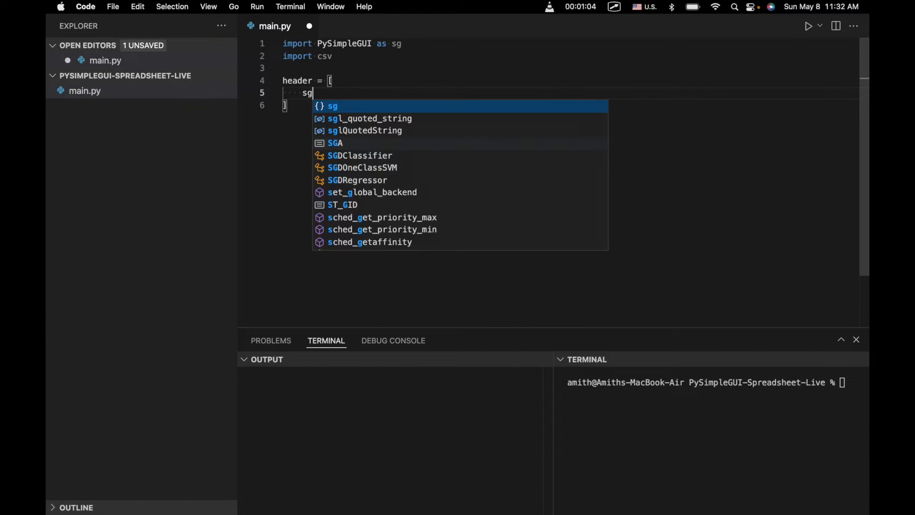
{"action": "type", "text": ".Text()"}
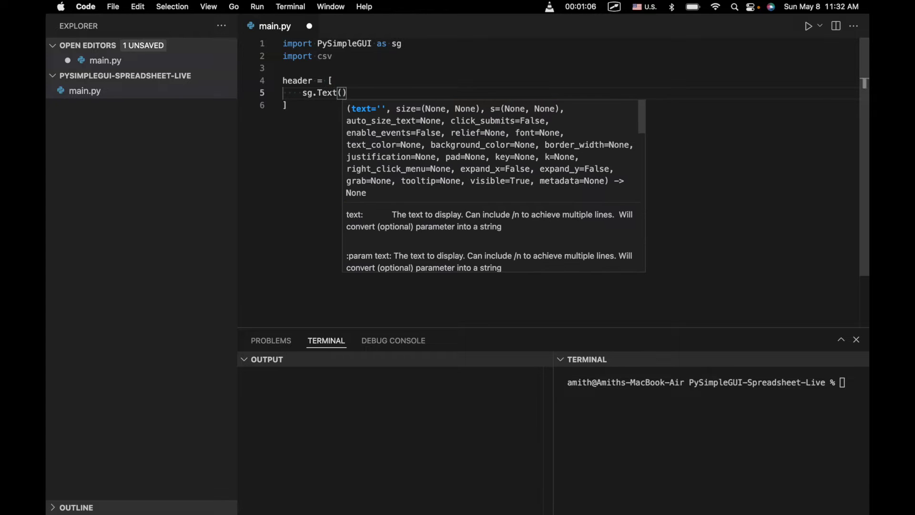
{"action": "type", "text": "''"}
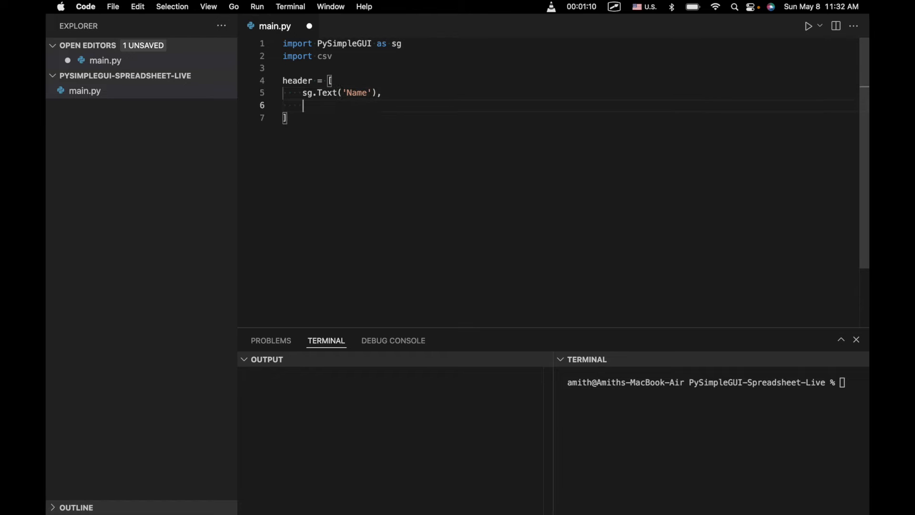
{"action": "type", "text": "sg.YText"}
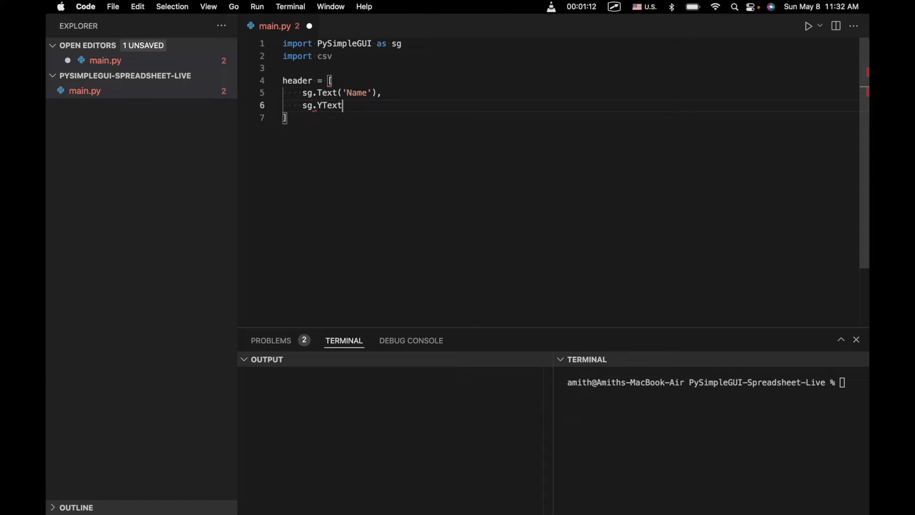
{"action": "key", "text": "Backspace"}
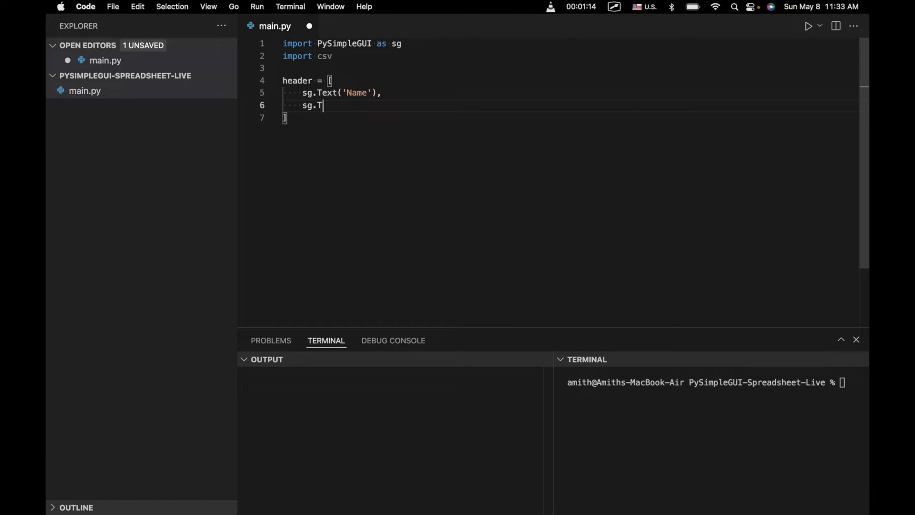
{"action": "type", "text": "ext('Address'),"}
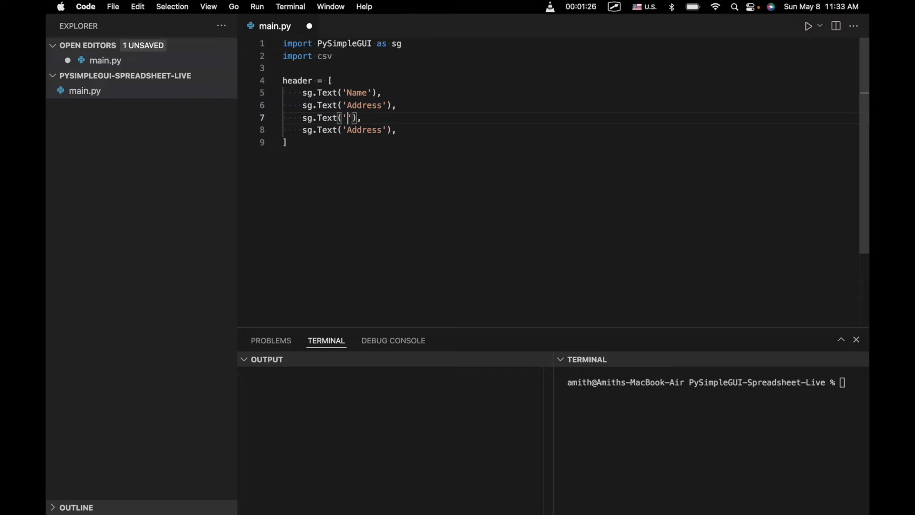
{"action": "type", "text": "Phone Number"}
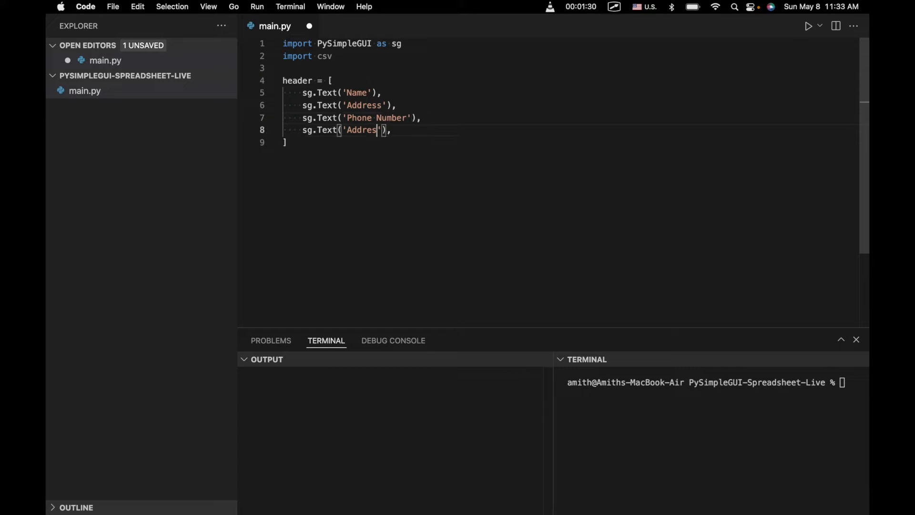
{"action": "type", "text": "Ci"}
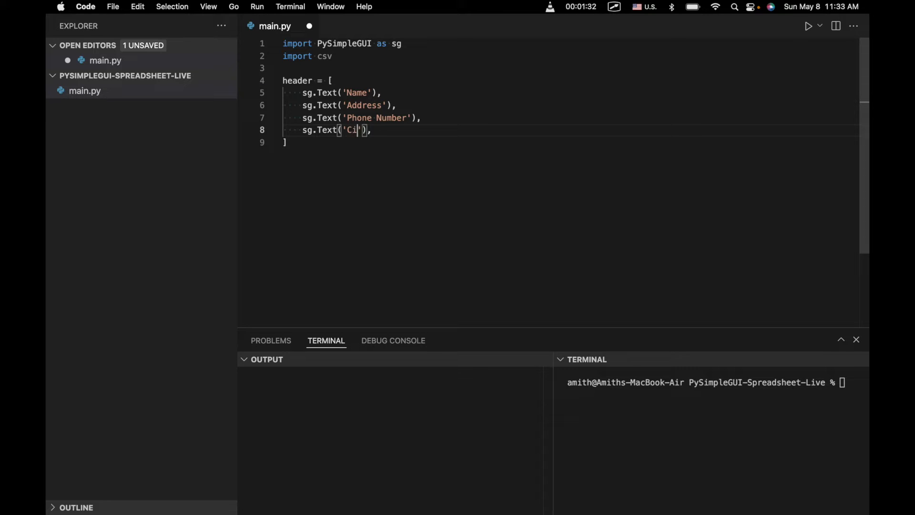
{"action": "type", "text": "ty"}
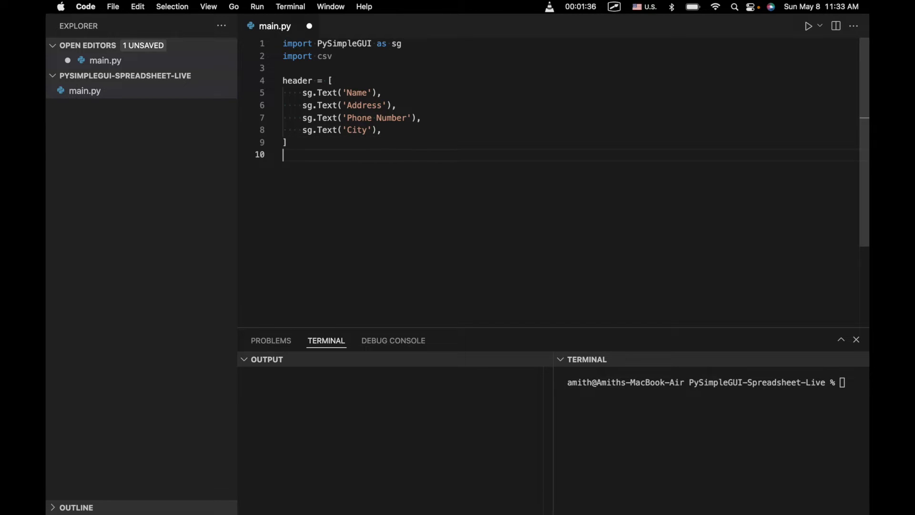
Add 'layout = [header]' below the header list
{"action": "type", "text": "layout ="}
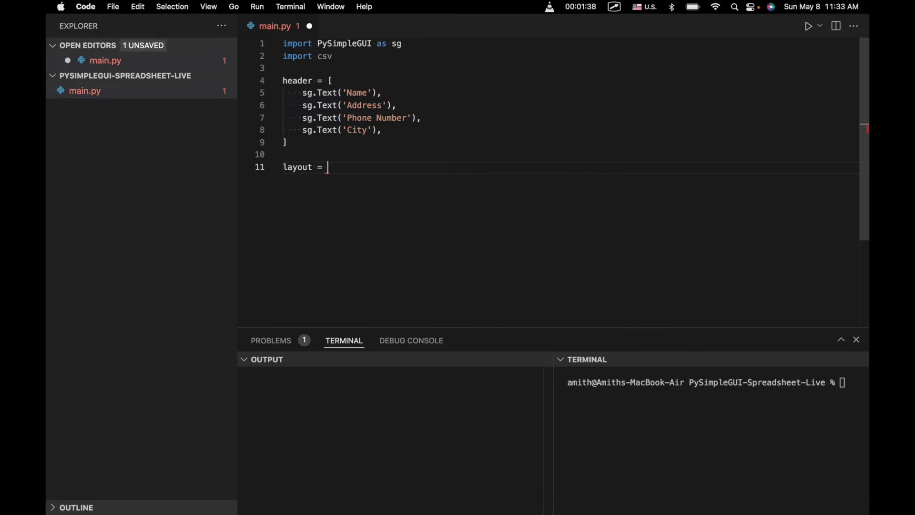
{"action": "type", "text": "[]"}
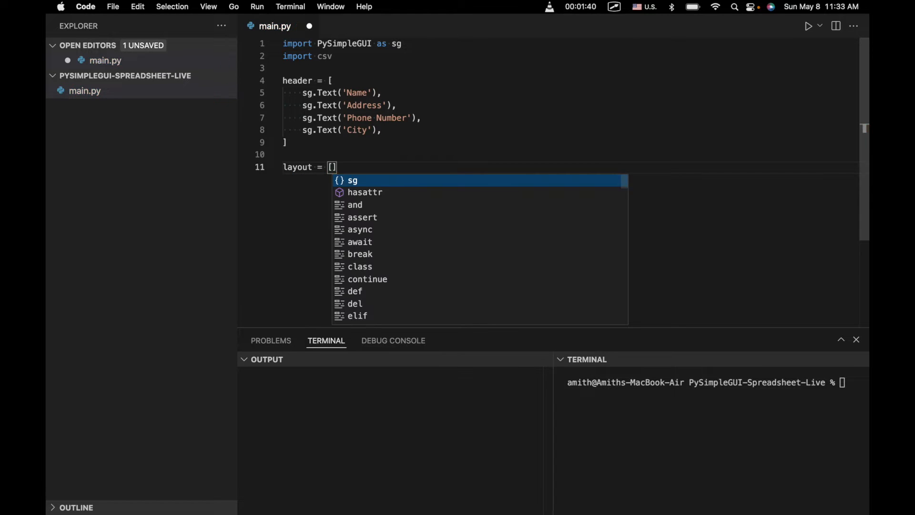
{"action": "type", "text": "header"}
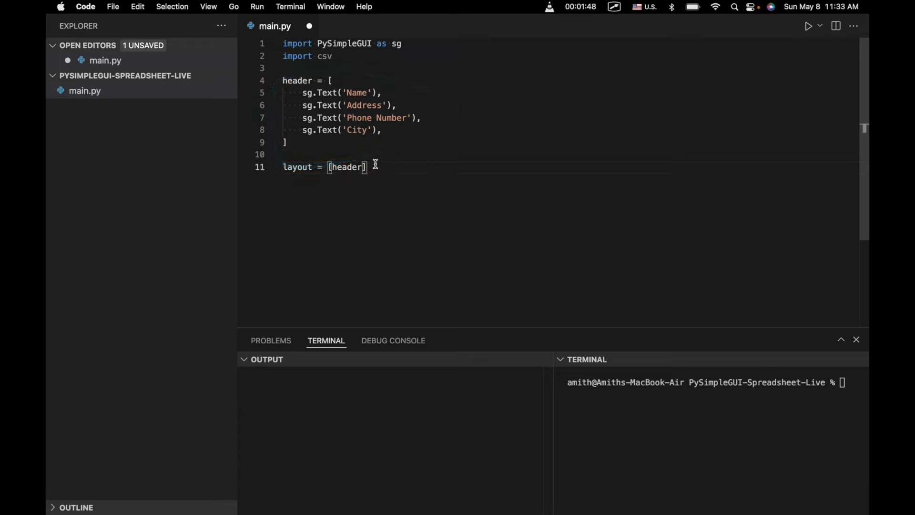
{"action": "key", "text": "enter"}
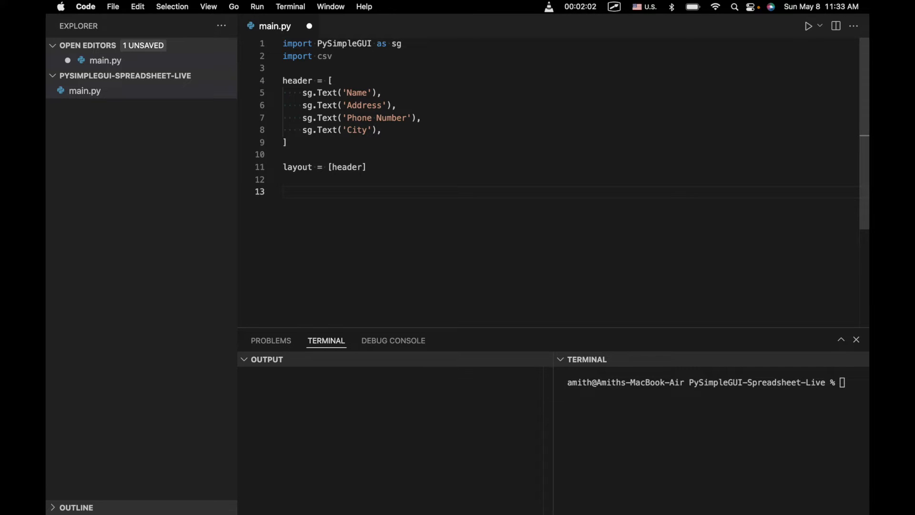
Add a for loop over rows in range(0, 15)
{"action": "type", "text": "for row in range(0,"}
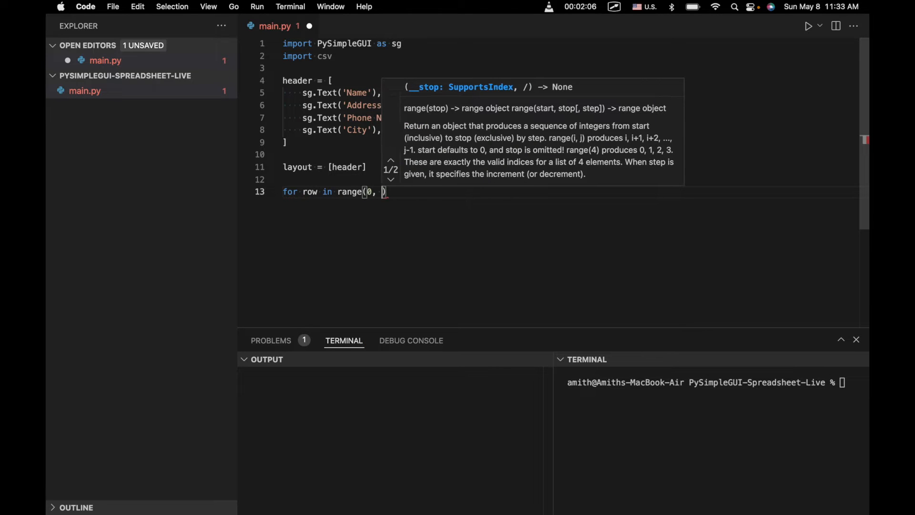
{"action": "type", "text": "15):"}
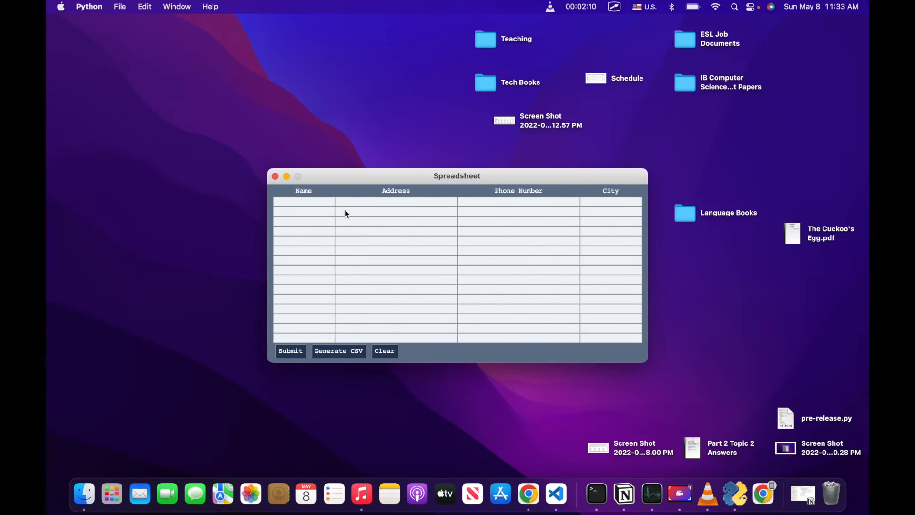
{"action": "left_click", "coordinate": [303, 282]}
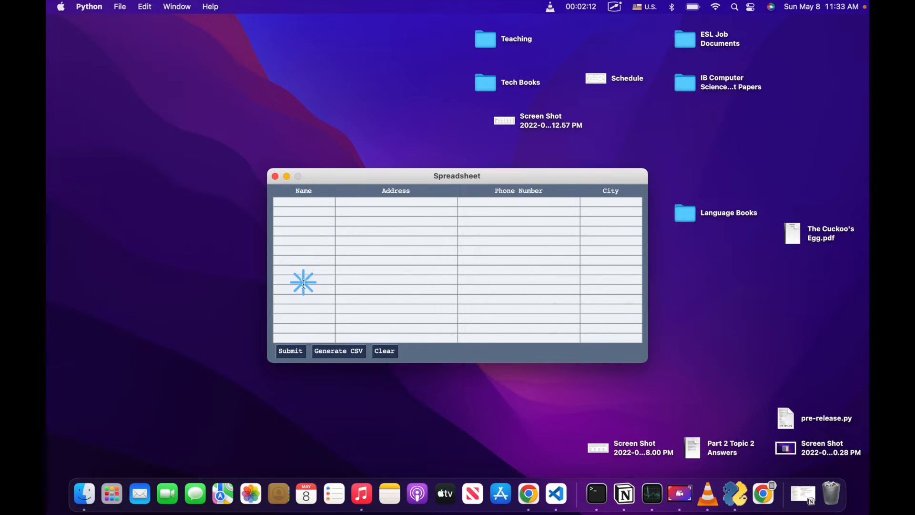
{"action": "left_click", "coordinate": [555, 494]}
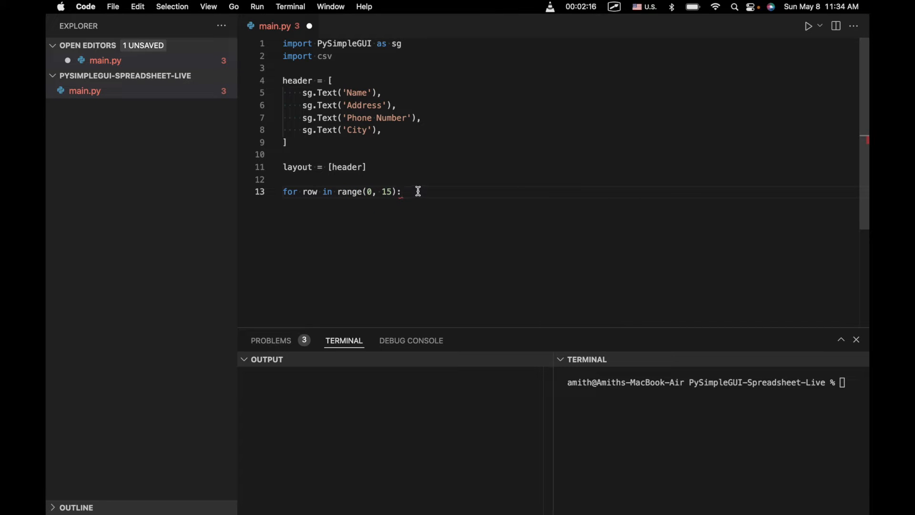
Start an empty current_row list inside the loop, checking the Spreadsheet window
{"action": "type", "text": "la"}
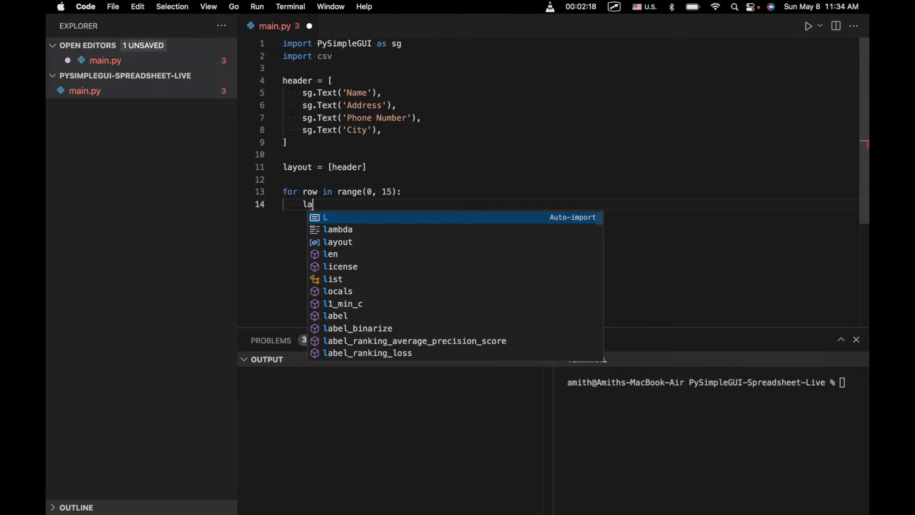
{"action": "type", "text": "yout"}
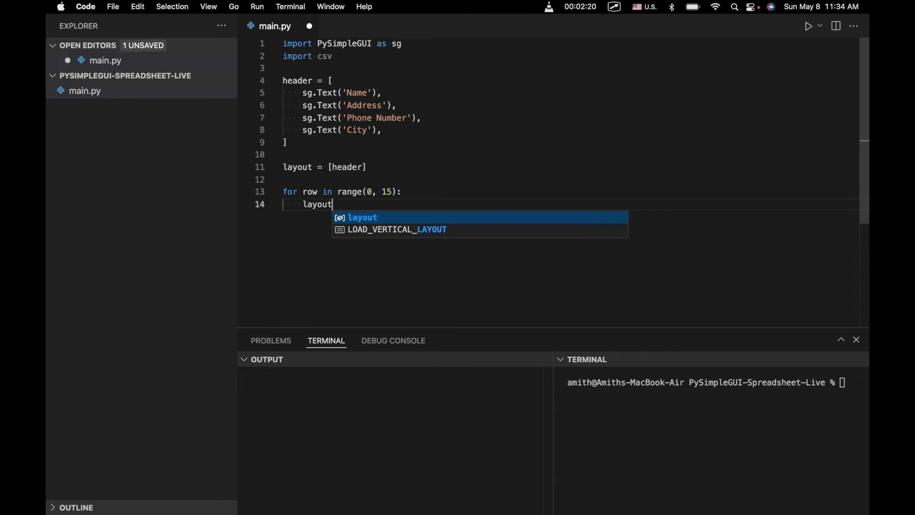
{"action": "type", "text": ".p"}
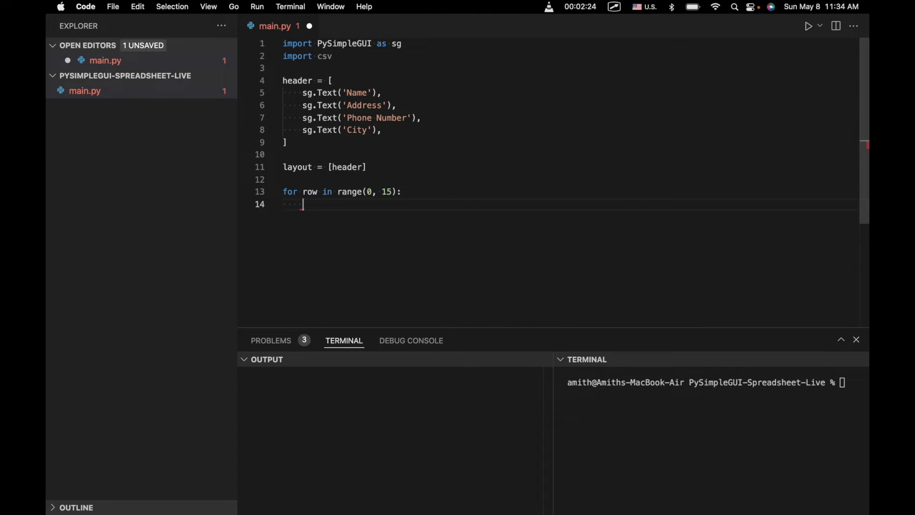
{"action": "type", "text": "current_ri"}
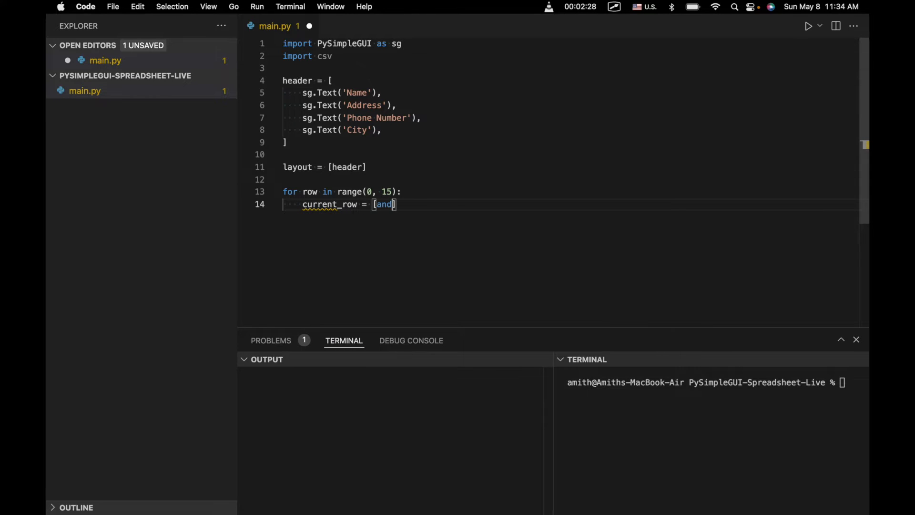
{"action": "key", "text": "enter"}
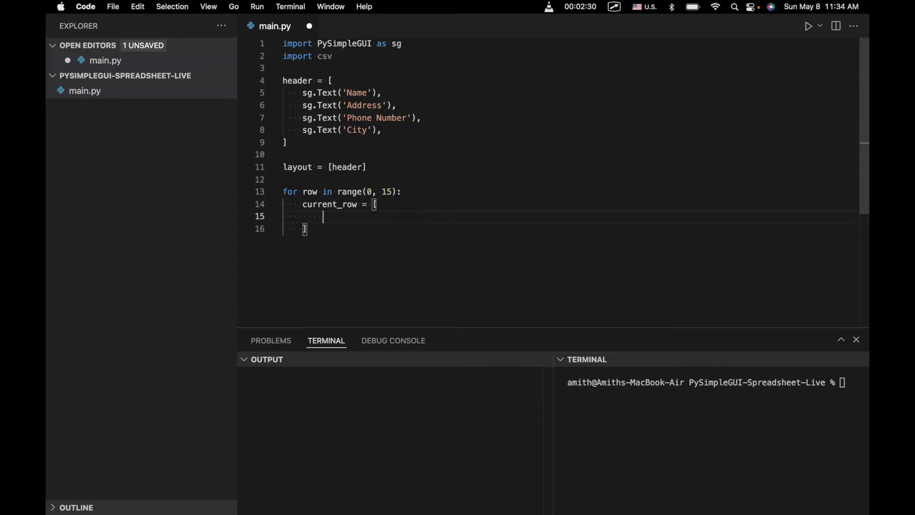
{"action": "left_click", "coordinate": [808, 26]}
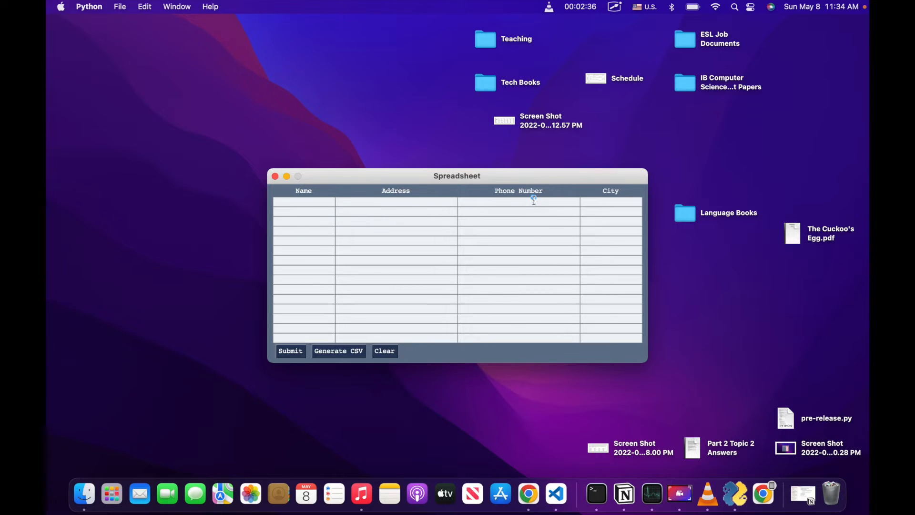
{"action": "left_click", "coordinate": [555, 493]}
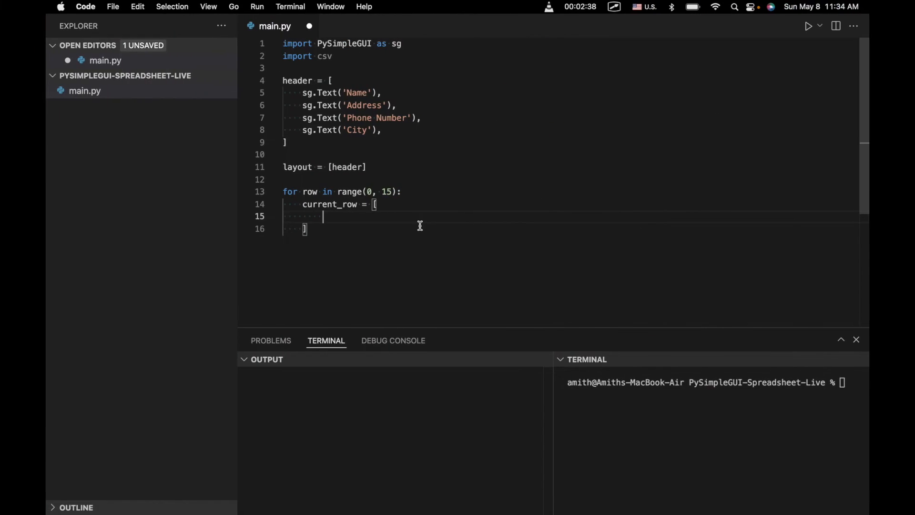
Put sg.Input(size=(15, 1), pad=(0, 0), key=(row, 0)) inside current_row
{"action": "type", "text": "sg.Input(size=(15,"}
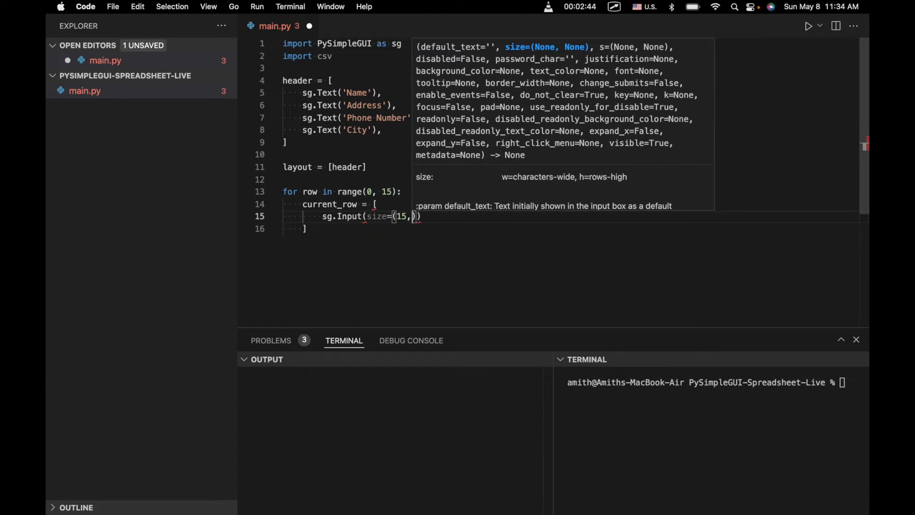
{"action": "type", "text": "1),"}
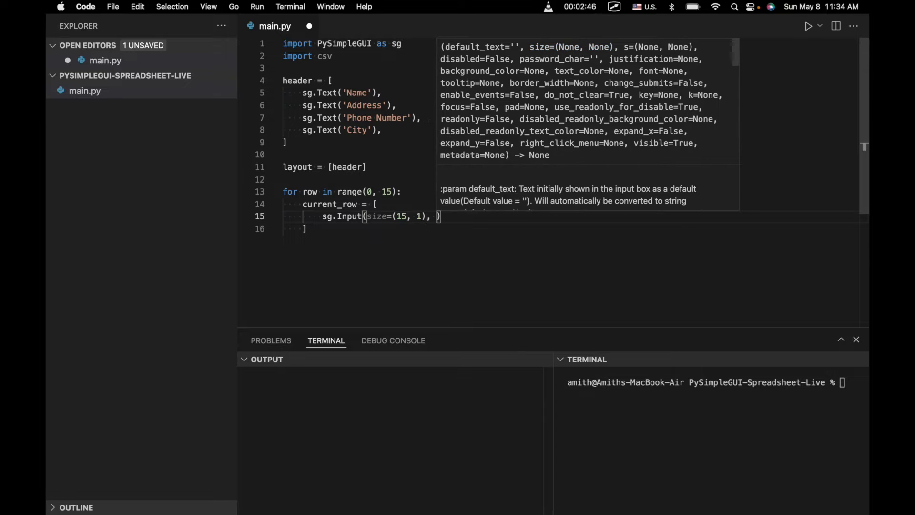
{"action": "type", "text": "pad="}
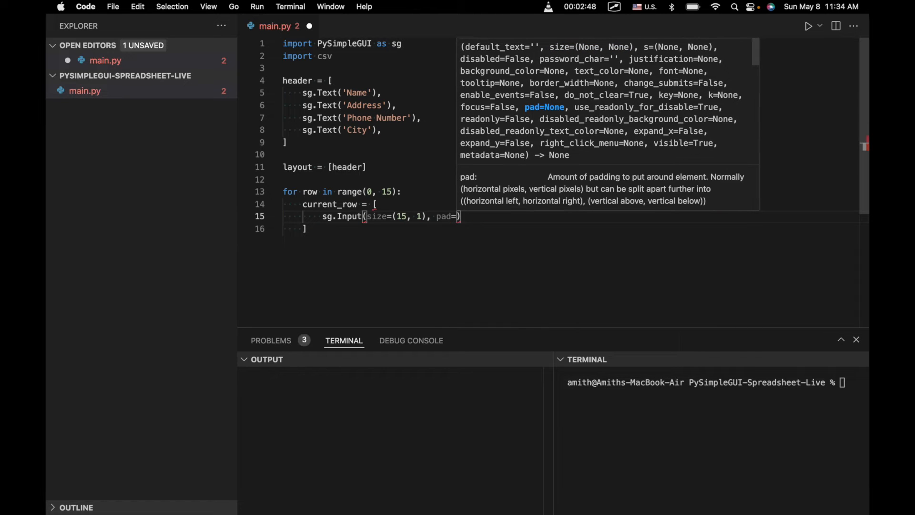
{"action": "type", "text": "("}
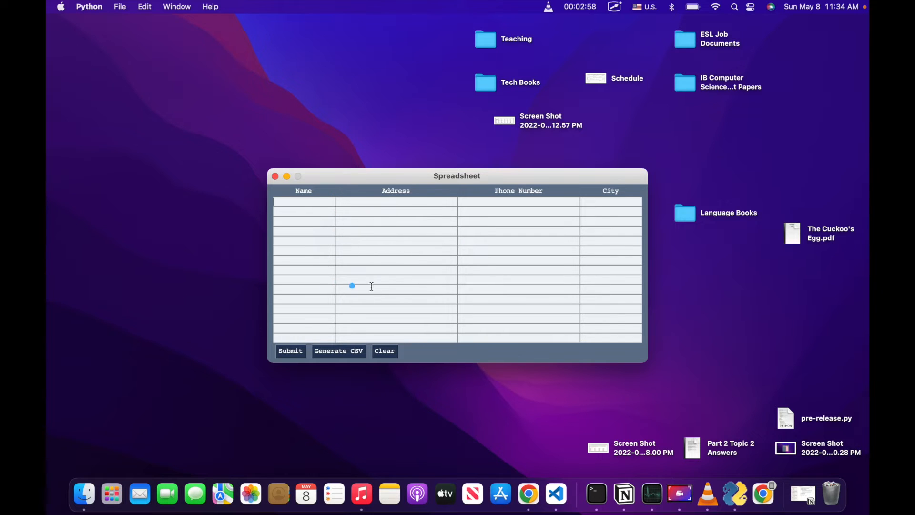
{"action": "left_click", "coordinate": [555, 493]}
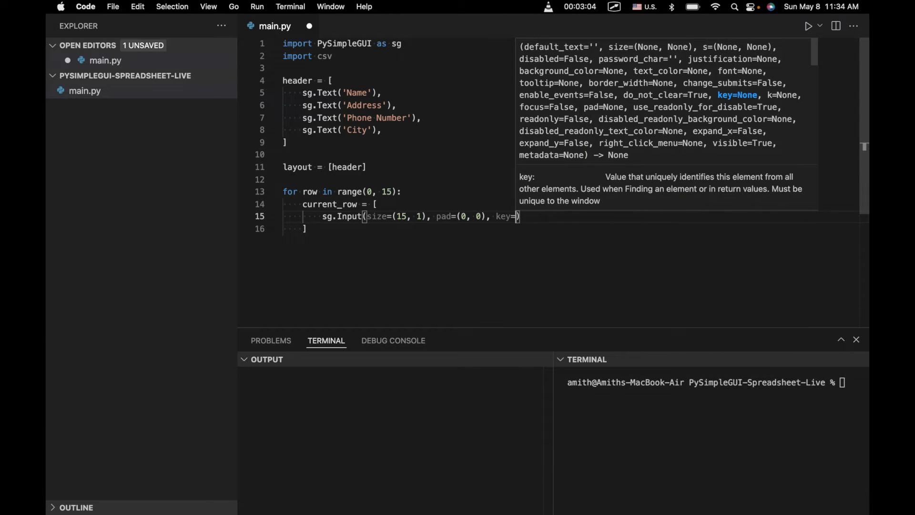
{"action": "type", "text": "(row, 9"}
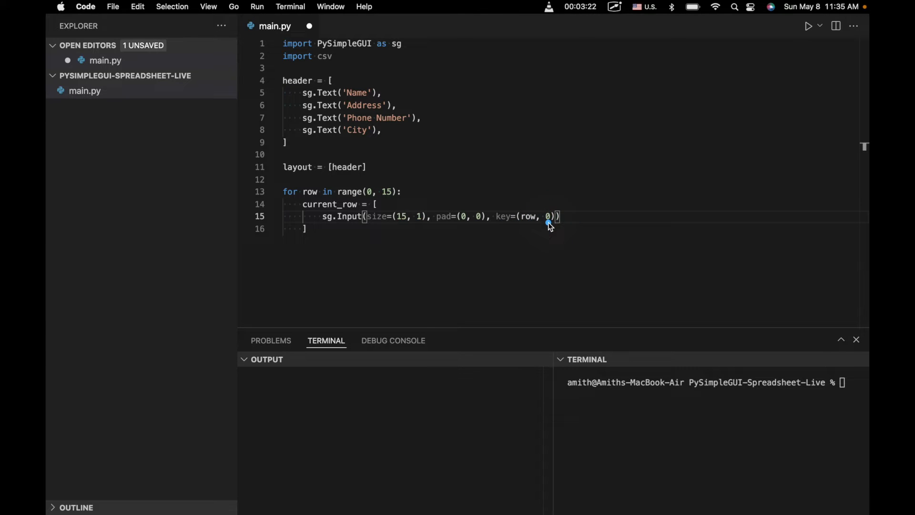
{"action": "double_click", "coordinate": [528, 217]}
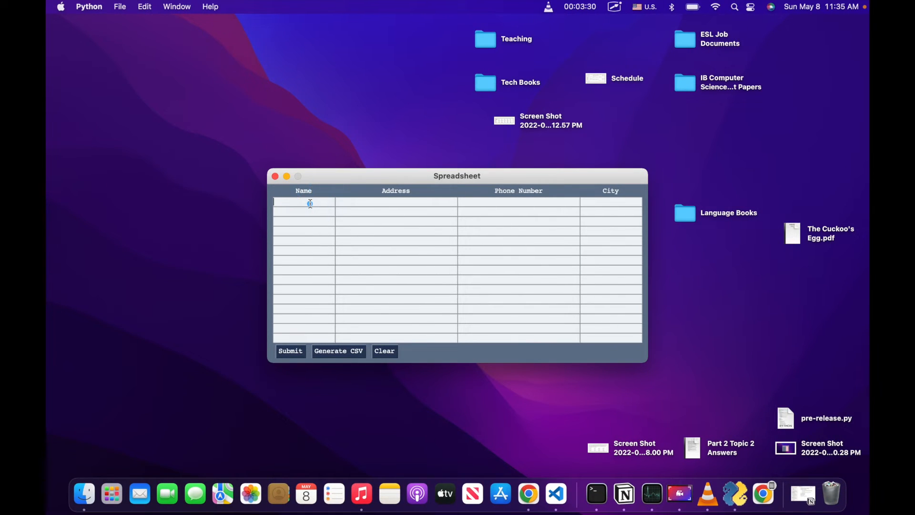
Try Spreadsheet cells to compare columns against inputs sized 15, 30, 30, 15
{"action": "left_click", "coordinate": [555, 493]}
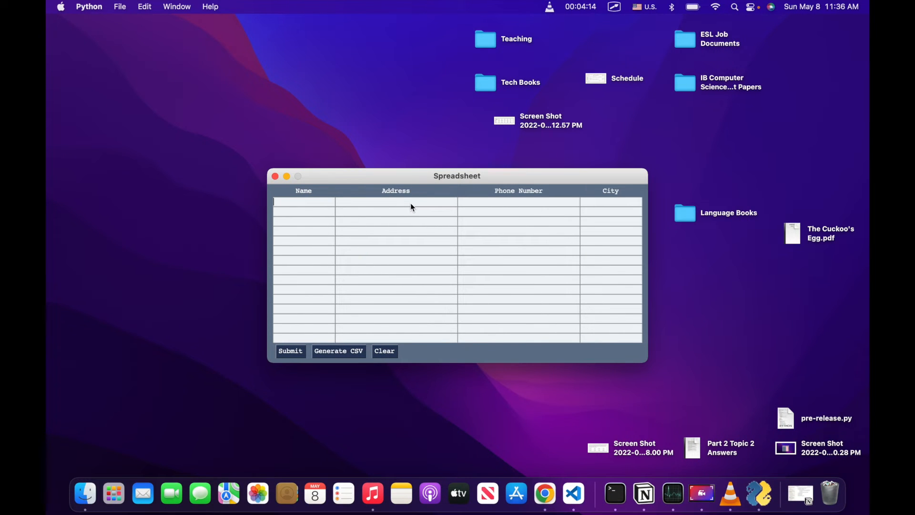
{"action": "mouse_move", "coordinate": [494, 209]}
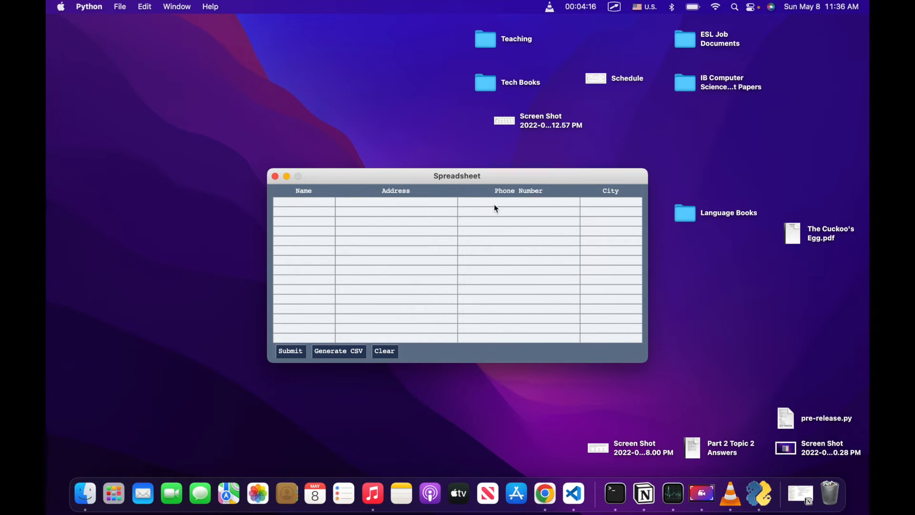
{"action": "left_click", "coordinate": [572, 493]}
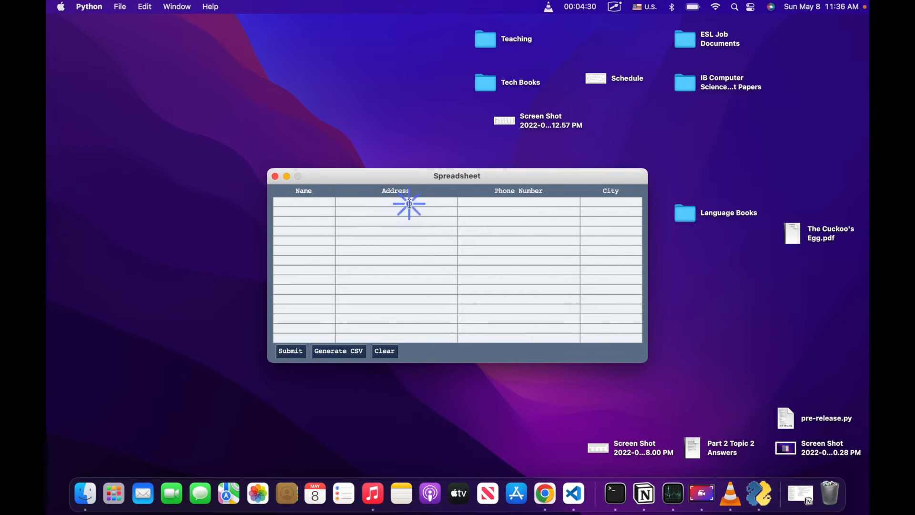
{"action": "left_click", "coordinate": [572, 493]}
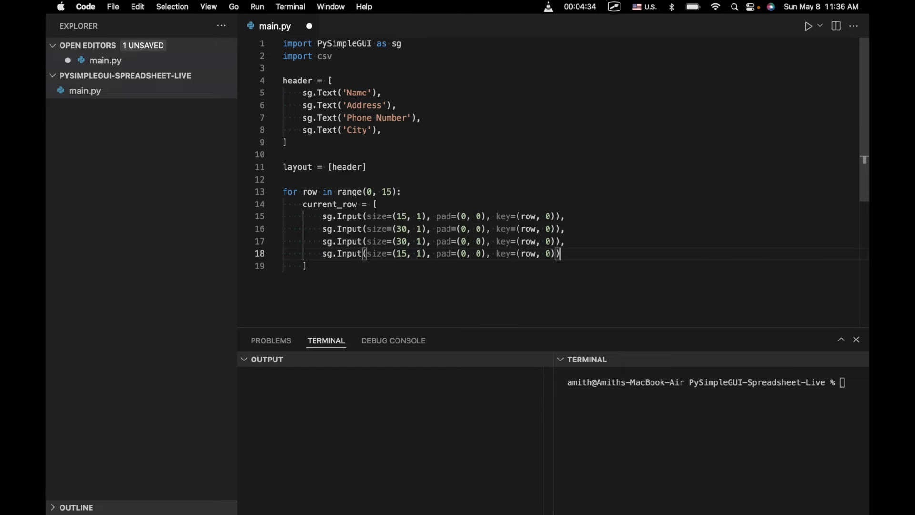
Add layout.append(current_row) after the row list and save main.py
{"action": "key", "text": "Enter"}
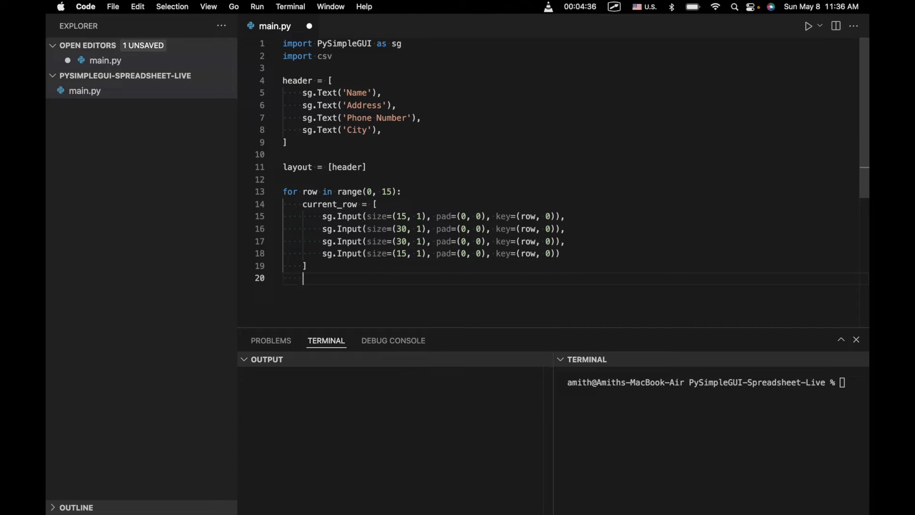
{"action": "mouse_move", "coordinate": [369, 192]}
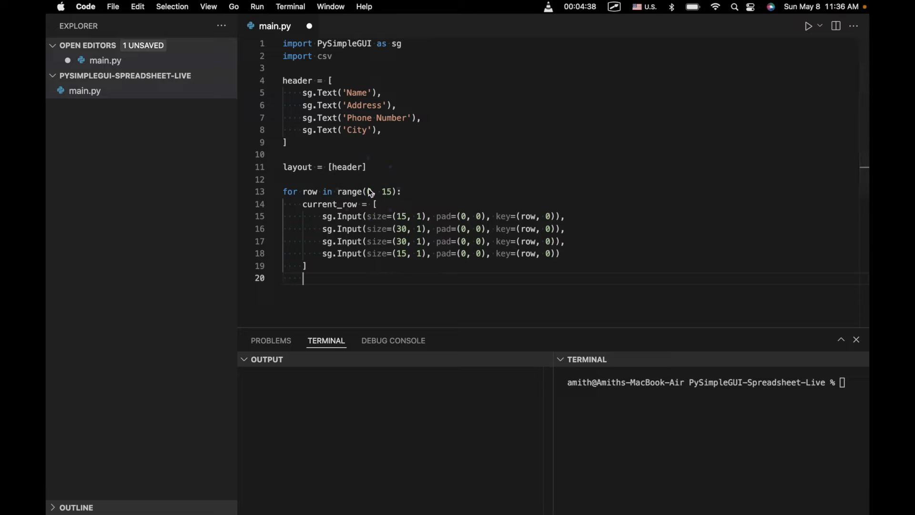
{"action": "type", "text": "layout"}
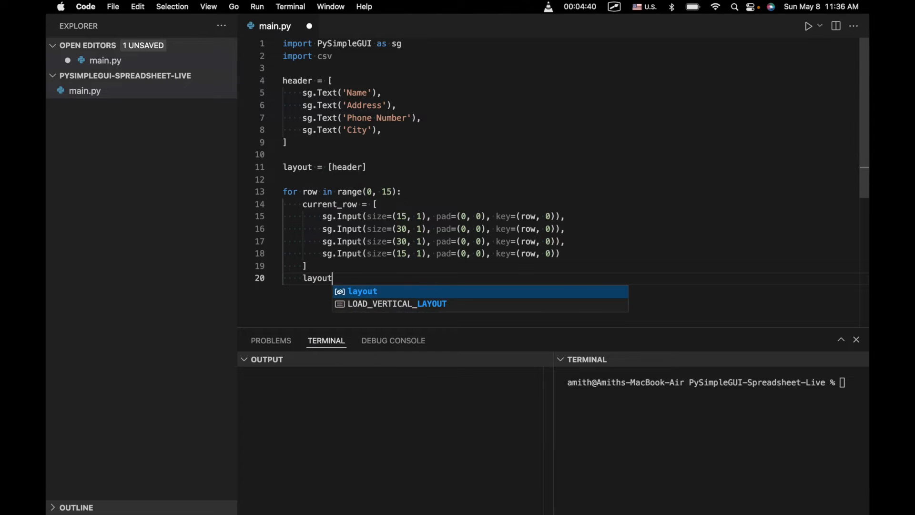
{"action": "type", "text": "(curren"}
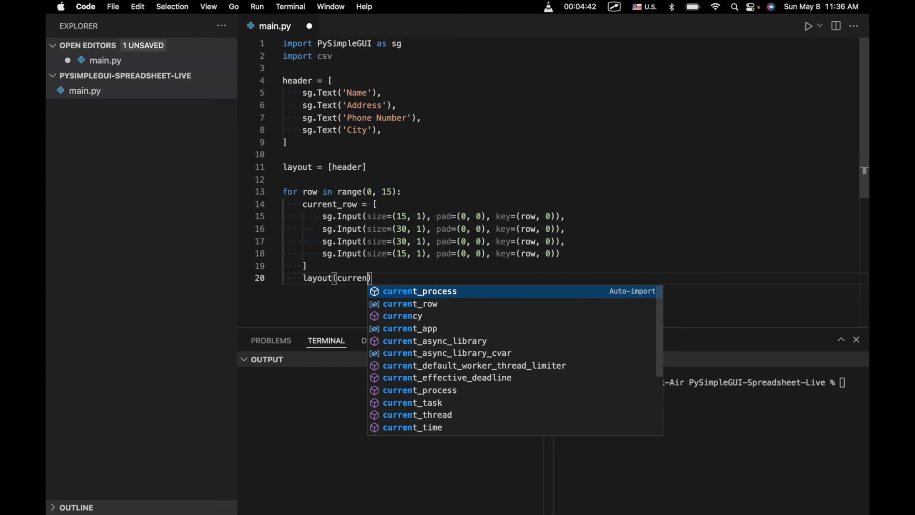
{"action": "type", "text": ".append"}
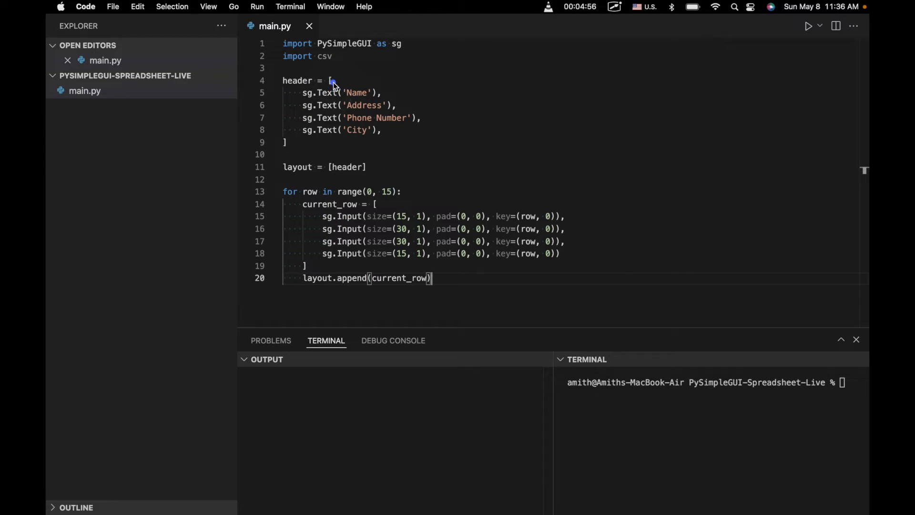
{"action": "mouse_move", "coordinate": [313, 96]}
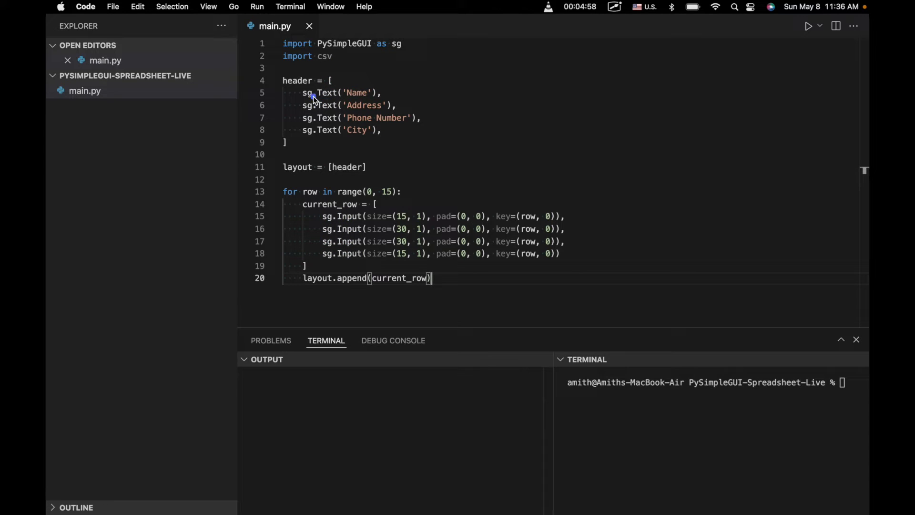
{"action": "mouse_move", "coordinate": [322, 122]}
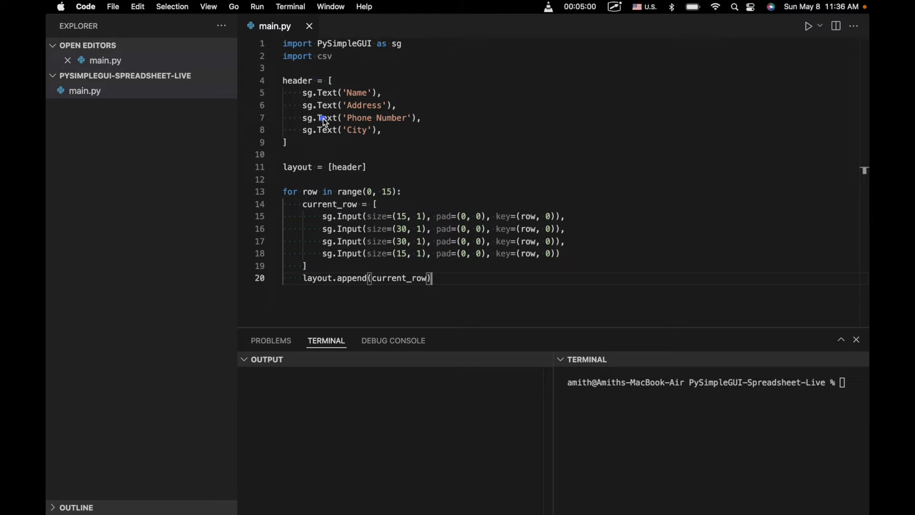
{"action": "mouse_move", "coordinate": [402, 228]}
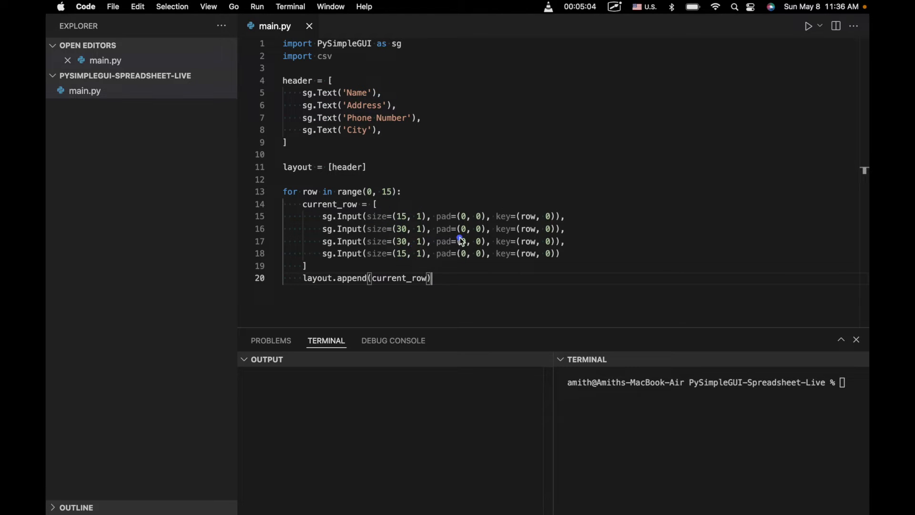
{"action": "mouse_move", "coordinate": [428, 198]}
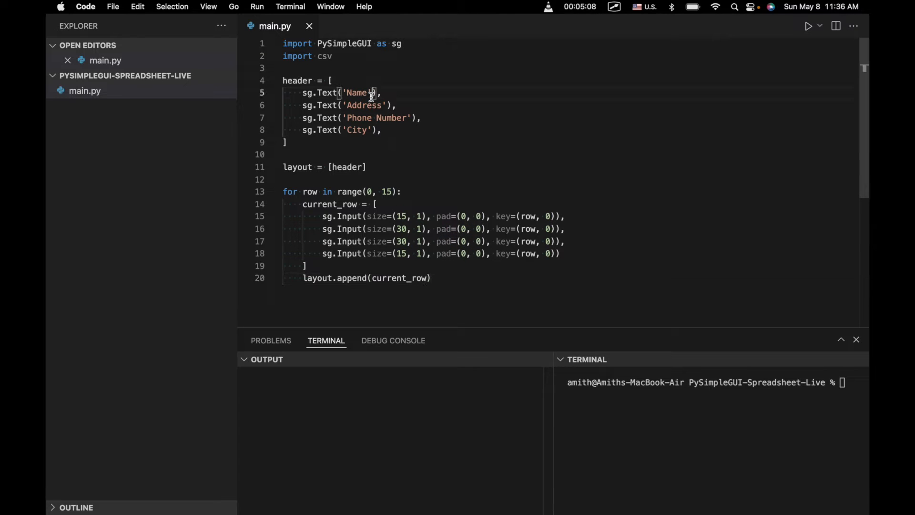
Give each header label pad=(0,0) and sizes (15,1), (30,1), (30,1), (15,1)
{"action": "type", "text": ", pad="}
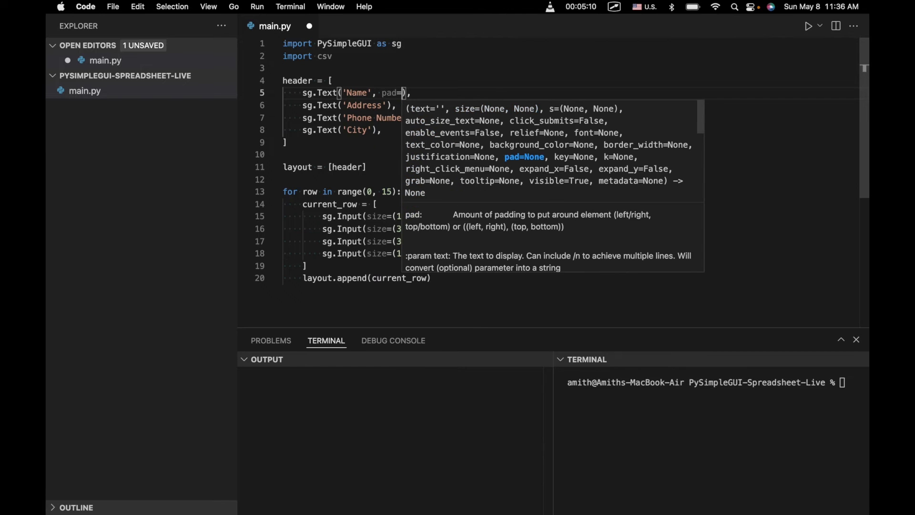
{"action": "type", "text": "("}
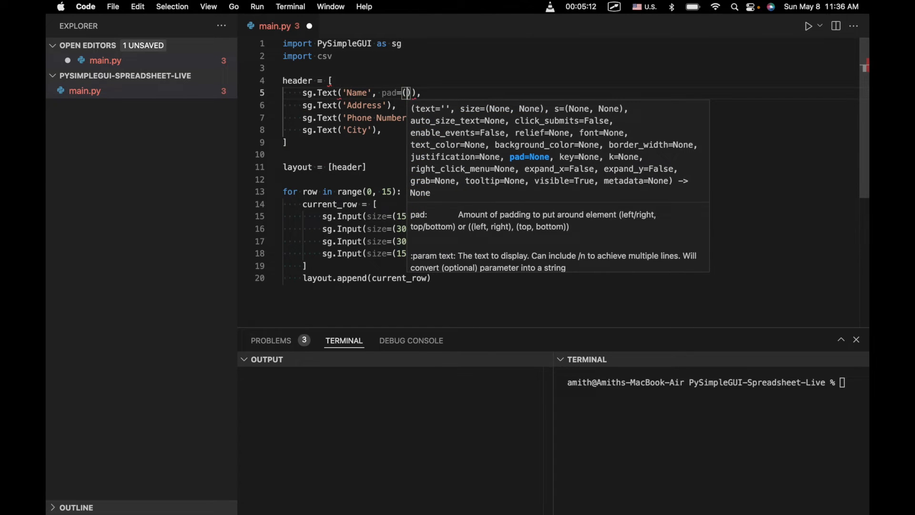
{"action": "type", "text": "0,0"}
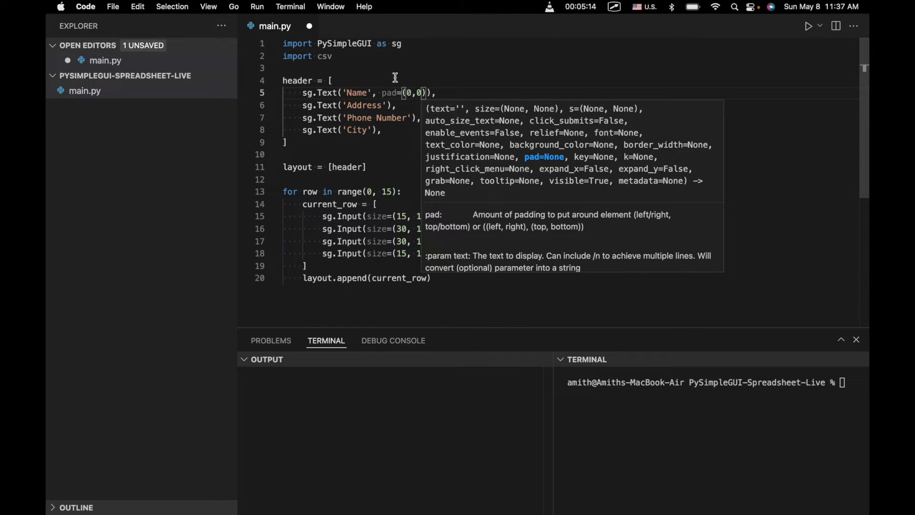
{"action": "left_click", "coordinate": [385, 105]}
{"action": "type", "text": ", "}
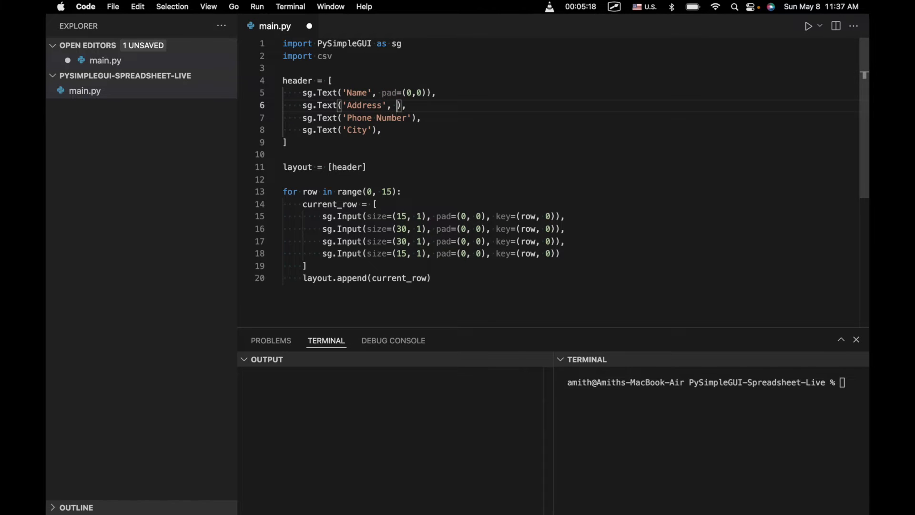
{"action": "type", "text": "pad=(0,0)"}
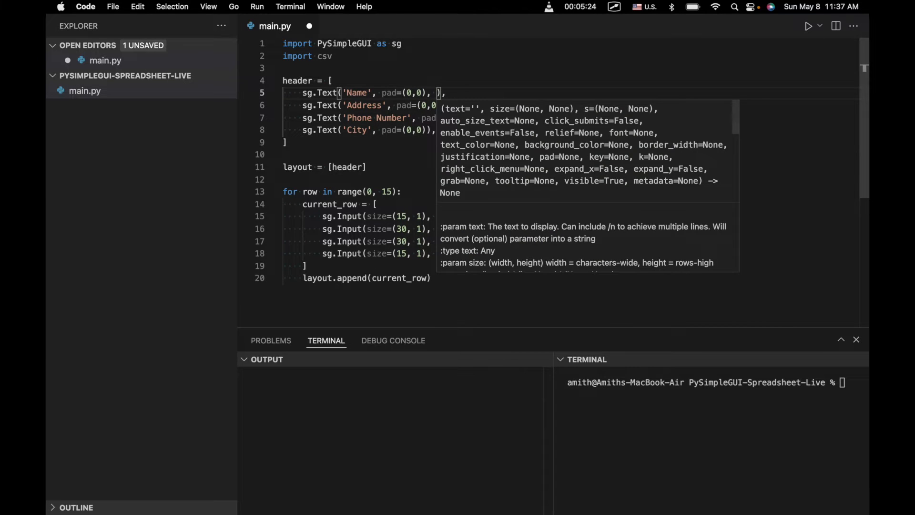
{"action": "type", "text": "size=()"}
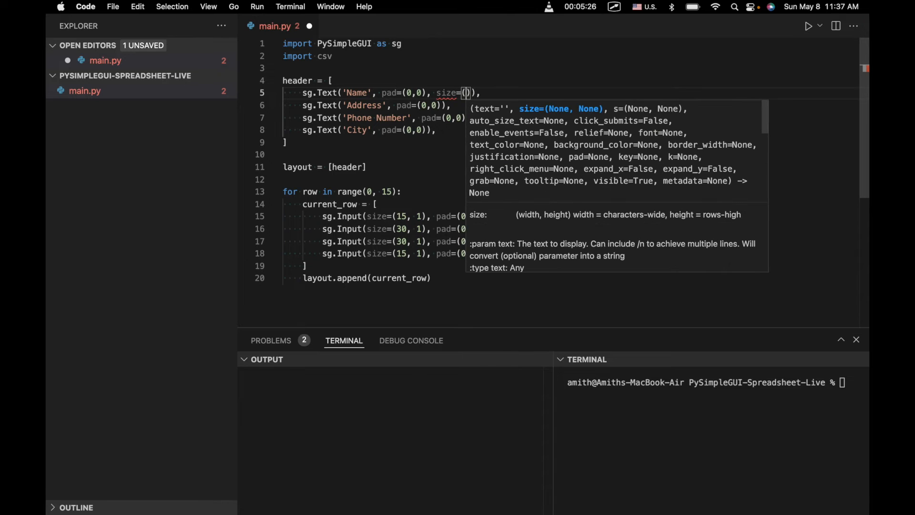
{"action": "type", "text": "15, 1"}
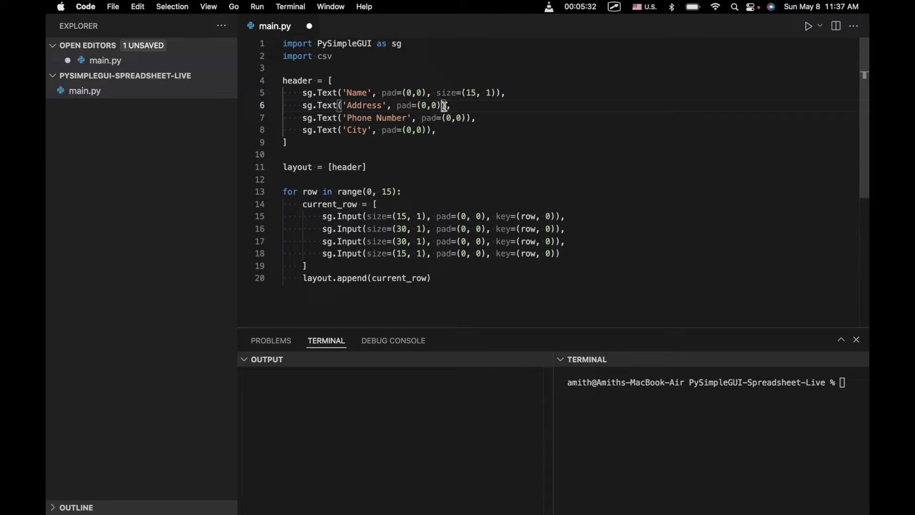
{"action": "type", "text": "size=(15, 1)"}
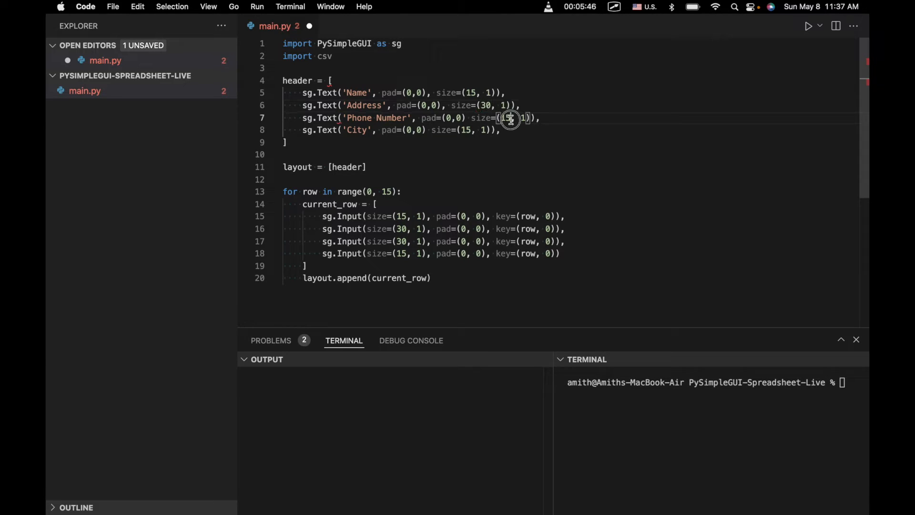
{"action": "type", "text": "30"}
{"action": "left_click", "coordinate": [413, 129]}
{"action": "type", "text": ","}
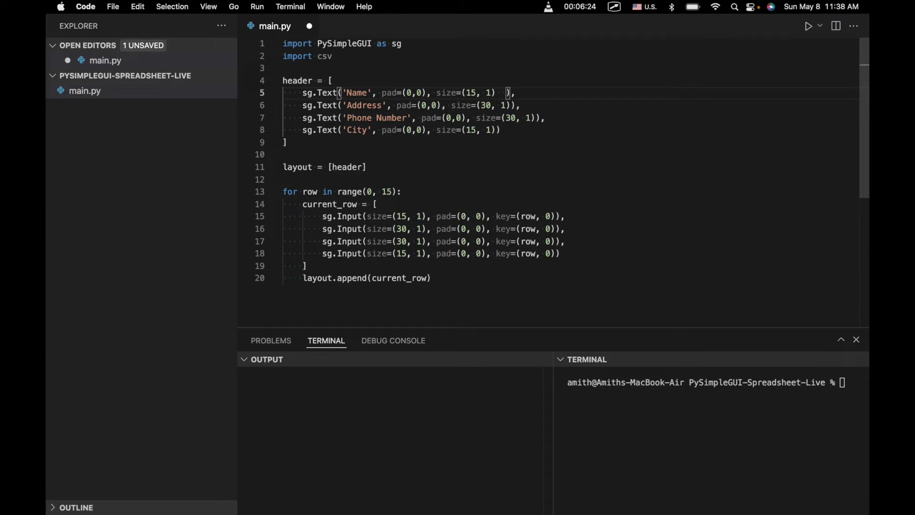
Add justification='c' to all four header labels and save main.py
{"action": "type", "text": "justification"}
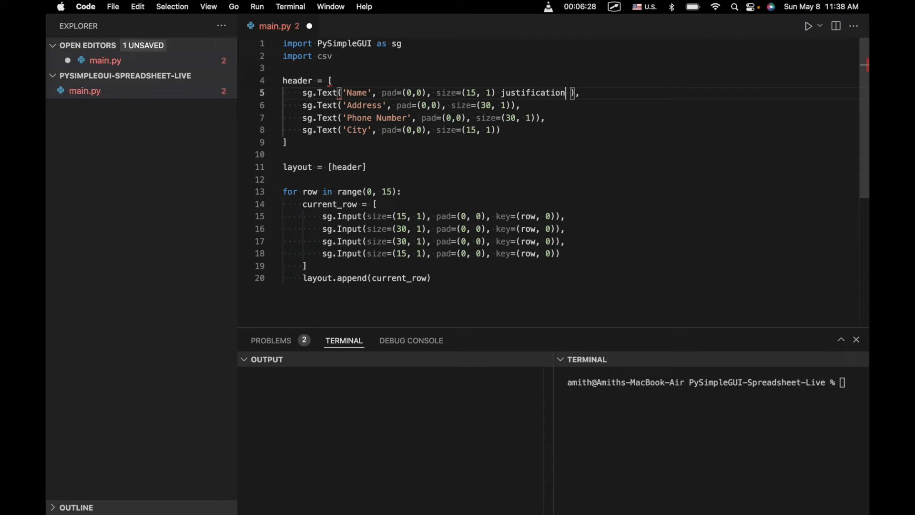
{"action": "type", "text": "='c"}
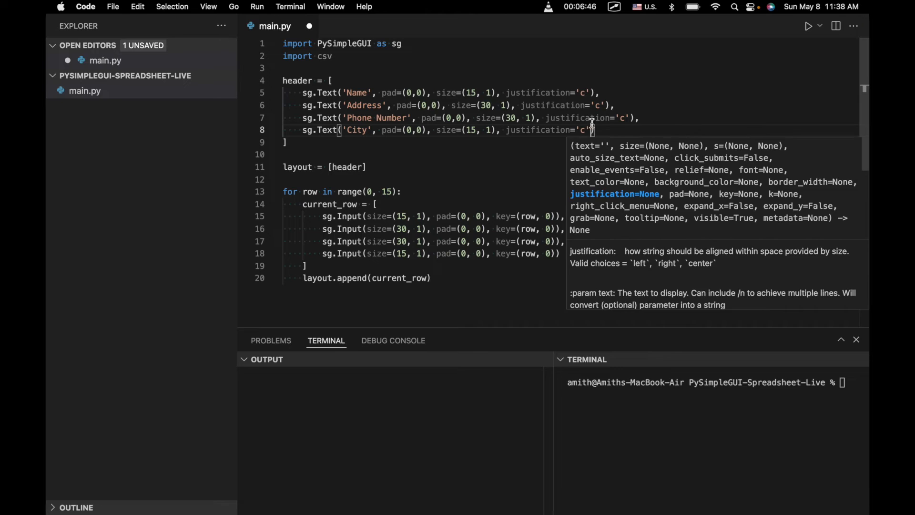
{"action": "key", "text": "cmd+s"}
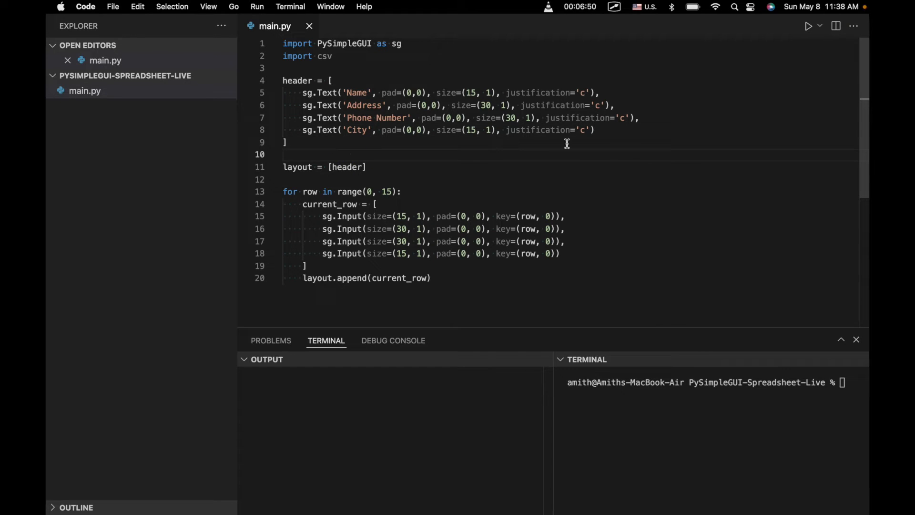
Scroll down main.py and place the cursor on a blank line after the row loop
{"action": "scroll", "scroll_direction": "down", "scroll_amount": 3}
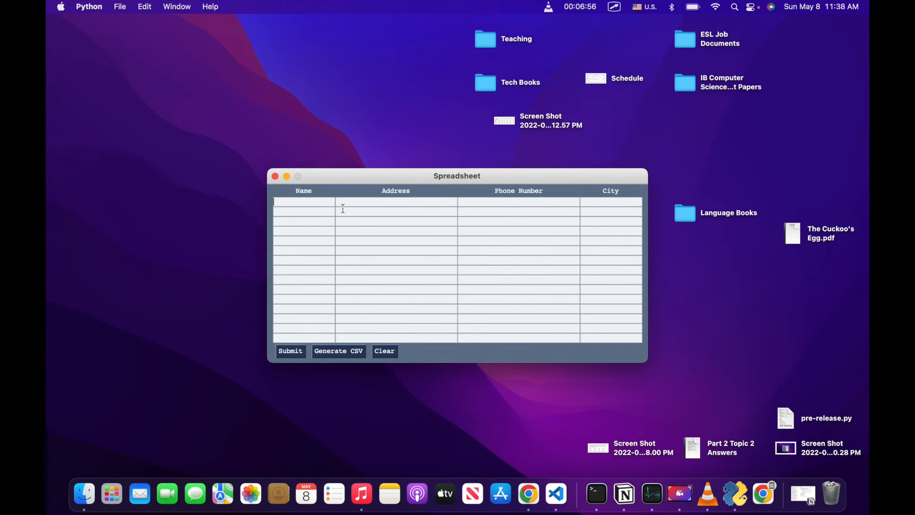
{"action": "left_click", "coordinate": [555, 493]}
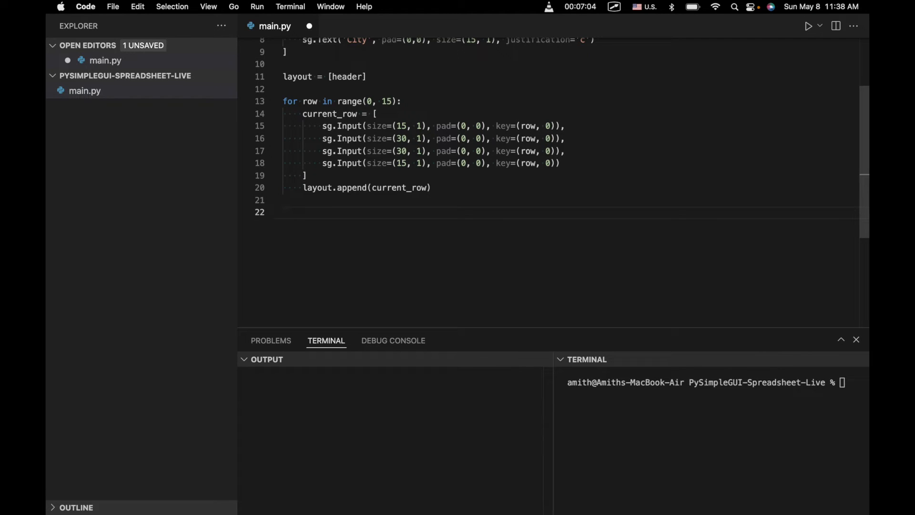
Add a button_row of Submit, Generate CSV and Clear buttons, appended to layout
{"action": "type", "text": "la"}
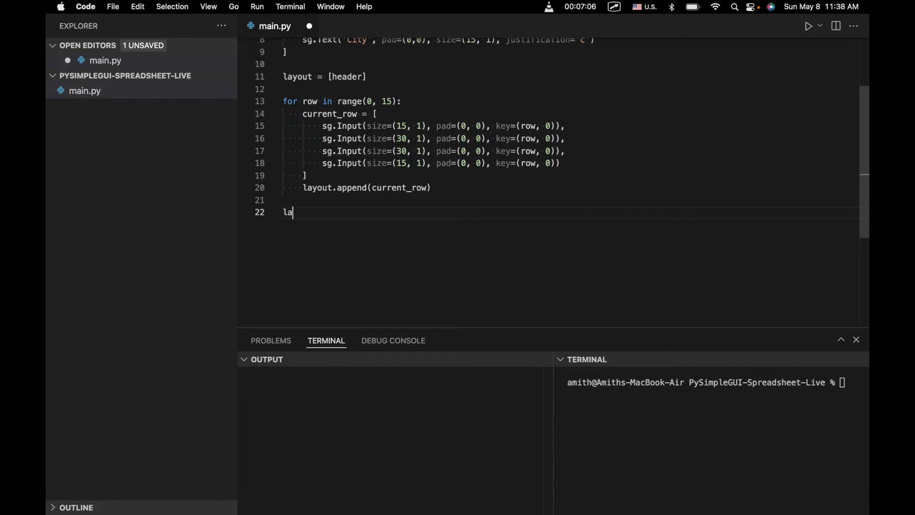
{"action": "type", "text": "you"}
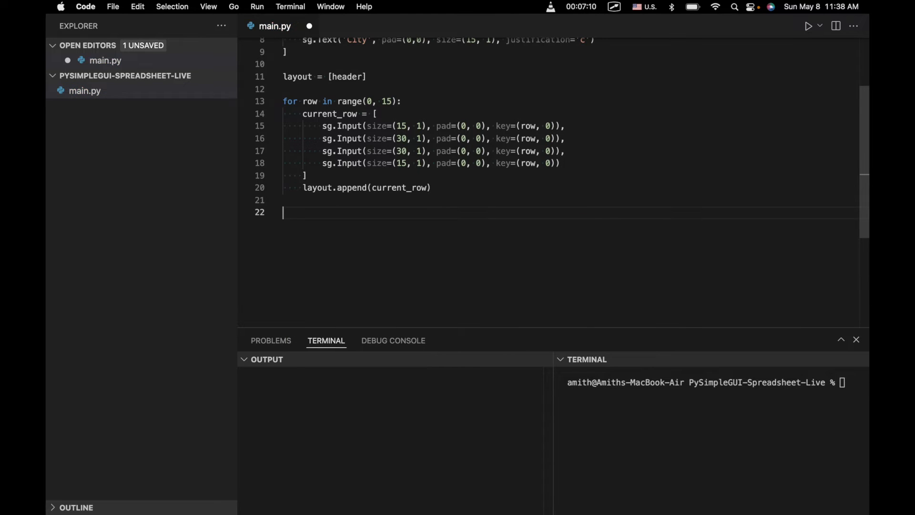
{"action": "type", "text": "button_row ="}
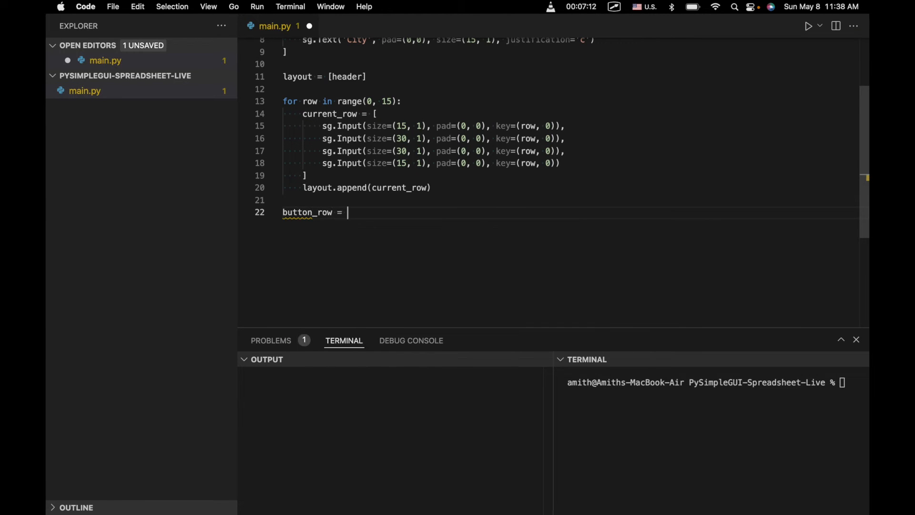
{"action": "type", "text": "[sg.Button(\"S"}
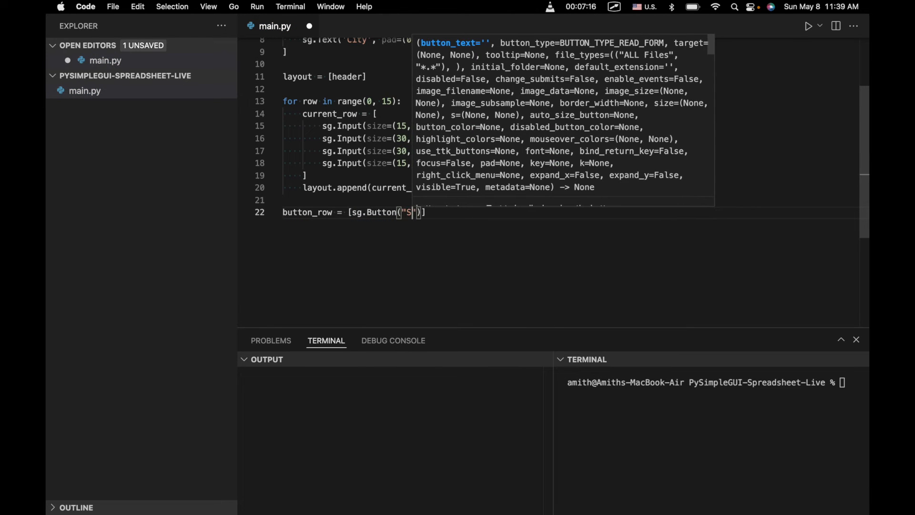
{"action": "type", "text": "ubmit"}
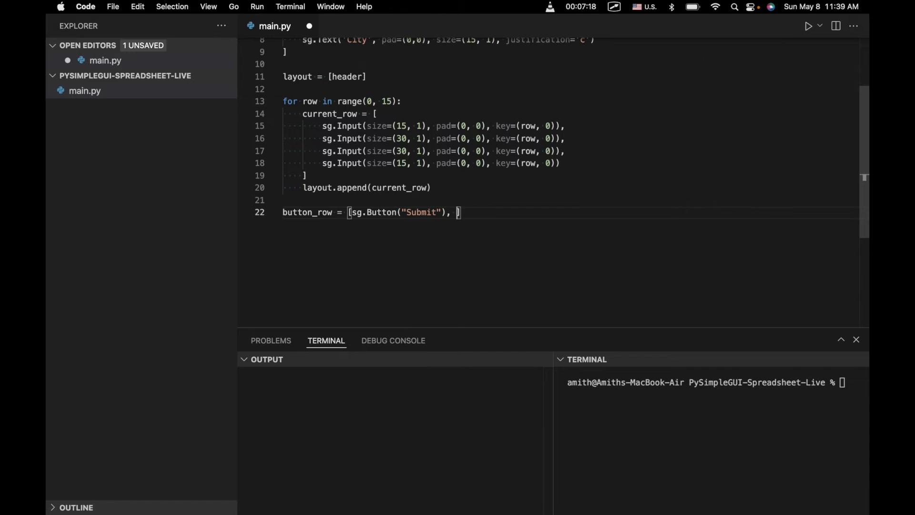
{"action": "type", "text": "sg.Button(\"Generate CSV"}
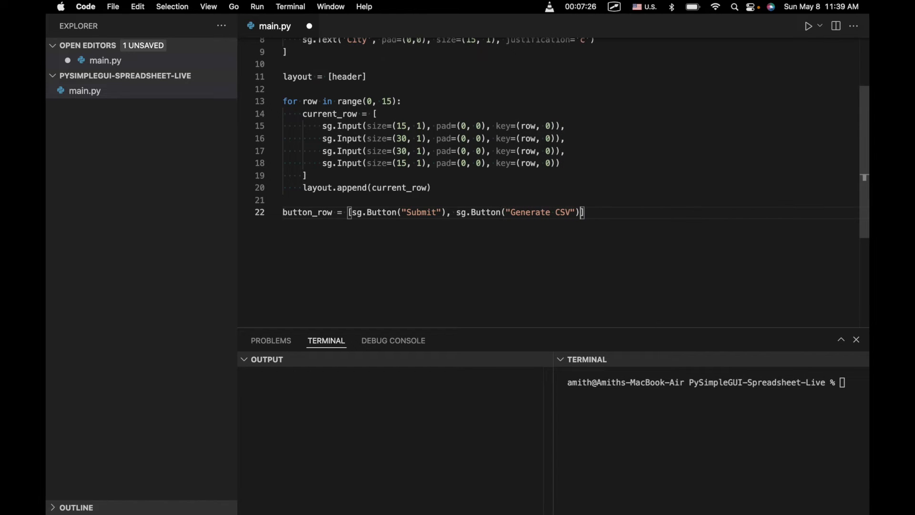
{"action": "type", "text": ", sg.Button(\"Clear"}
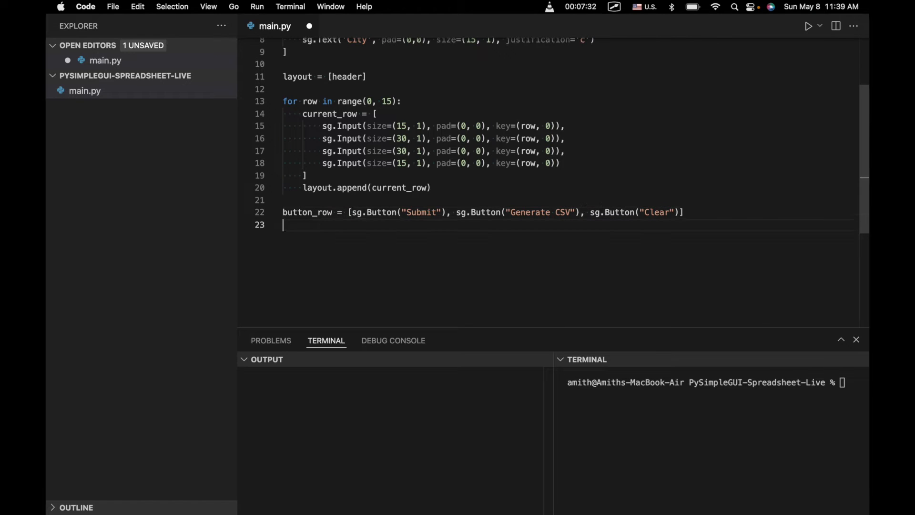
{"action": "type", "text": "layout.append(button_row"}
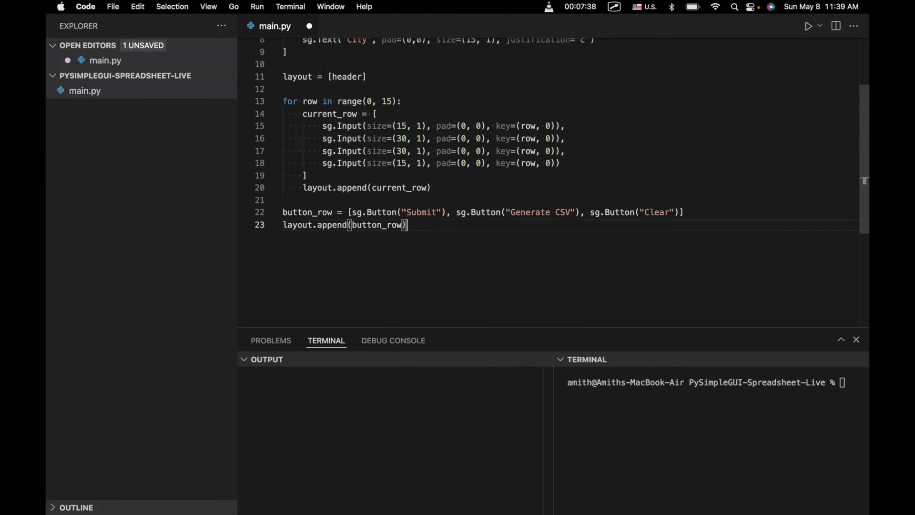
{"action": "key", "text": "enter"}
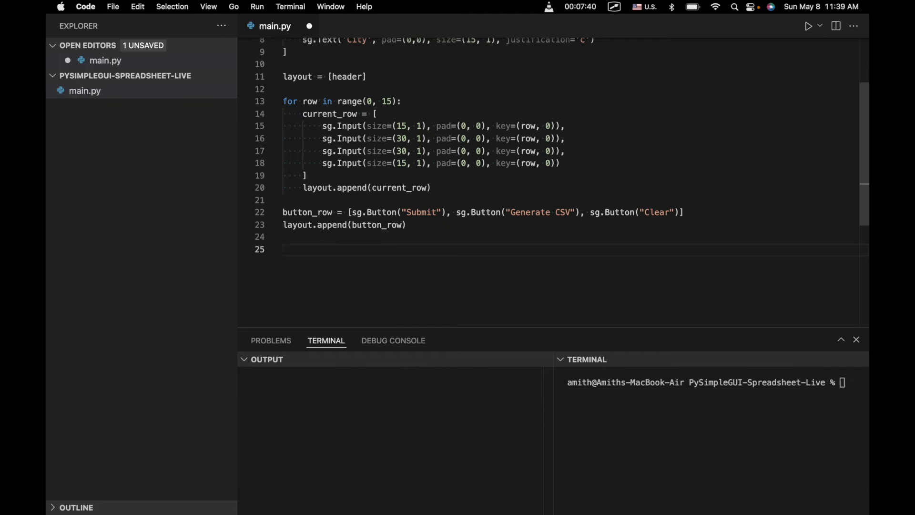
Create window = sg.Window('Spreadsheet', layout, font='Courier 12')
{"action": "type", "text": "wino"}
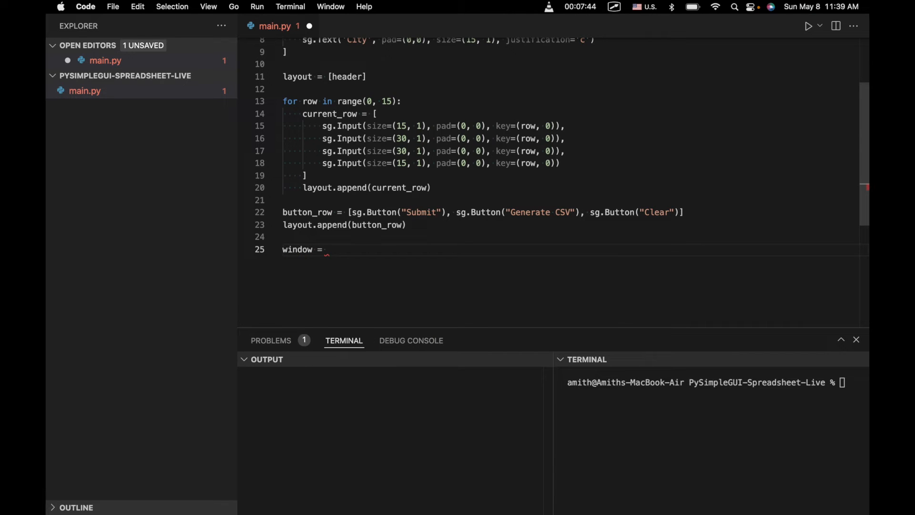
{"action": "type", "text": "s"}
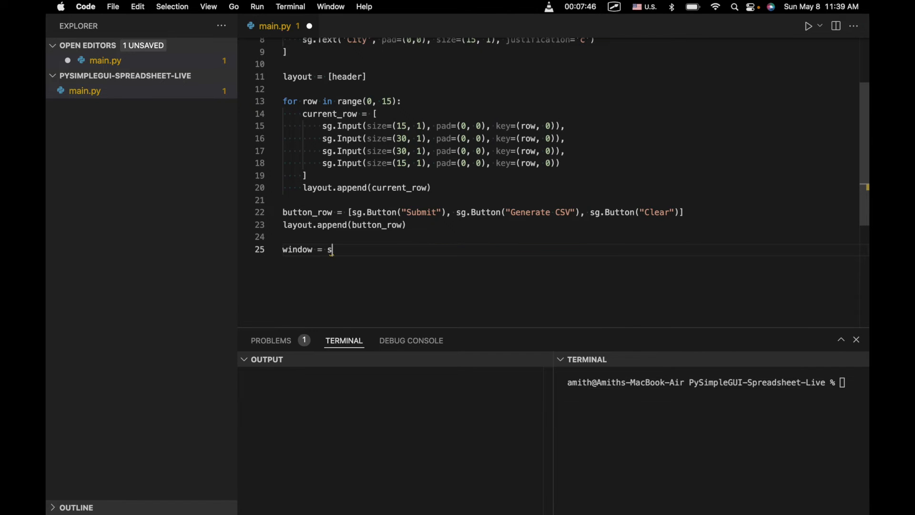
{"action": "type", "text": "g.Window("}
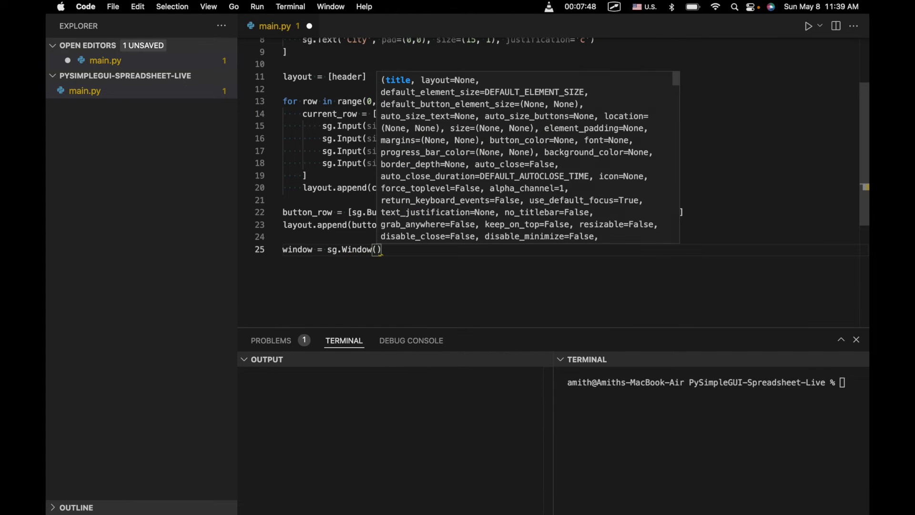
{"action": "type", "text": "'Sp'"}
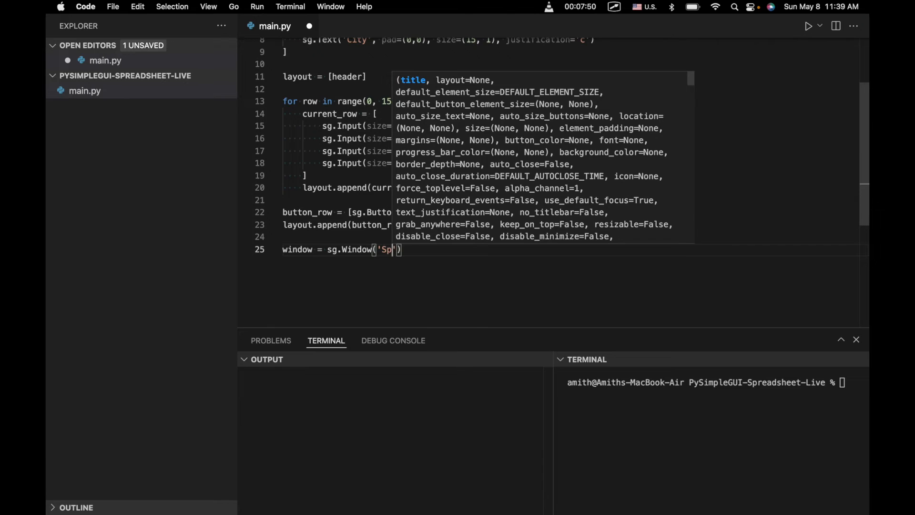
{"action": "type", "text": "readsheet"}
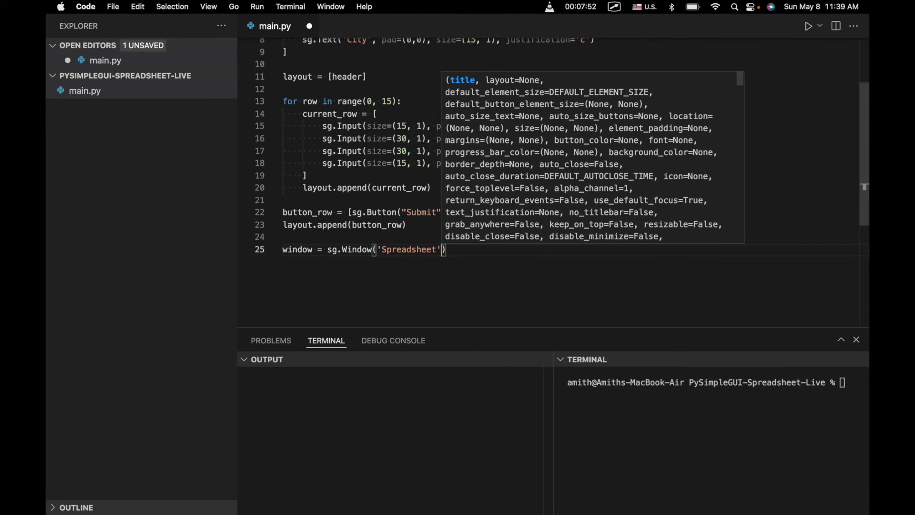
{"action": "type", "text": ", layout"}
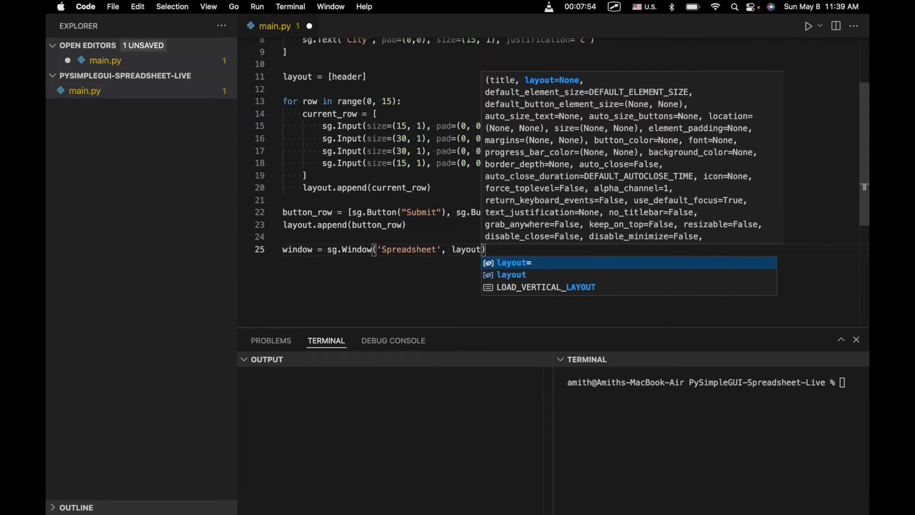
{"action": "type", "text": ", fon"}
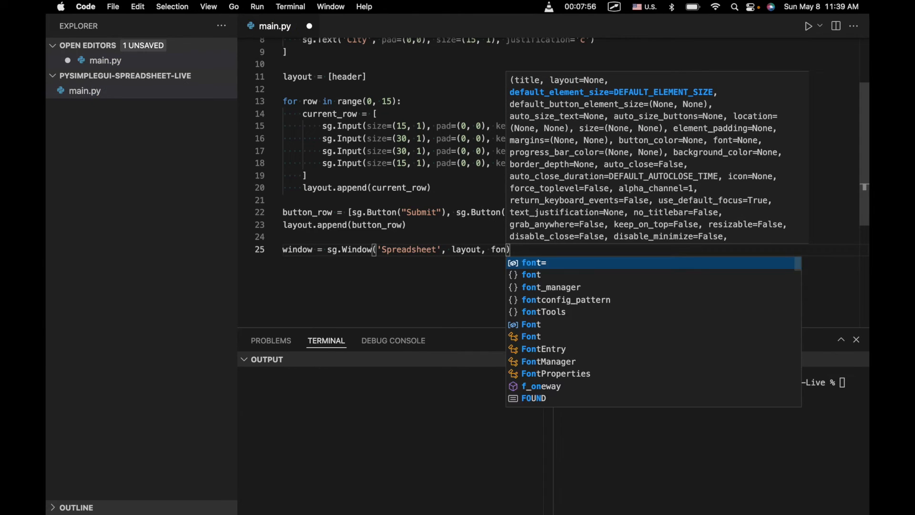
{"action": "type", "text": "t='Courier 12"}
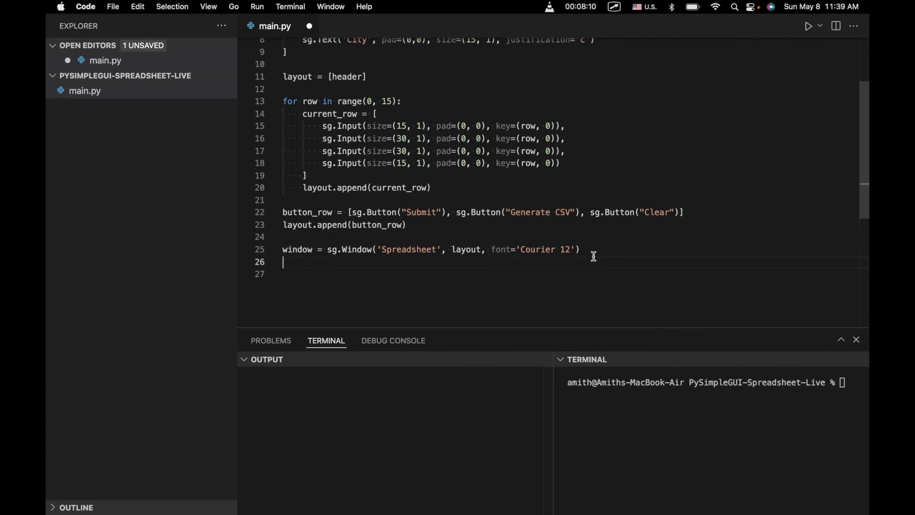
Start a while True loop reading window events, breaking on sg.WIN_CLOSED or 'Exit'
{"action": "type", "text": "while Tr"}
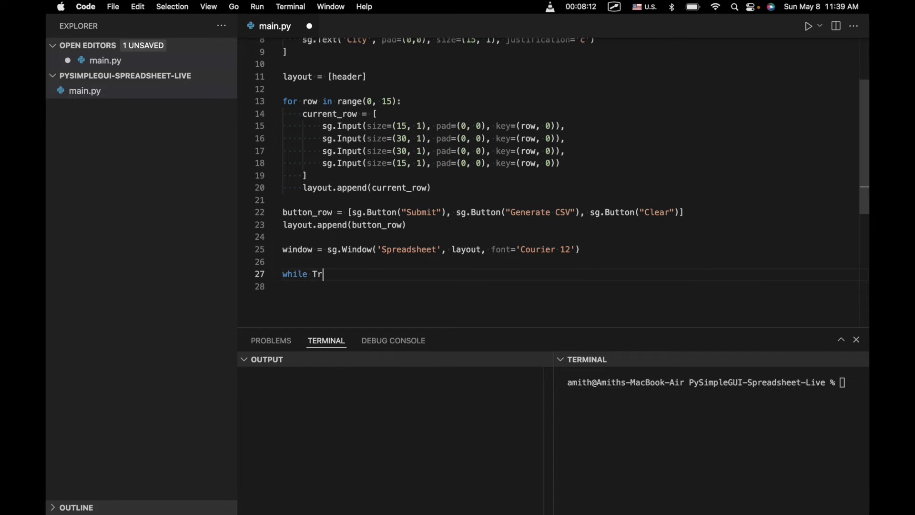
{"action": "type", "text": "ue:"}
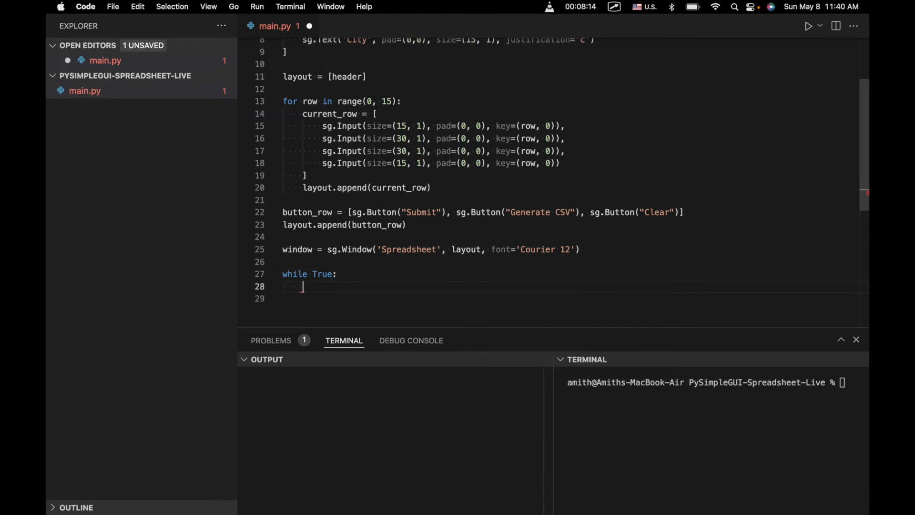
{"action": "scroll", "scroll_direction": "down", "scroll_amount": 3}
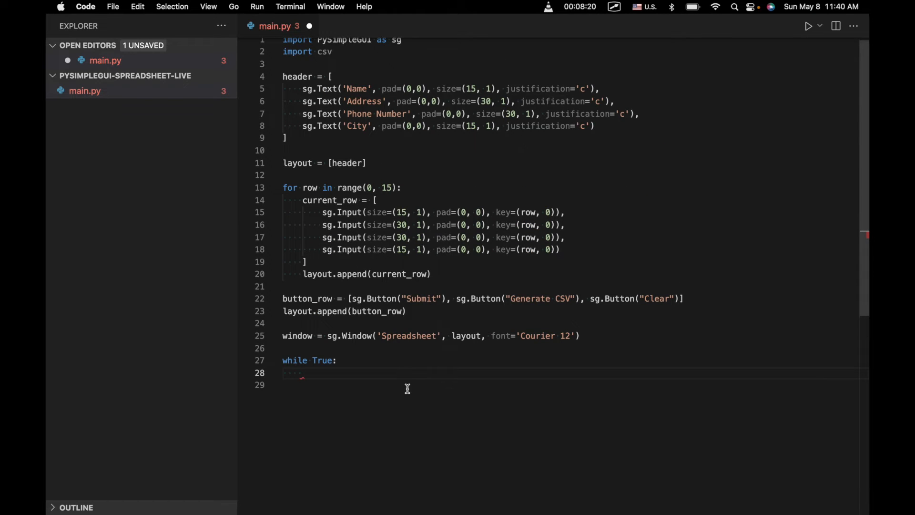
{"action": "scroll", "scroll_direction": "down", "scroll_amount": 3}
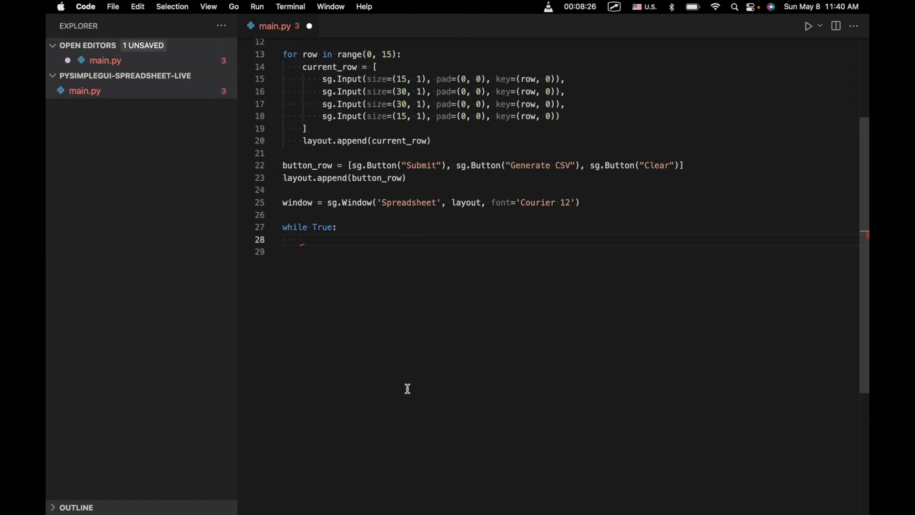
{"action": "type", "text": "event, vale"}
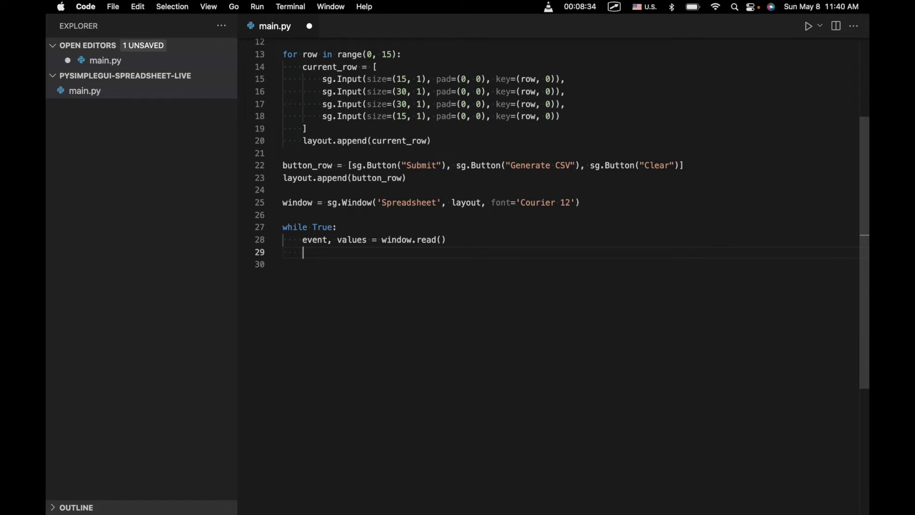
{"action": "type", "text": "if event"}
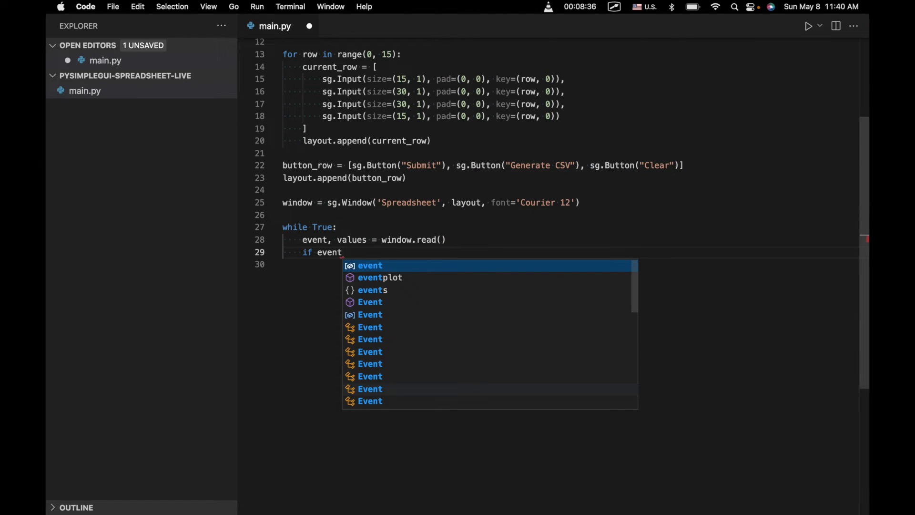
{"action": "type", "text": "in (sg.WIN_CLOSED, '"}
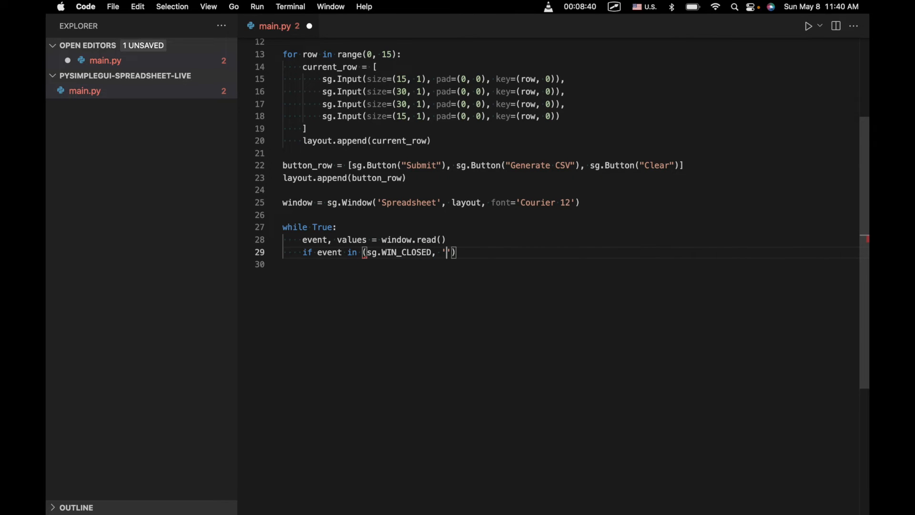
{"action": "type", "text": "Exit"}
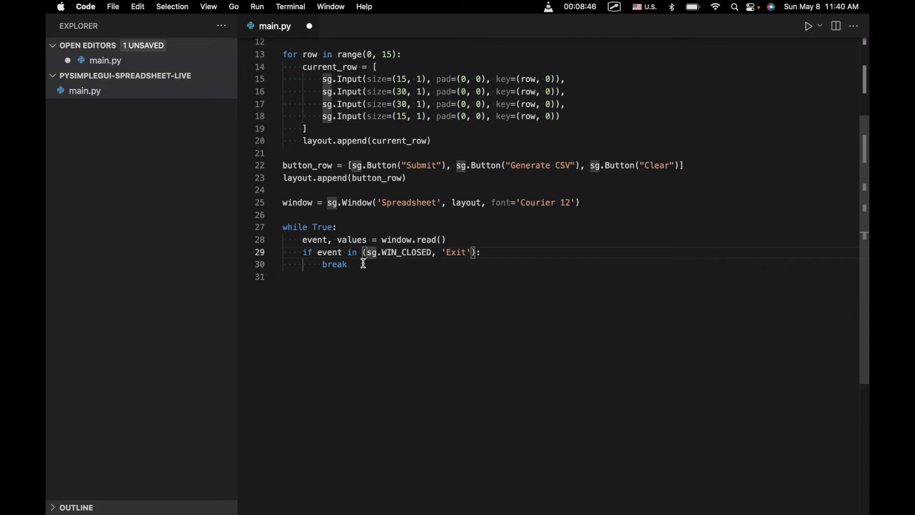
Add elif branches for 'Submit', 'Generate CSV' and 'Clear', each with pass
{"action": "type", "text": "elif e"}
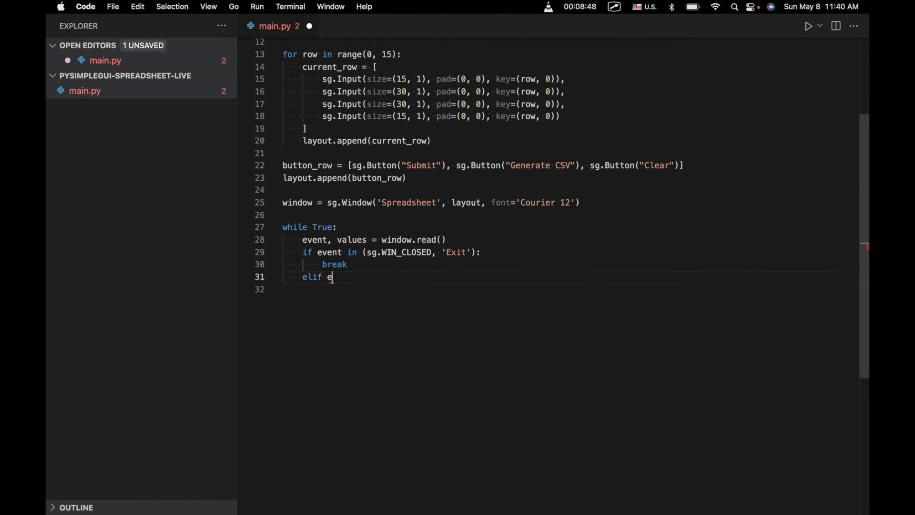
{"action": "type", "text": "vent == '"}
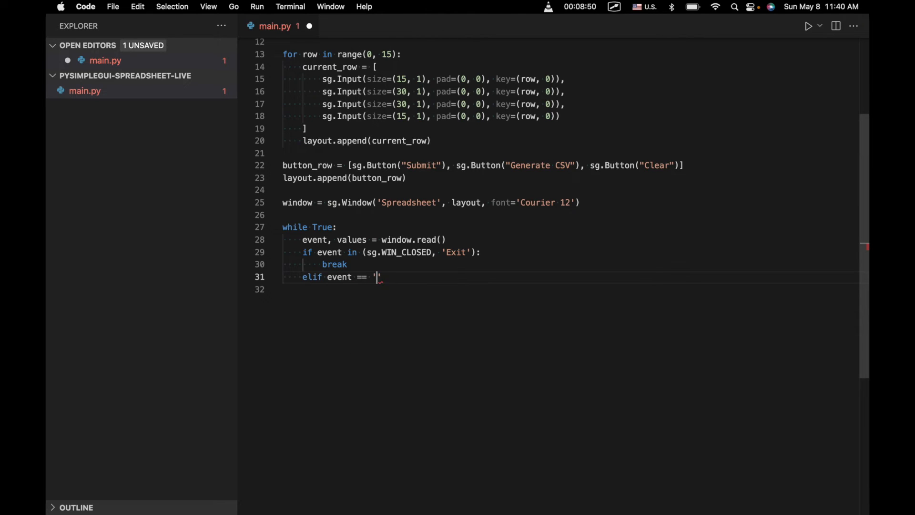
{"action": "type", "text": "Subit"}
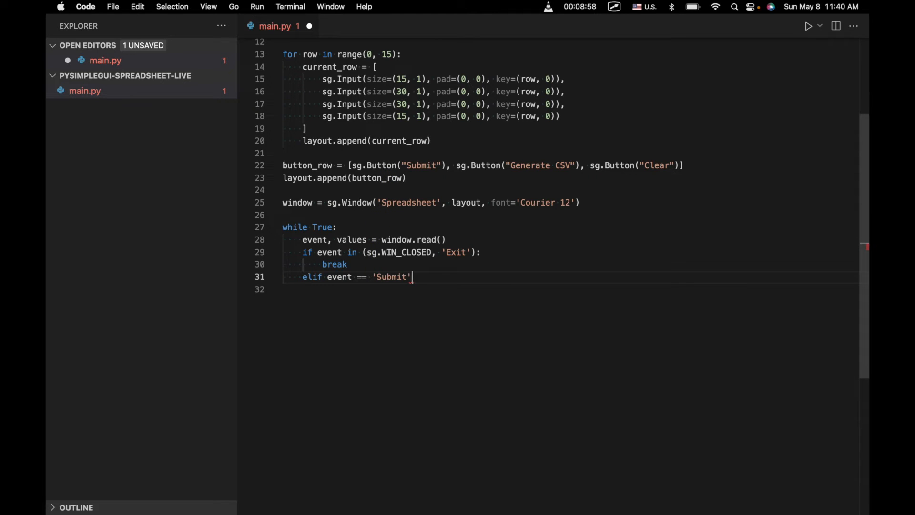
{"action": "type", "text": ":"}
{"action": "type", "text": "elif"}
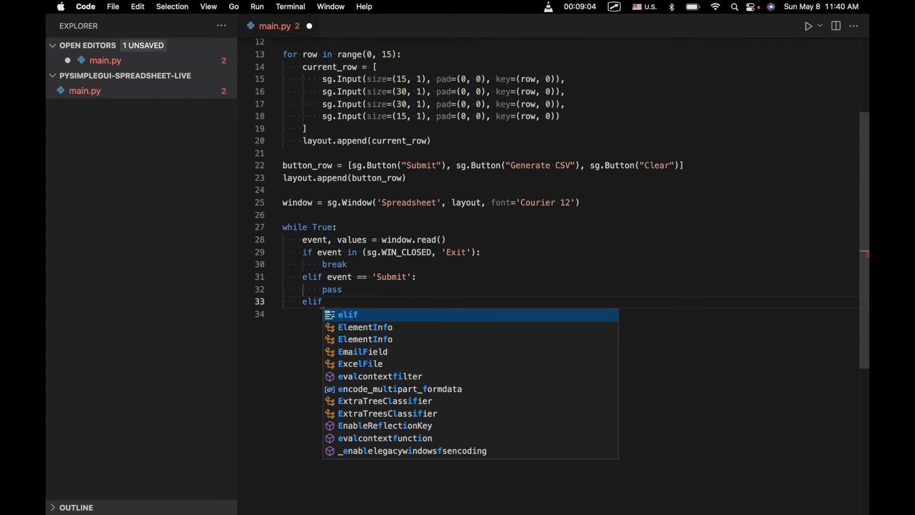
{"action": "type", "text": "event = 'G'"}
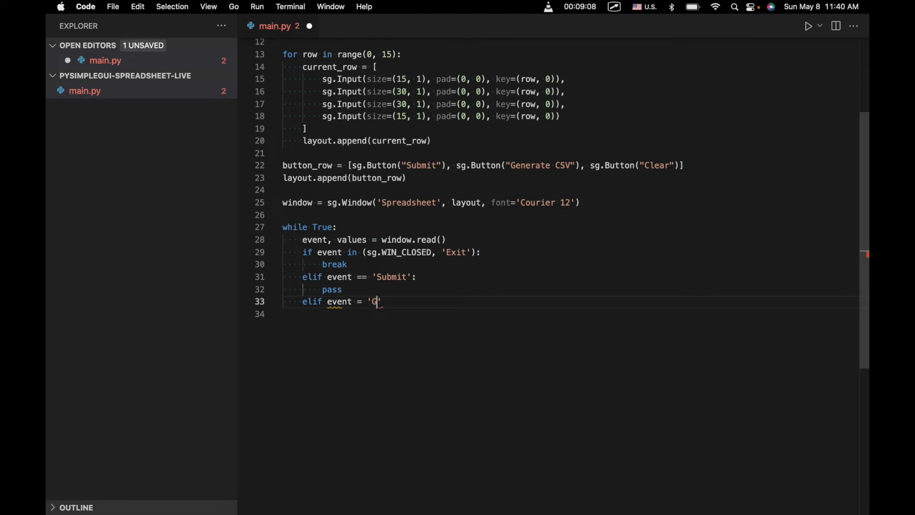
{"action": "type", "text": "ene"}
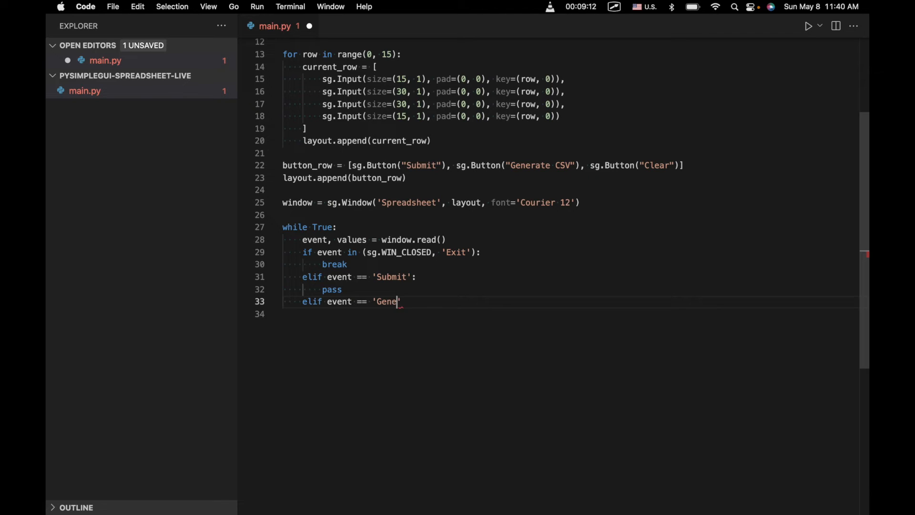
{"action": "type", "text": "rate CSV'"}
{"action": "left_click", "coordinate": [570, 314]}
{"action": "type", "text": "pass"}
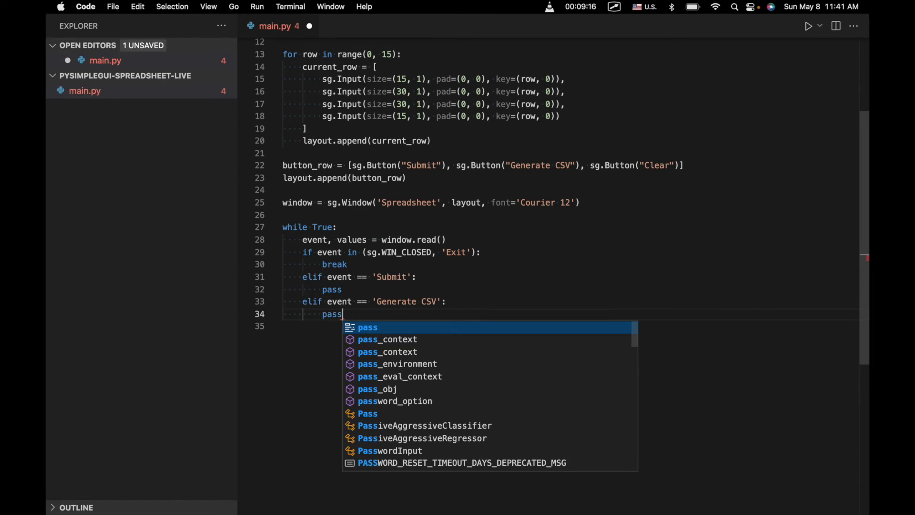
{"action": "type", "text": "elif"}
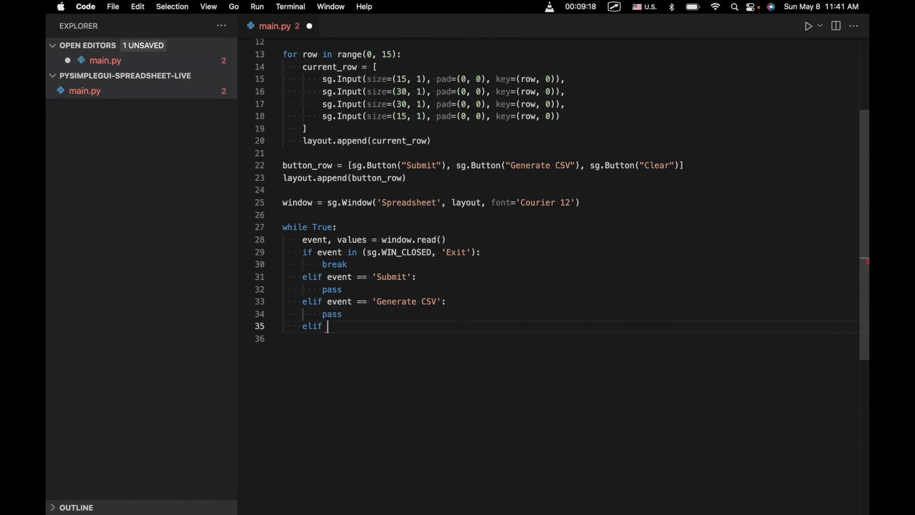
{"action": "type", "text": "event == 'C'"}
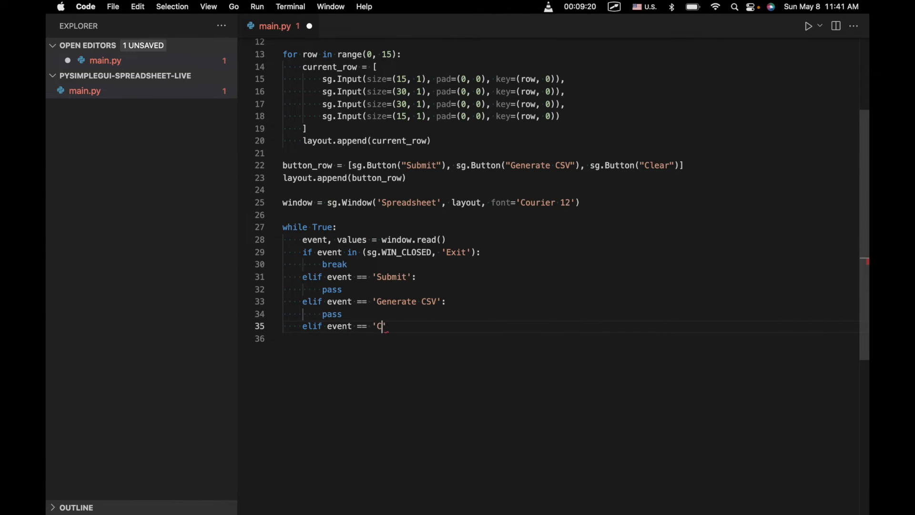
{"action": "type", "text": "lear':"}
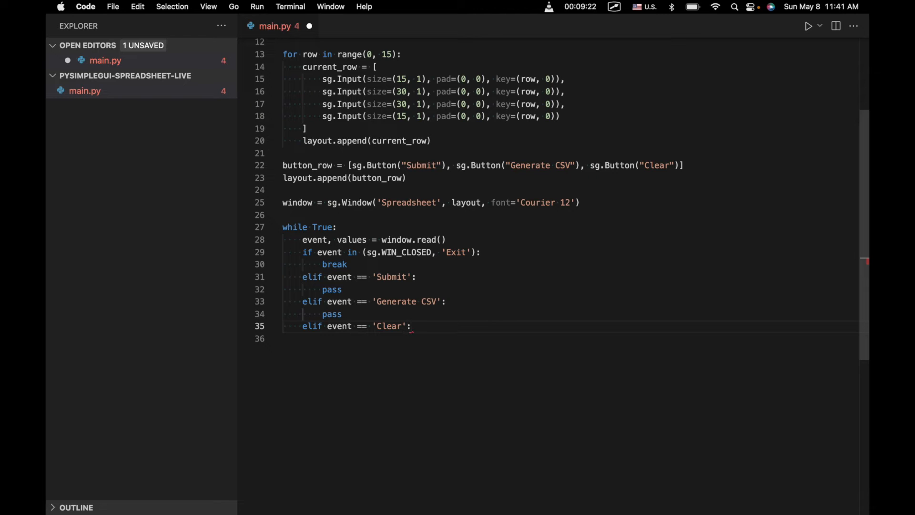
{"action": "type", "text": "pass"}
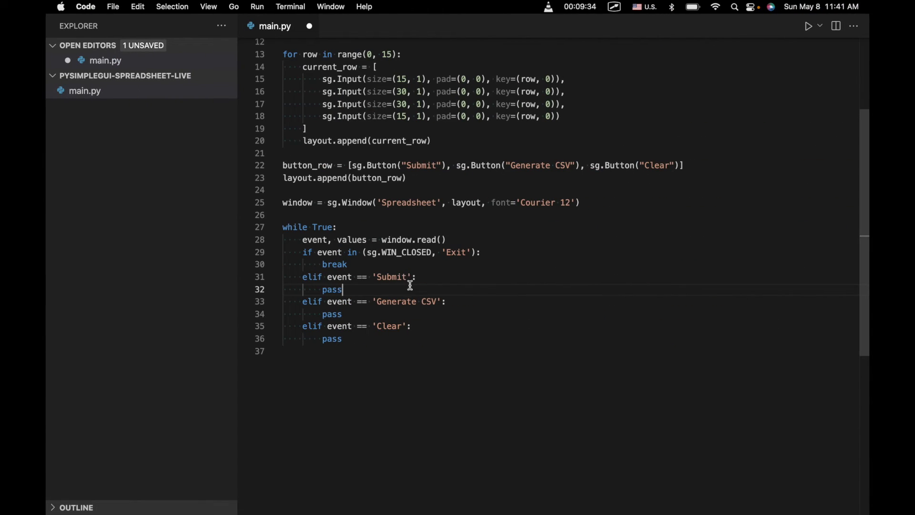
Replace pass in the Submit branch with print(values[0,0])
{"action": "type", "text": "o"}
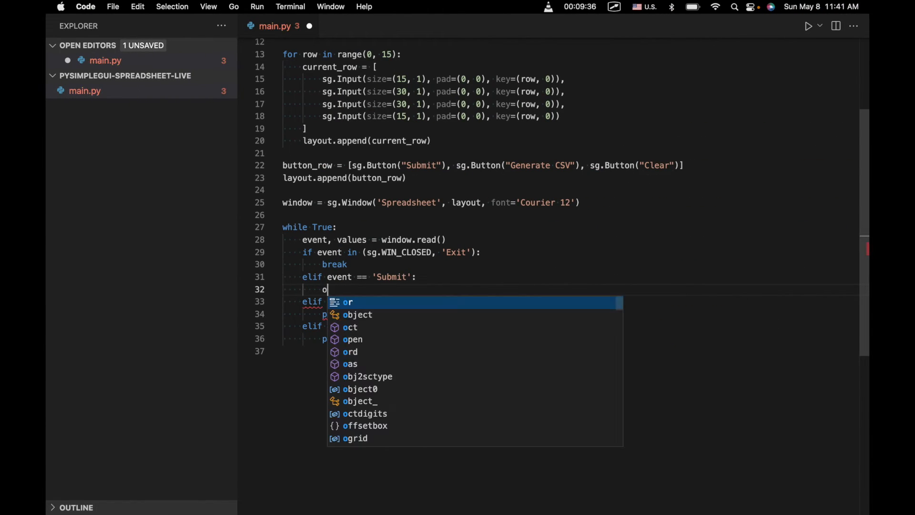
{"action": "type", "text": "pr"}
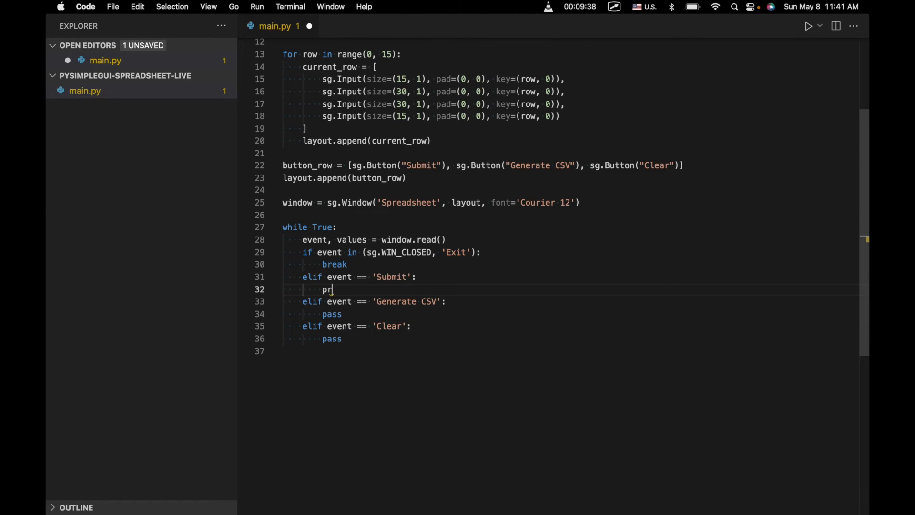
{"action": "type", "text": "int(values)"}
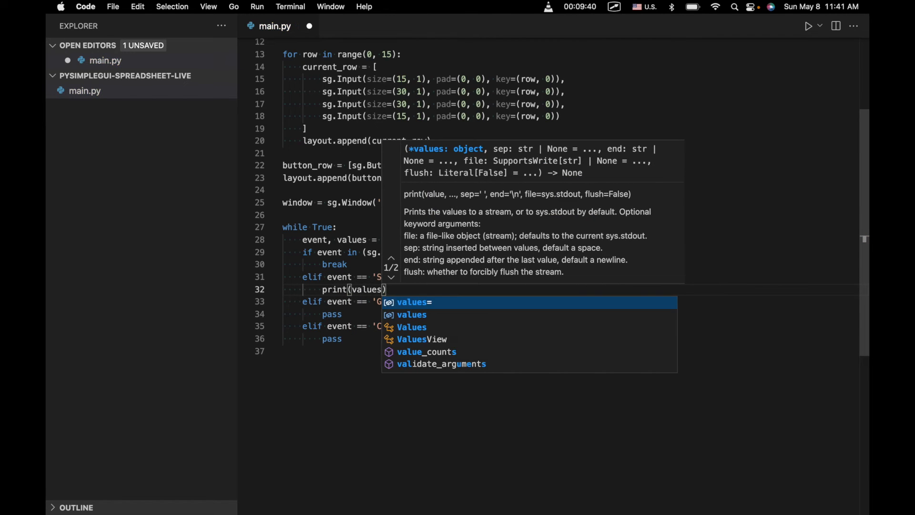
{"action": "type", "text": "[0,"}
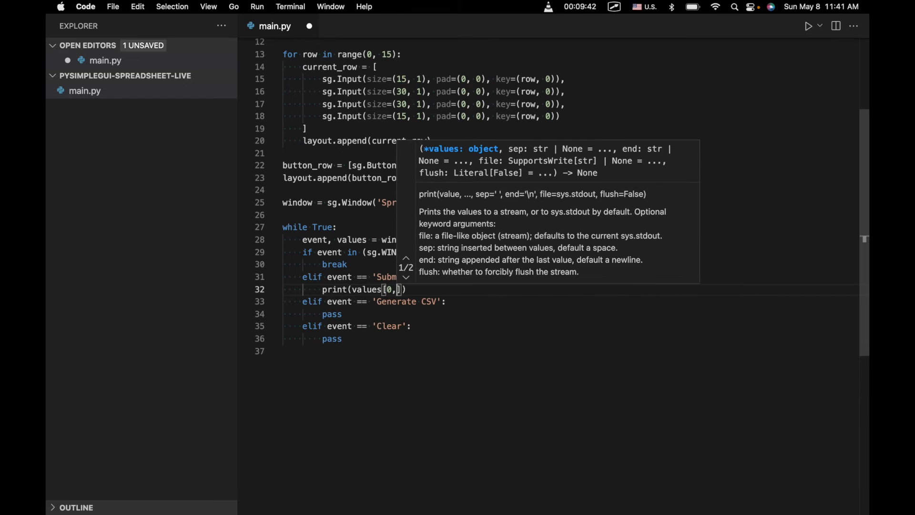
{"action": "type", "text": "0"}
{"action": "left_click", "coordinate": [427, 79]}
{"action": "type", "text": " 1"}
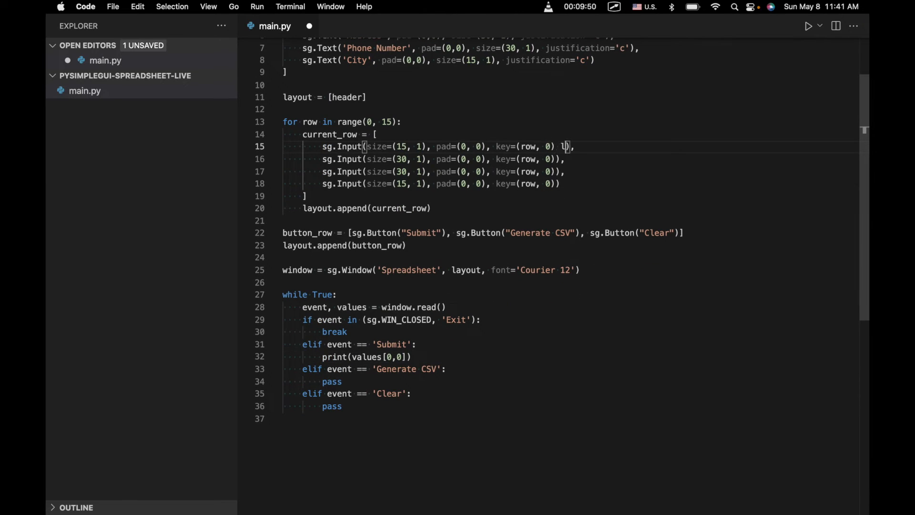
Try giving the first input in the row loop a key of '-IN-'
{"action": "key", "text": "Backspace"}
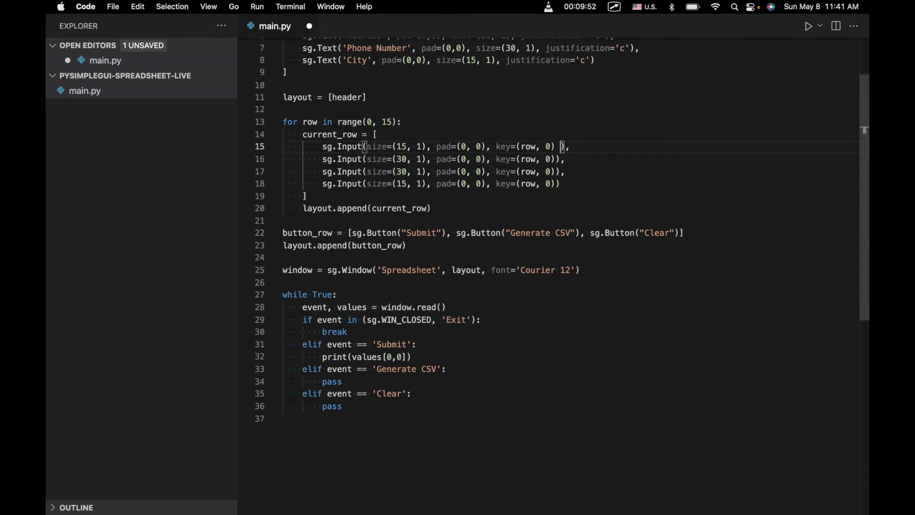
{"action": "type", "text": "key="}
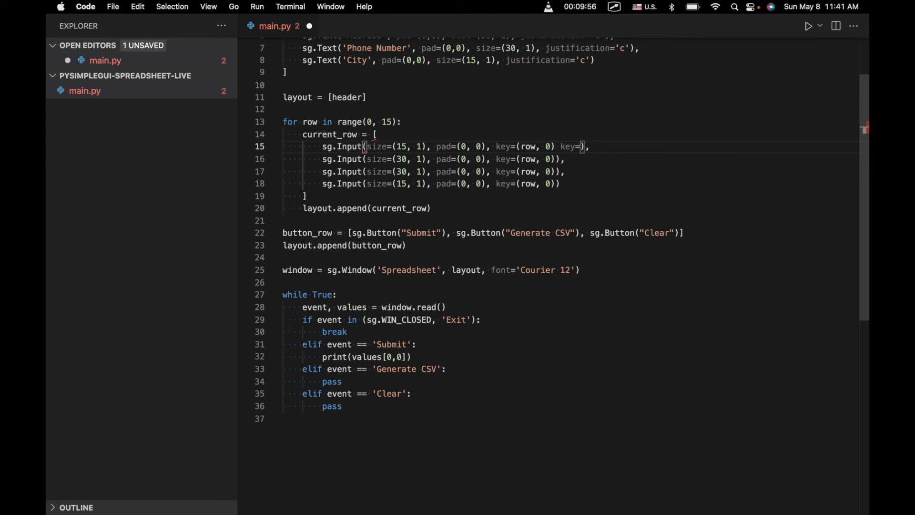
{"action": "type", "text": "("}
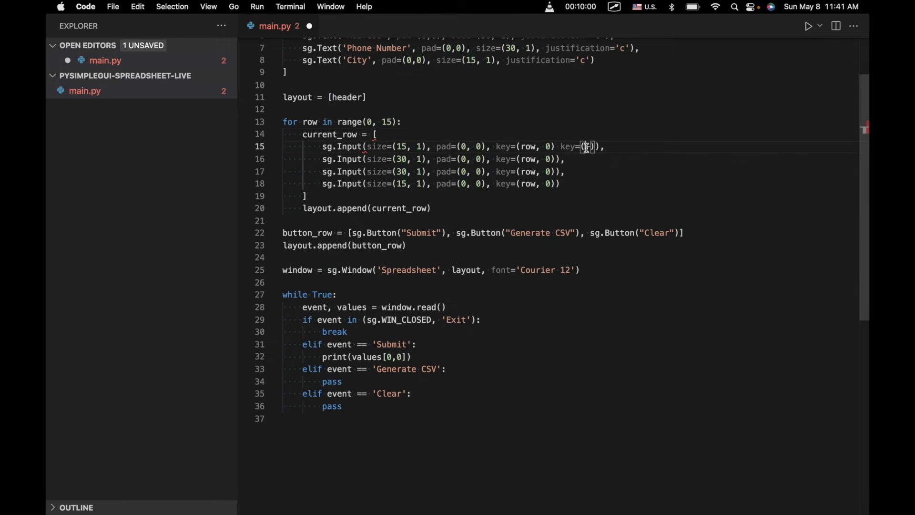
{"action": "type", "text": "'-IN"}
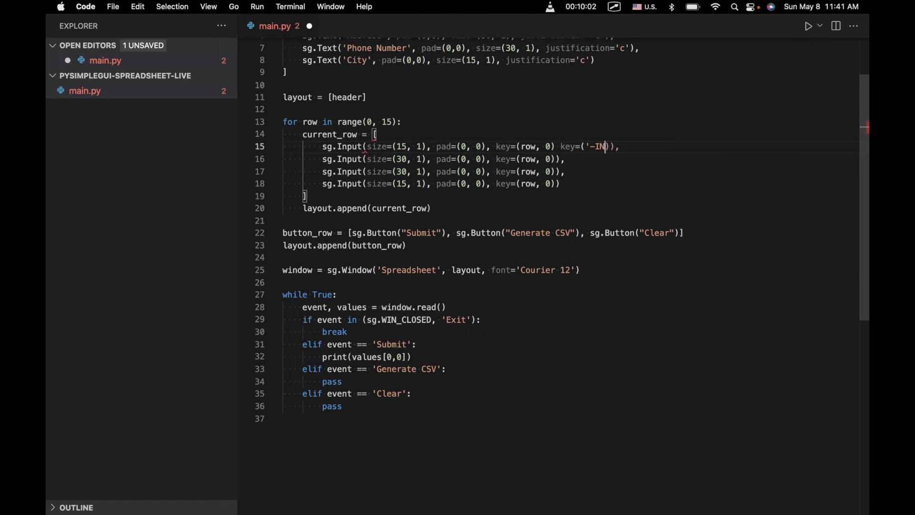
{"action": "type", "text": "-'"}
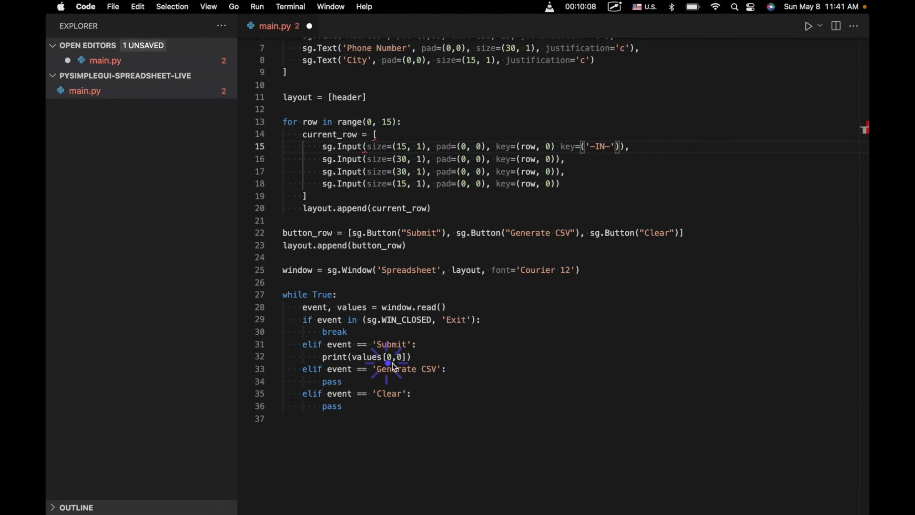
Revert the print lookup to values[0,0] and run the Spreadsheet app
{"action": "key", "text": "Backspace"}
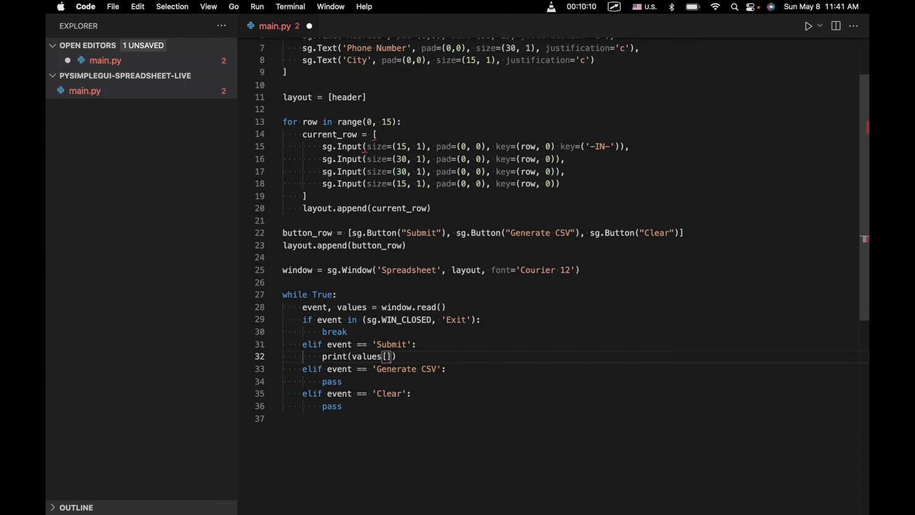
{"action": "type", "text": "'-IN'"}
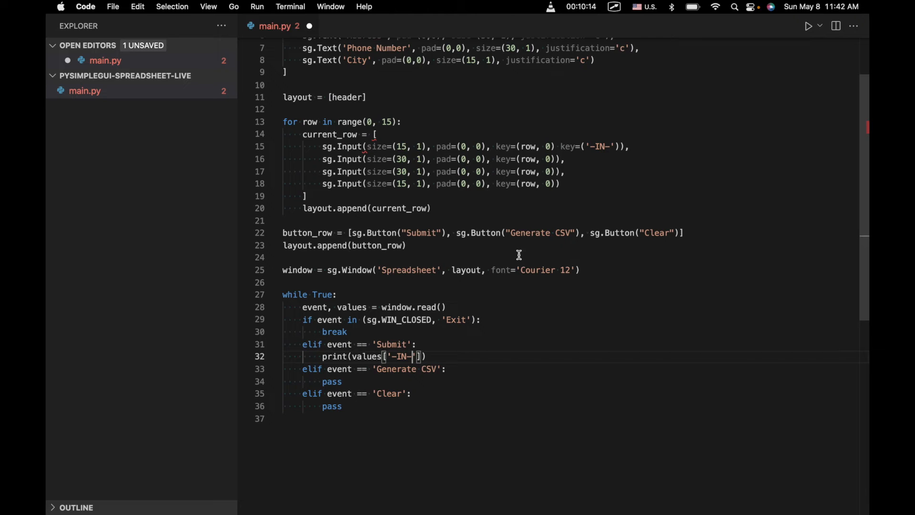
{"action": "mouse_move", "coordinate": [450, 297]}
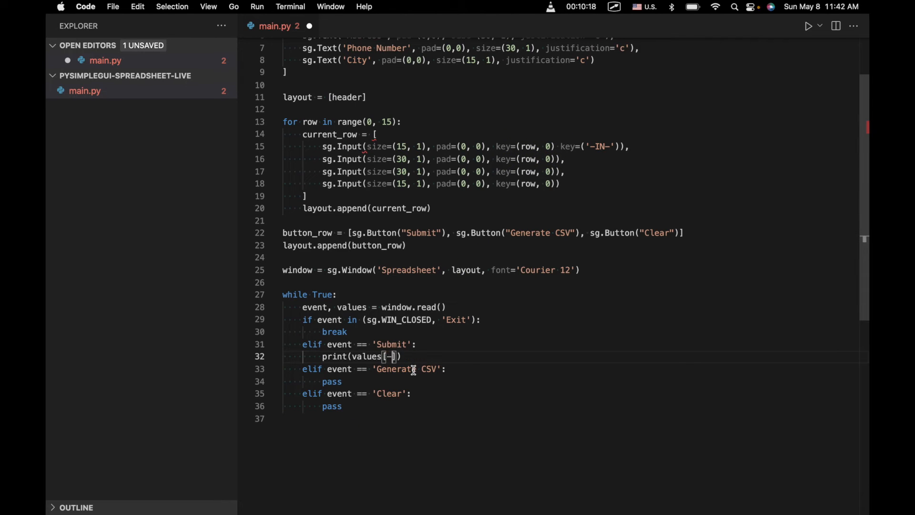
{"action": "type", "text": "0,0"}
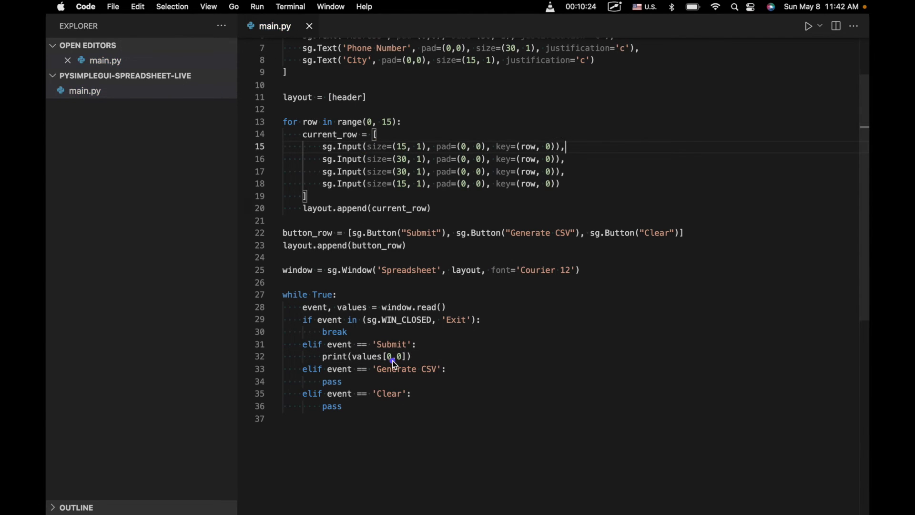
{"action": "left_click", "coordinate": [808, 25]}
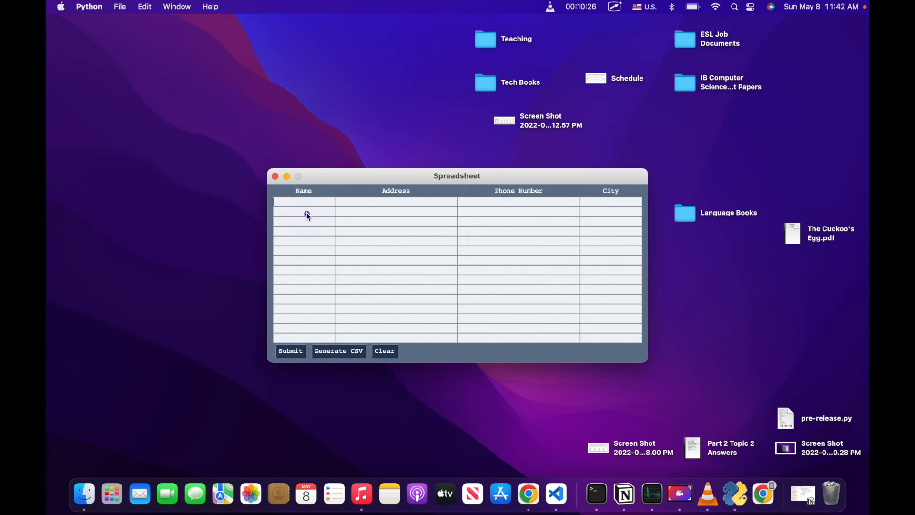
{"action": "mouse_move", "coordinate": [301, 203]}
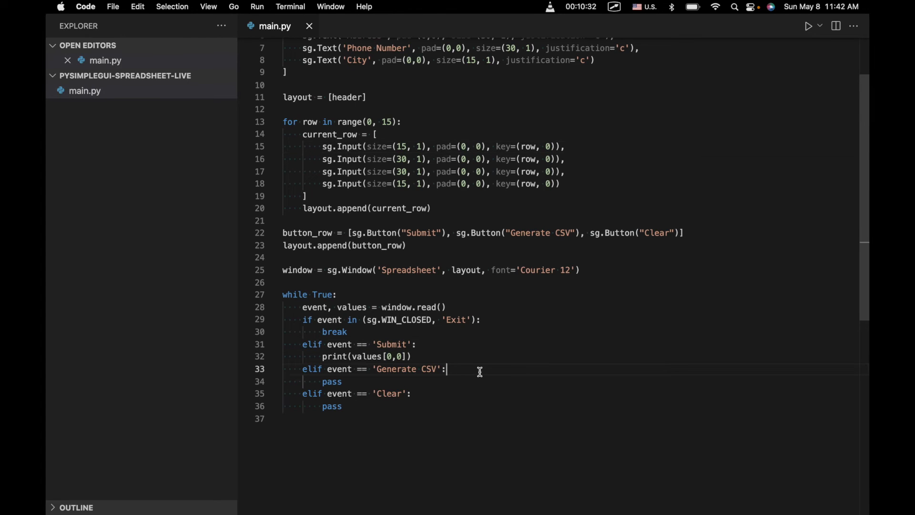
Replace pass in the Generate CSV branch with generate_csv(headings, values)
{"action": "key", "text": "Backspace"}
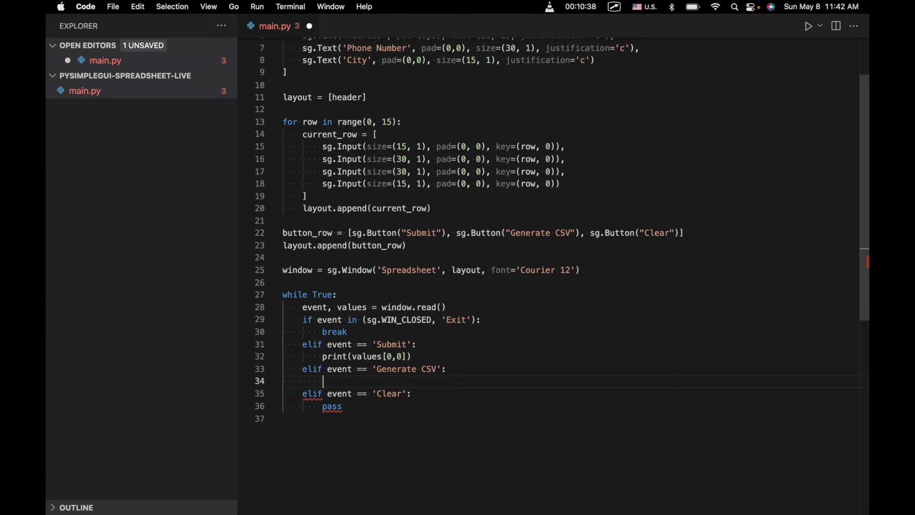
{"action": "type", "text": "generate_cs"}
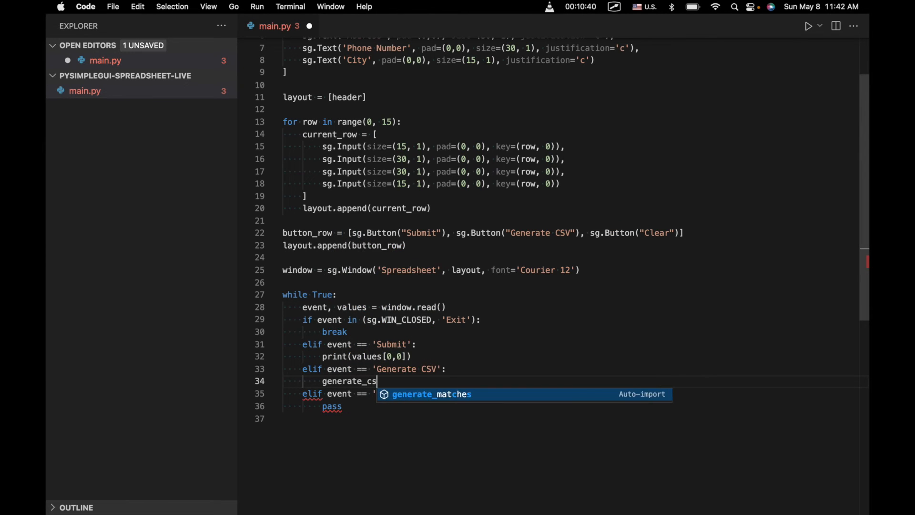
{"action": "type", "text": "v()"}
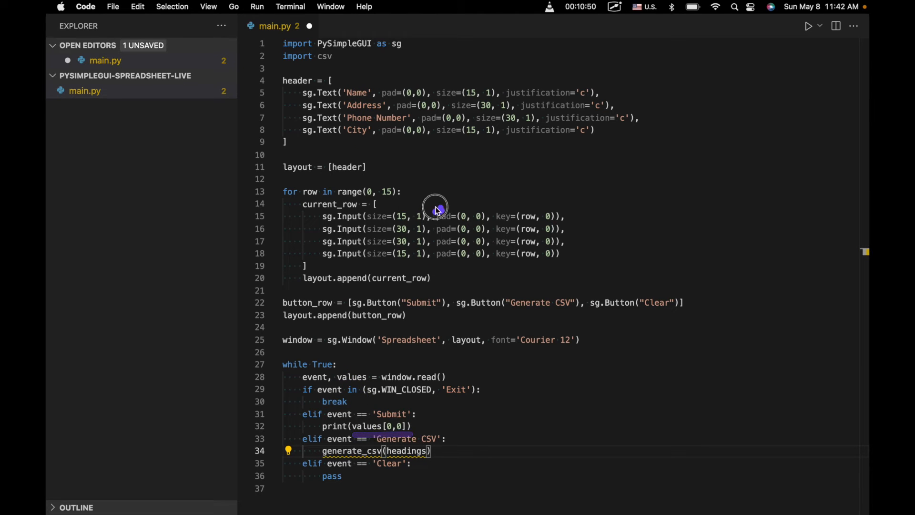
{"action": "type", "text": ", valu"}
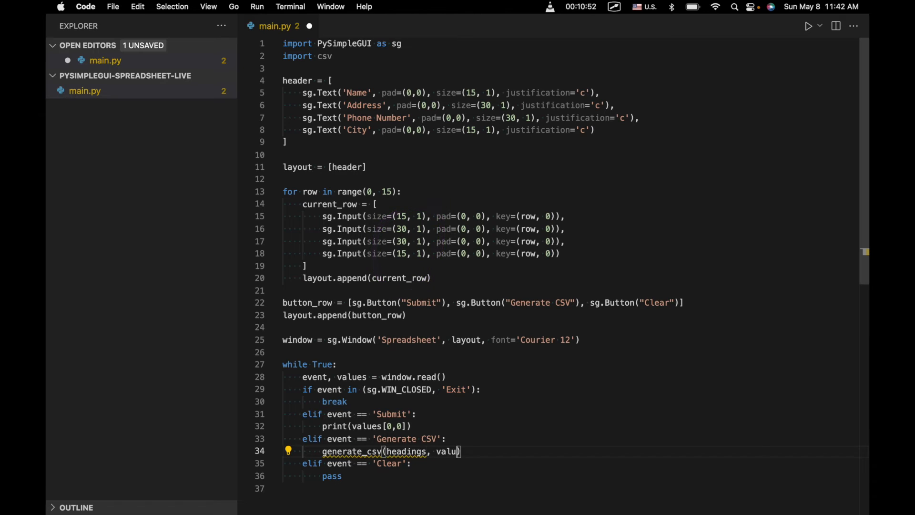
{"action": "type", "text": "es"}
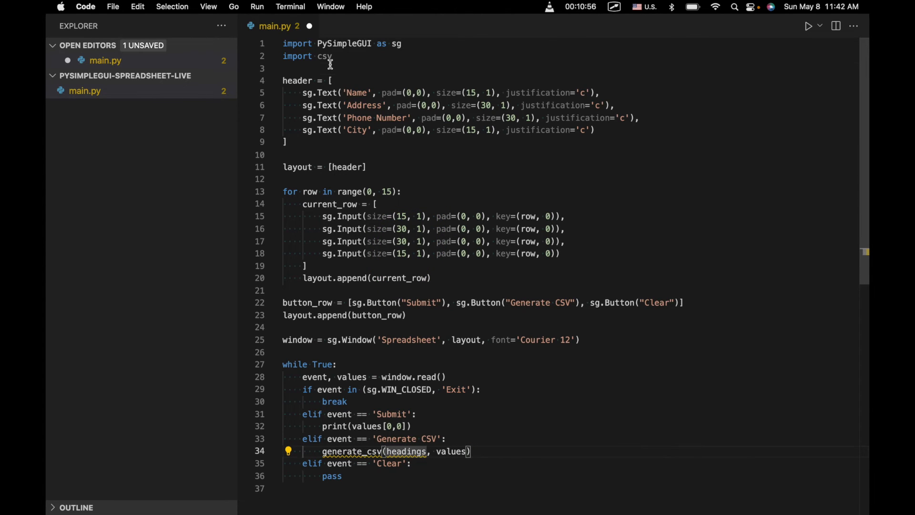
Type headings = ['Name', 'Address', 'Phone Number', 'City'] on line 4
{"action": "type", "text": "headings = ['N"}
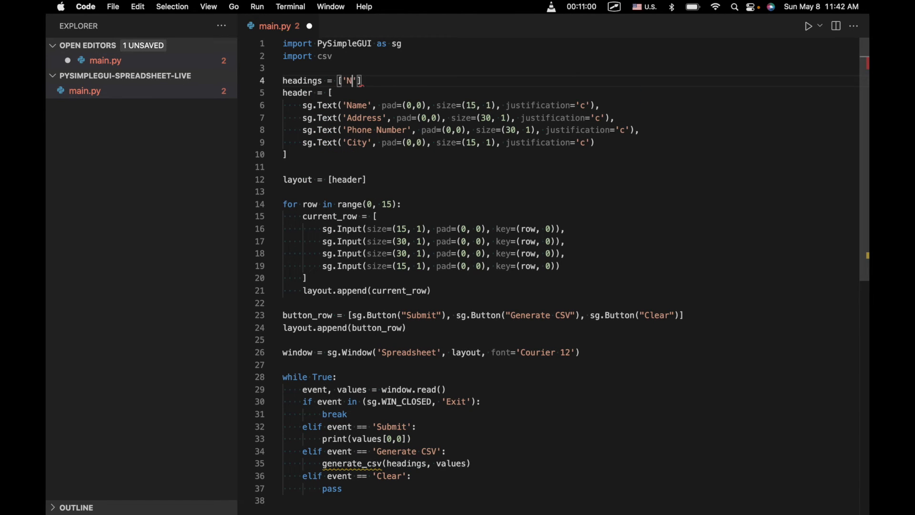
{"action": "type", "text": "ame', 'address', 'Phone Number"}
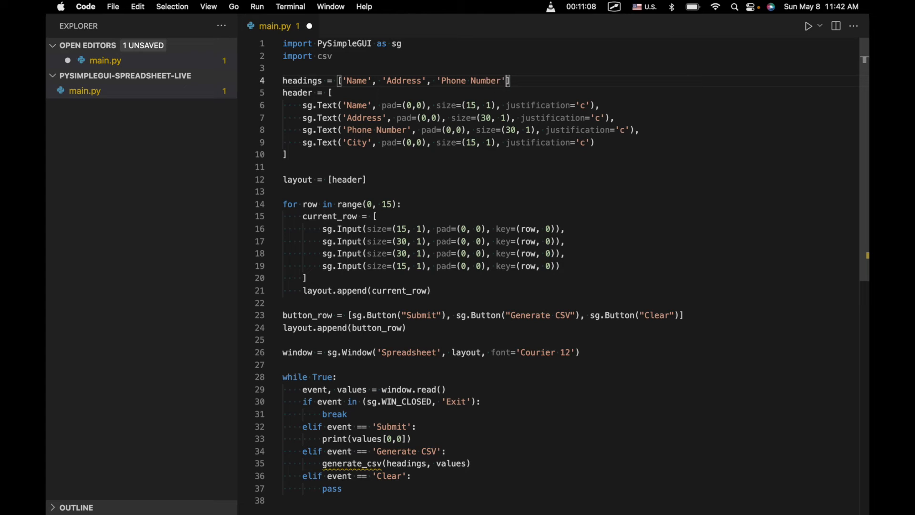
{"action": "type", "text": ", 'C"}
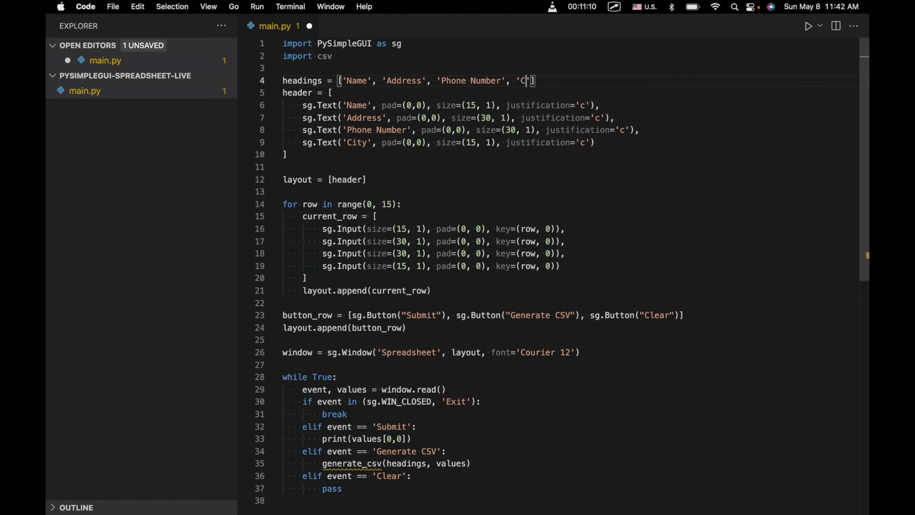
{"action": "type", "text": "ity"}
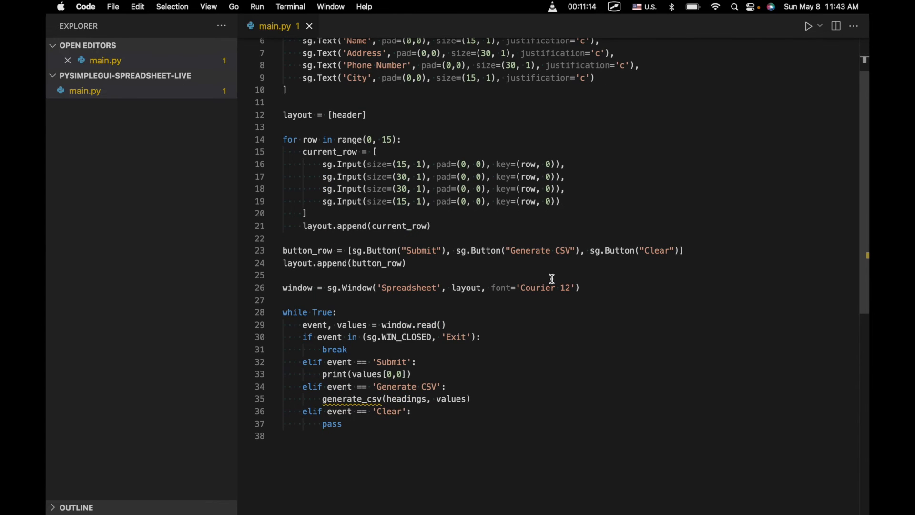
Define generate_csv(headings, values) above the while True loop
{"action": "key", "text": "enter"}
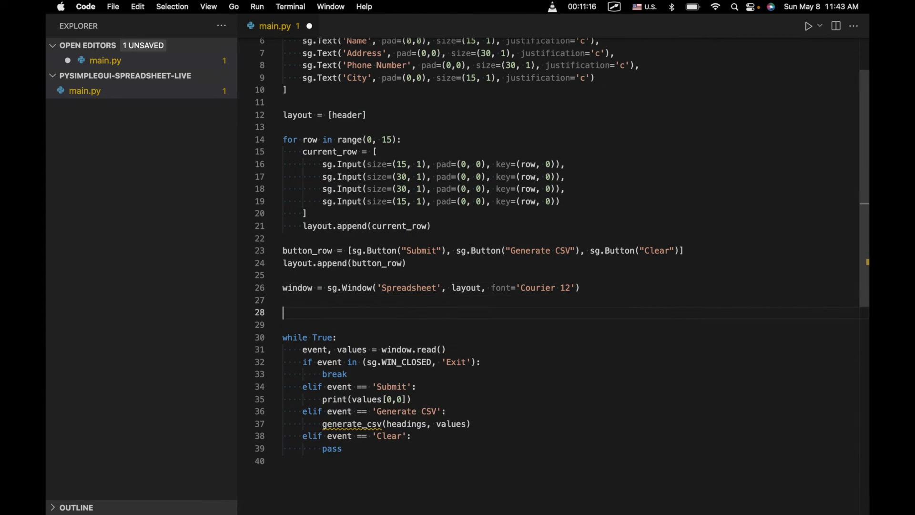
{"action": "type", "text": "def generate"}
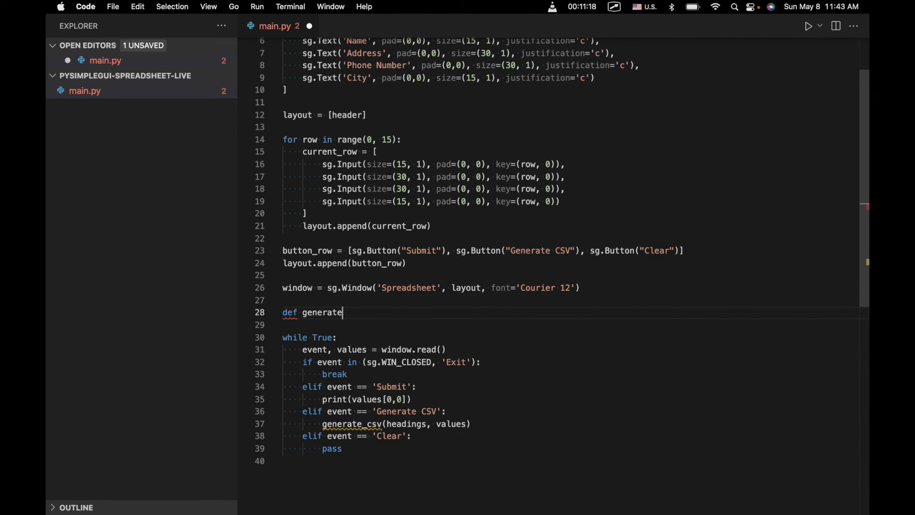
{"action": "type", "text": "_csv"}
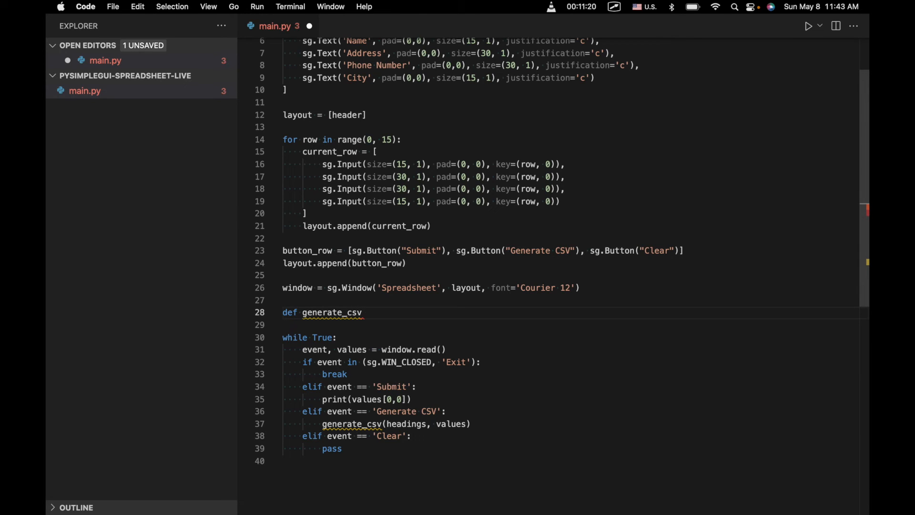
{"action": "type", "text": "(headings)"}
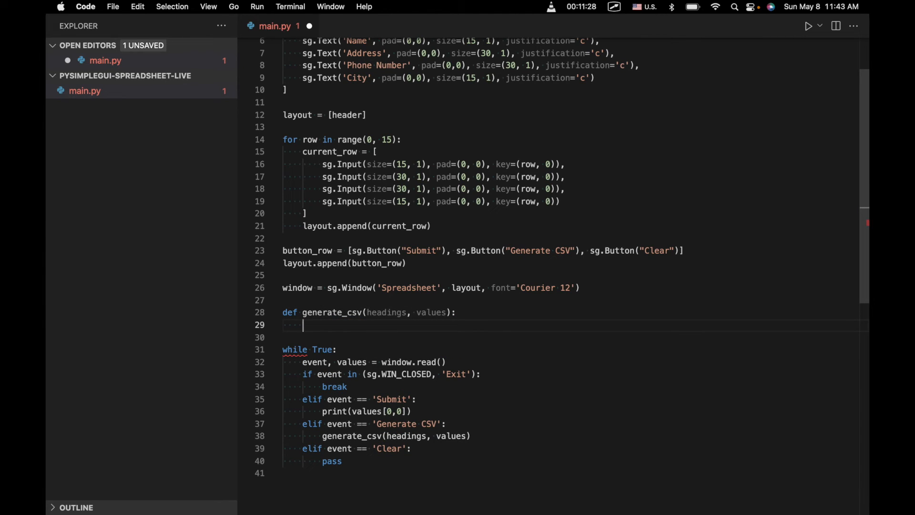
Open spreadsheets.csv with 'w', encoding='UTF8' and newline='' inside generate_csv
{"action": "type", "text": "f"}
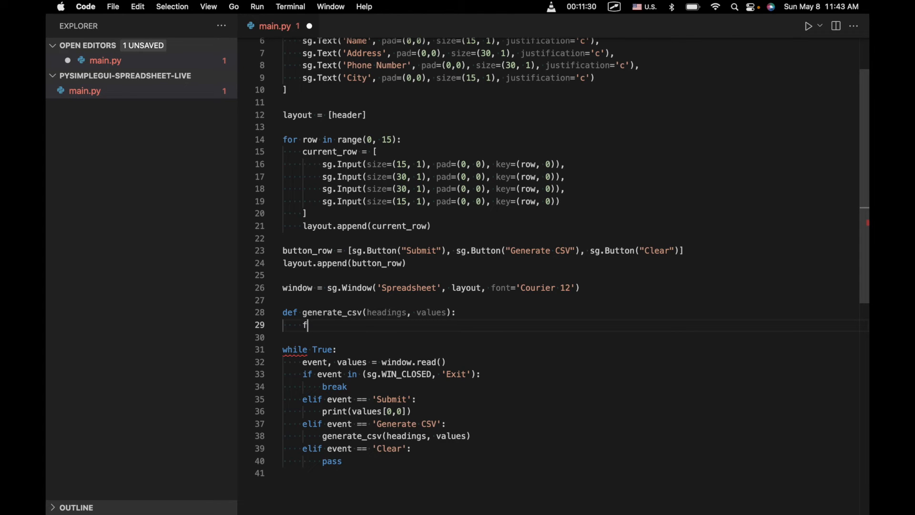
{"action": "type", "text": "ile = p[en]"}
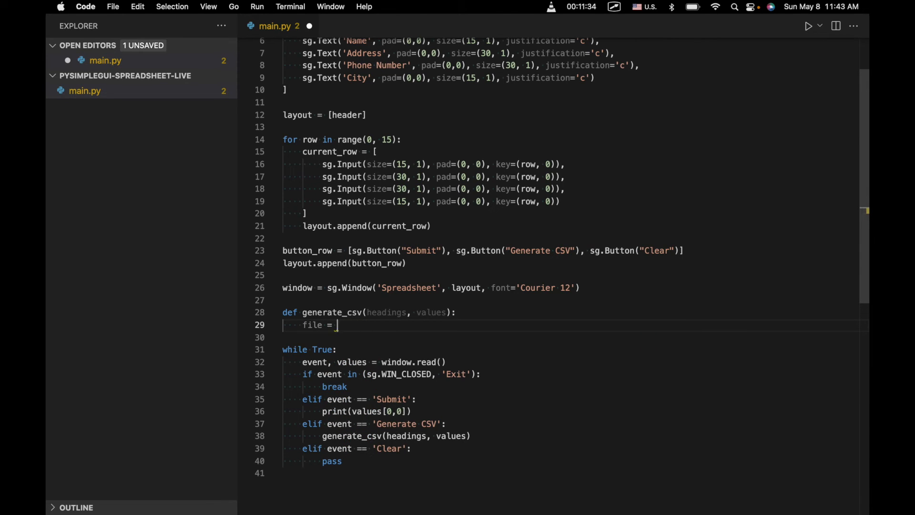
{"action": "type", "text": "open("}
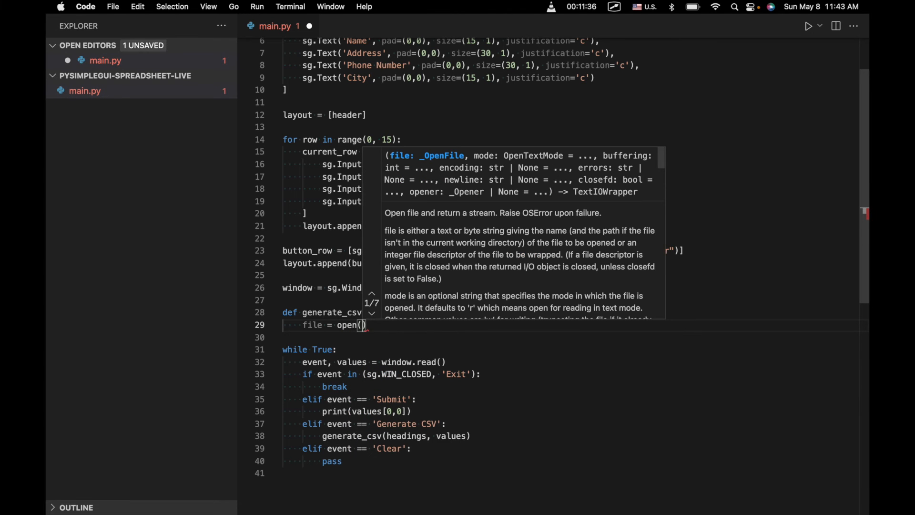
{"action": "type", "text": "spreadsheets.csv',"}
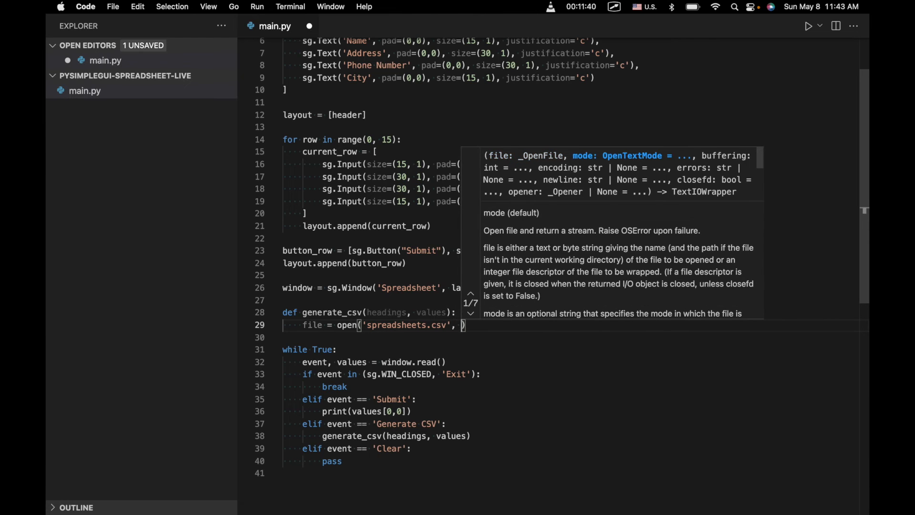
{"action": "type", "text": "'w', econdi"}
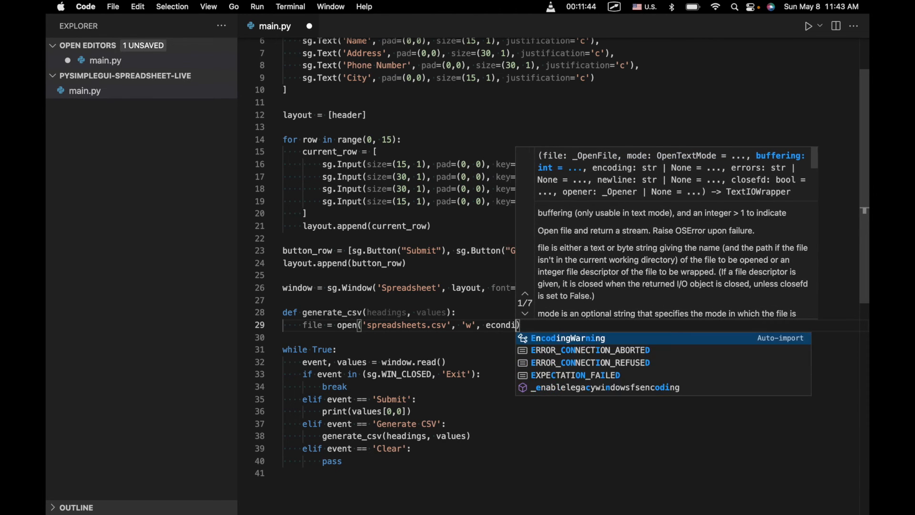
{"action": "type", "text": "encod"}
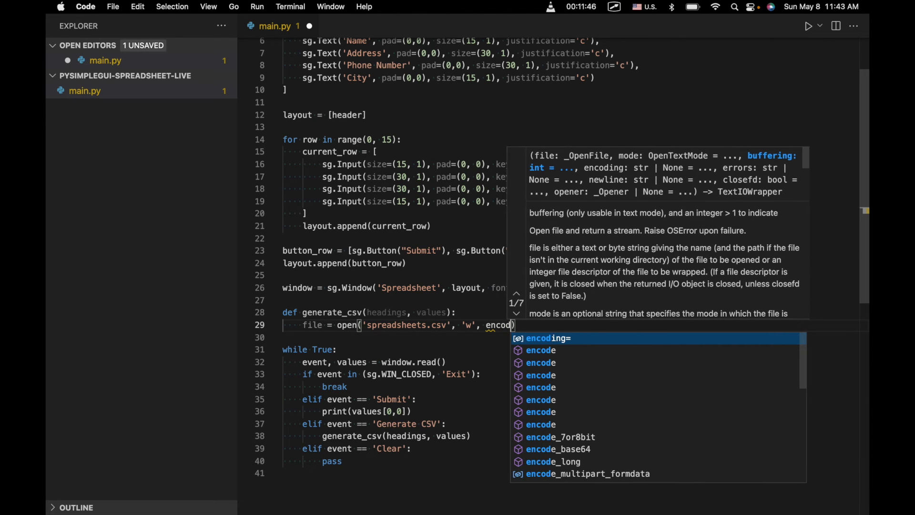
{"action": "type", "text": "ing"}
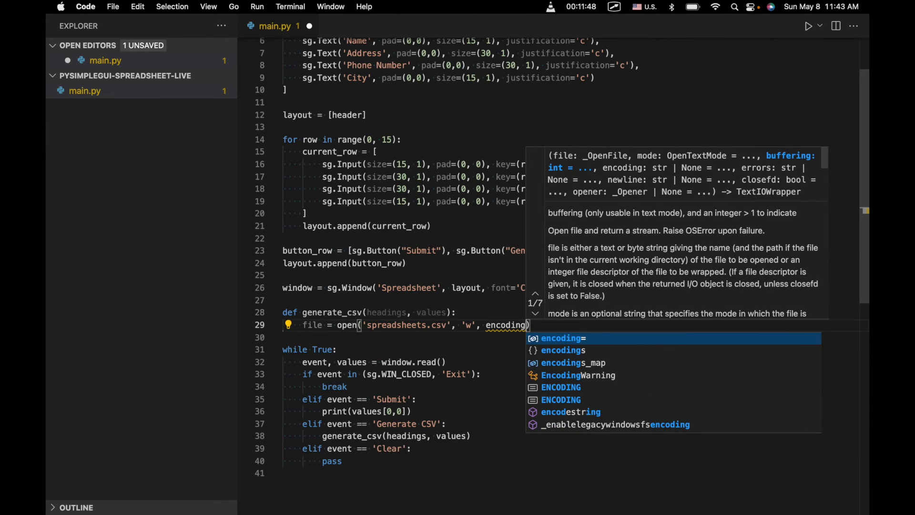
{"action": "type", "text": "='UTF8'"}
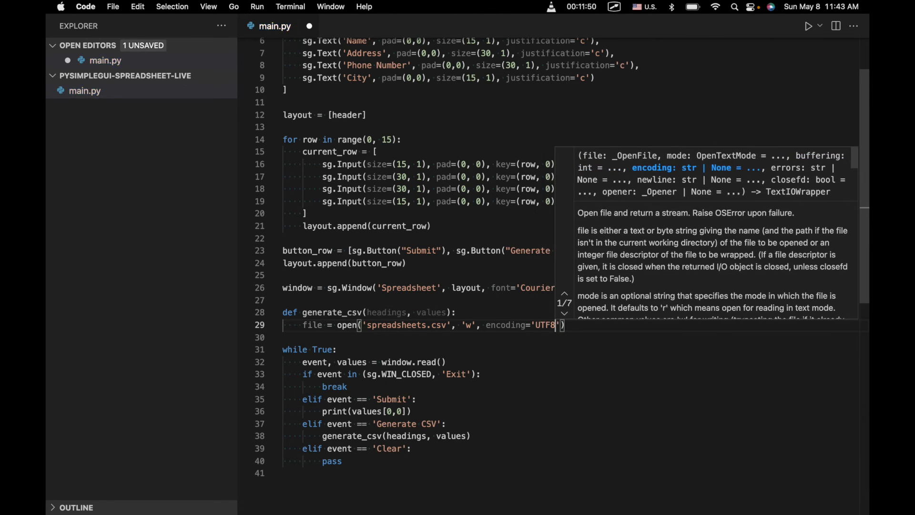
{"action": "type", "text": ","}
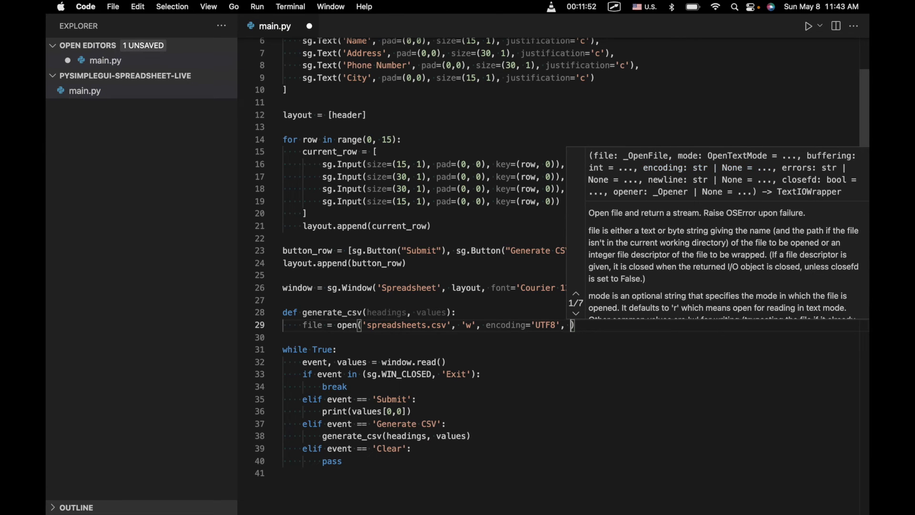
{"action": "type", "text": "newline='"}
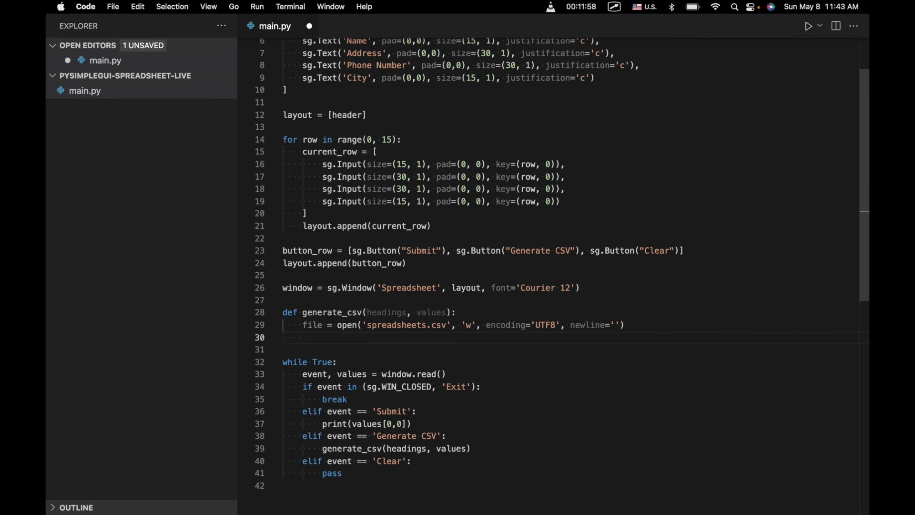
{"action": "type", "text": "writer"}
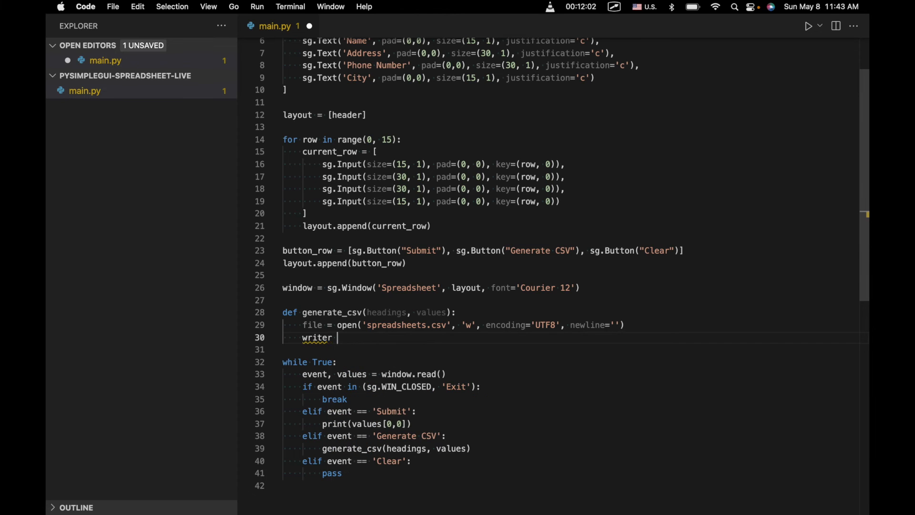
Add writer = csv.writer(file) and writer.writerow(headings) to generate_csv
{"action": "type", "text": "= cwv.wr"}
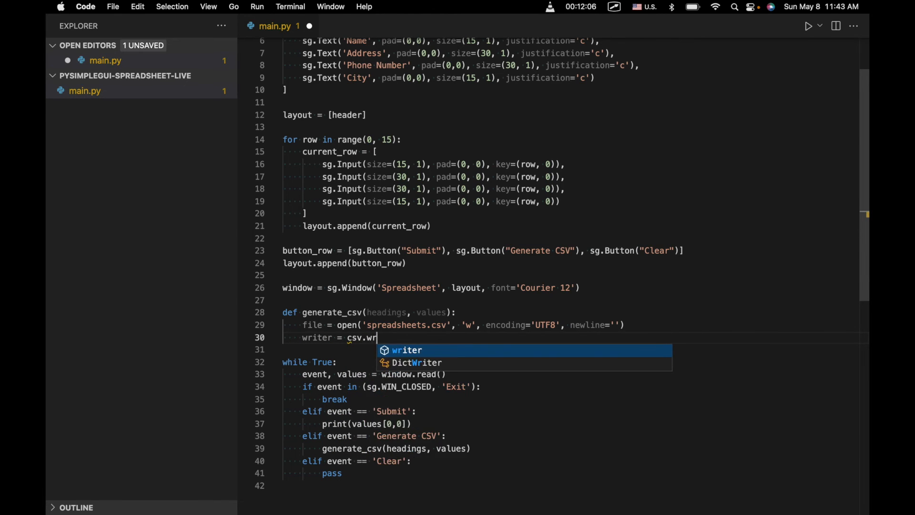
{"action": "type", "text": "iter(file"}
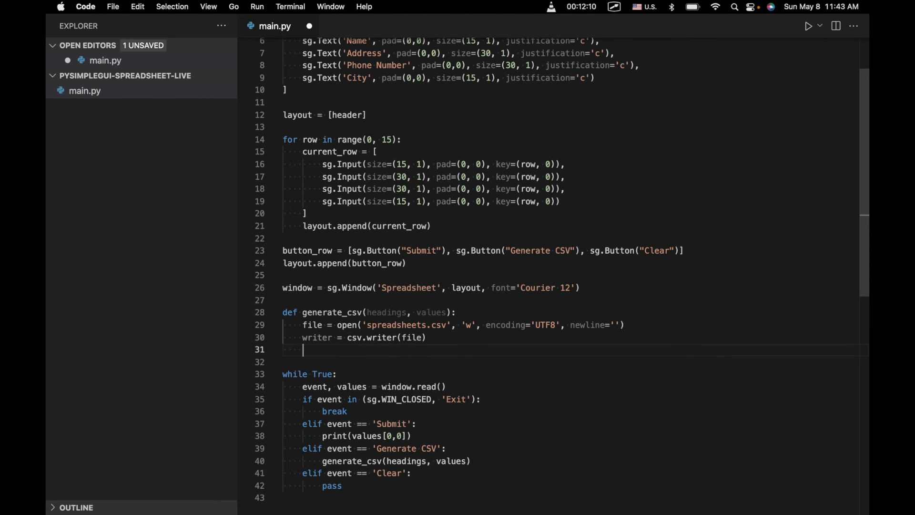
{"action": "type", "text": "wr"}
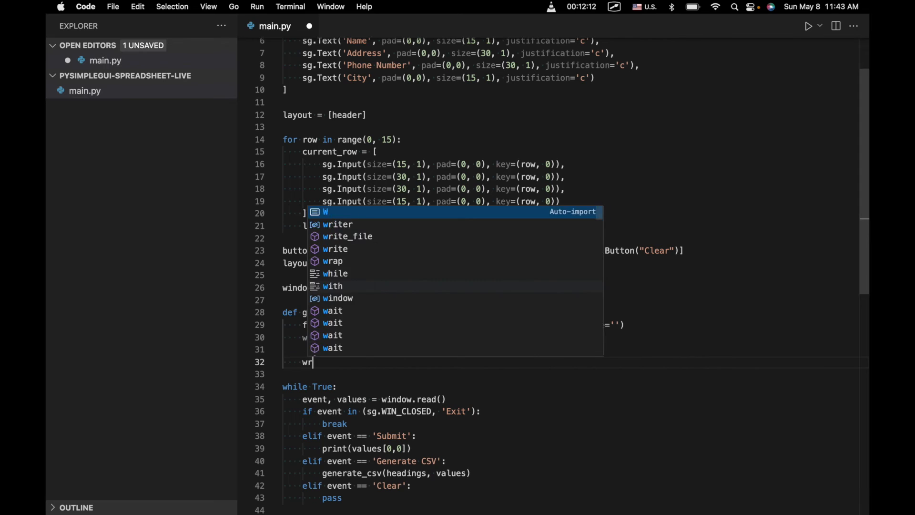
{"action": "type", "text": "rite"}
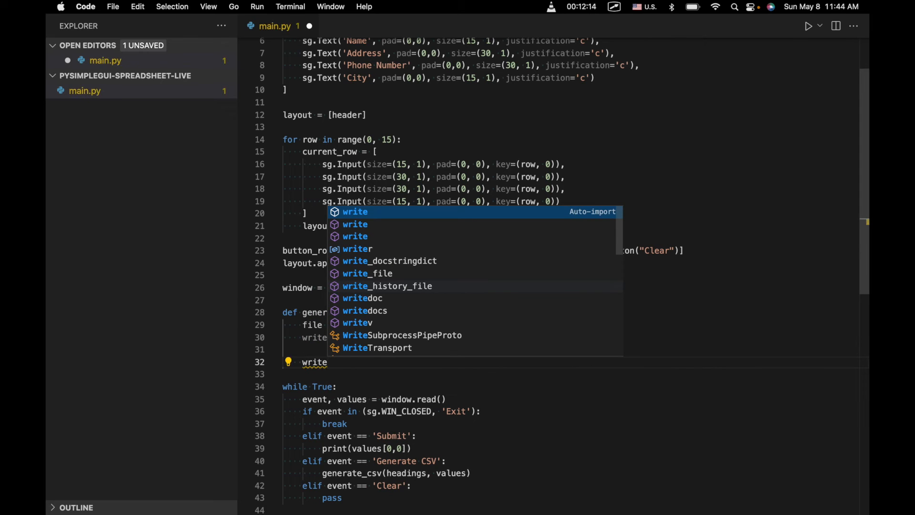
{"action": "type", "text": "r"}
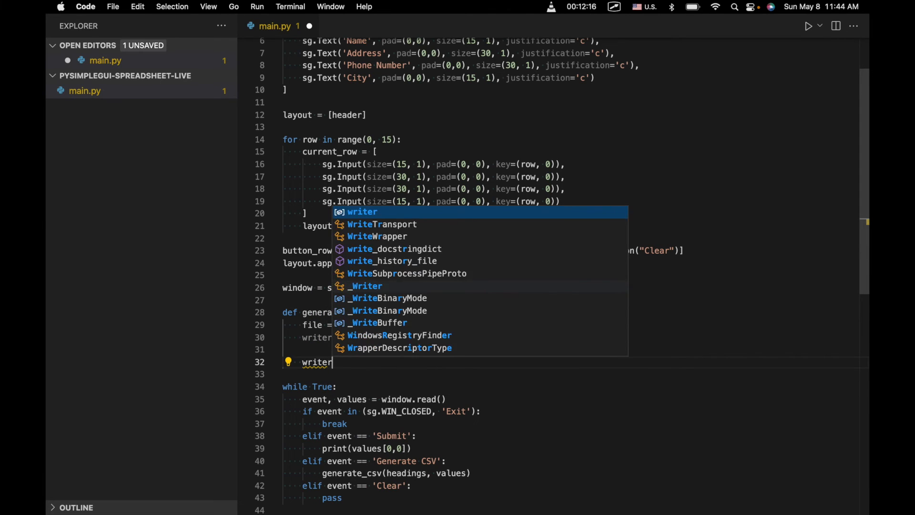
{"action": "type", "text": ".wrtier"}
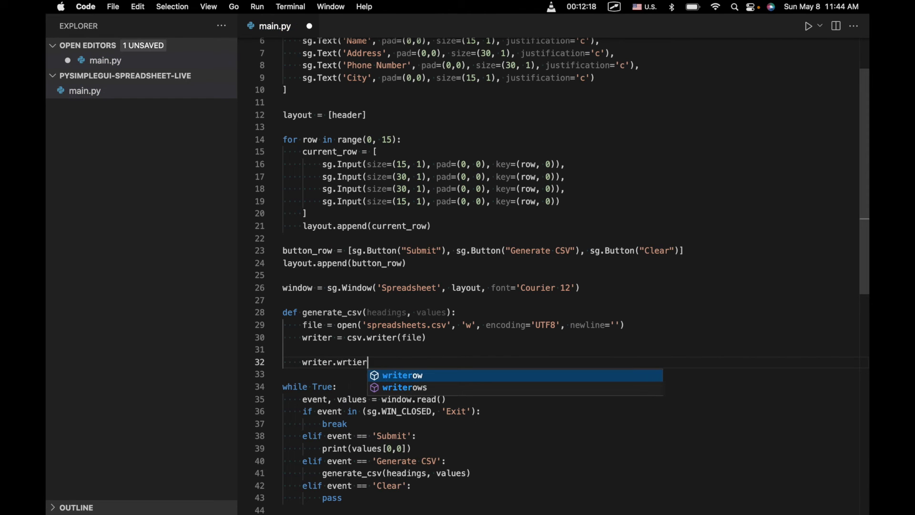
{"action": "type", "text": "writerow(headings"}
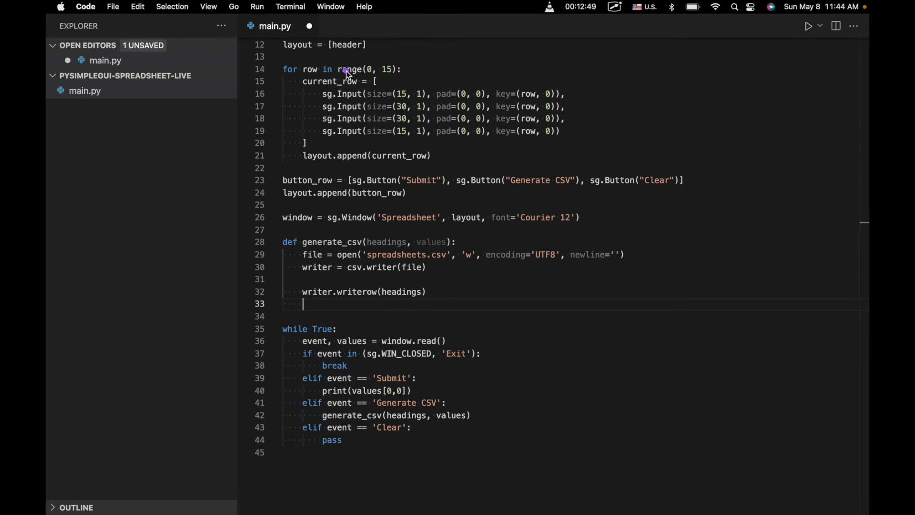
{"action": "mouse_move", "coordinate": [439, 296]}
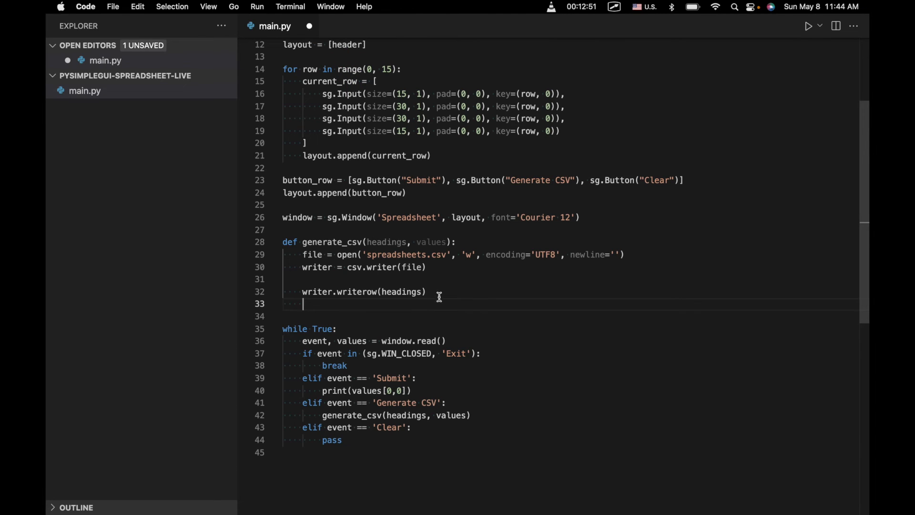
Add a nested loop over 15 rows appending each values[row, column] to current_row
{"action": "type", "text": "for"}
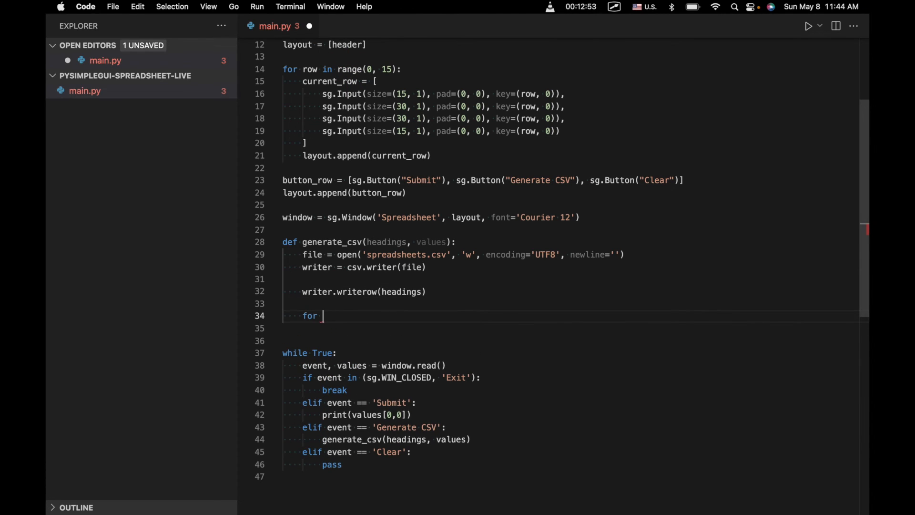
{"action": "type", "text": "row in range(15):"}
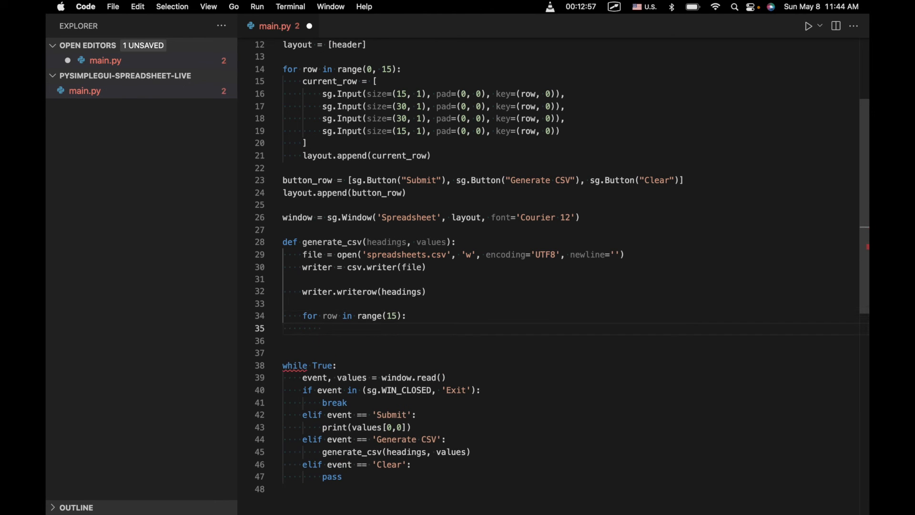
{"action": "type", "text": "current_row = ["}
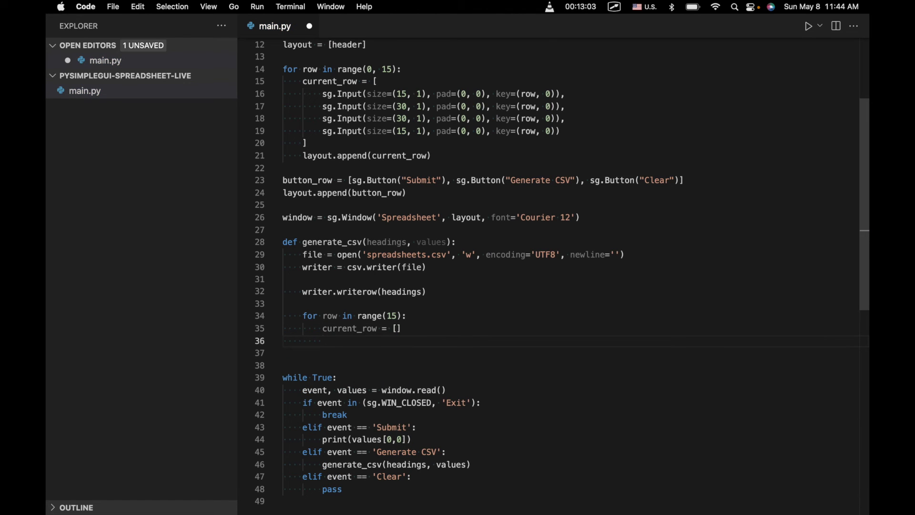
{"action": "type", "text": "fpr"}
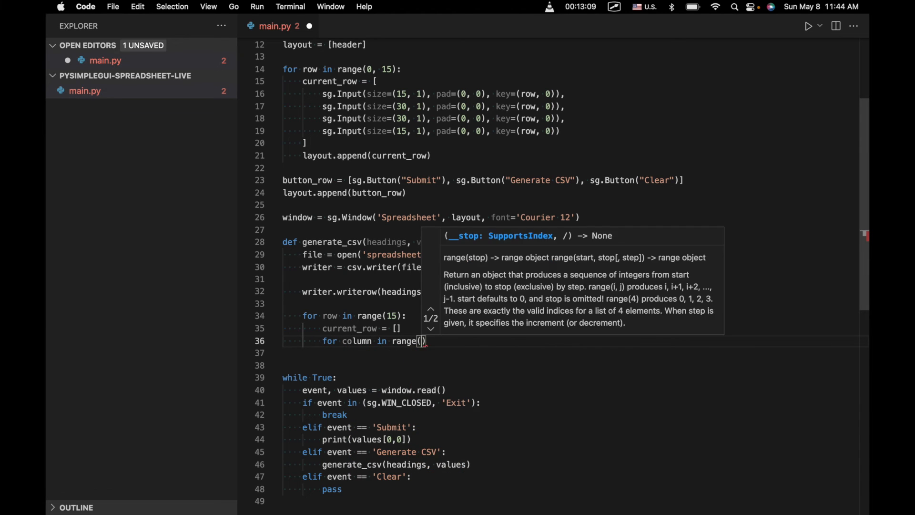
{"action": "type", "text": "c"}
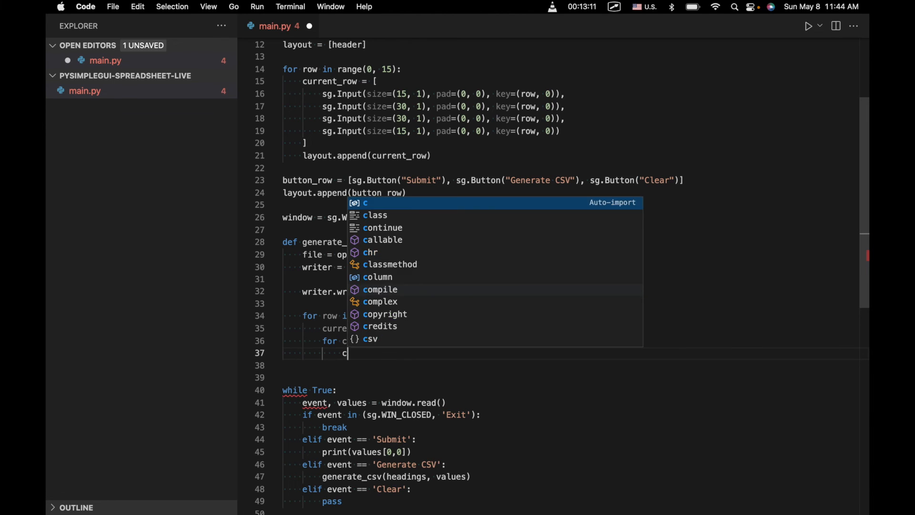
{"action": "type", "text": "urrent_row."}
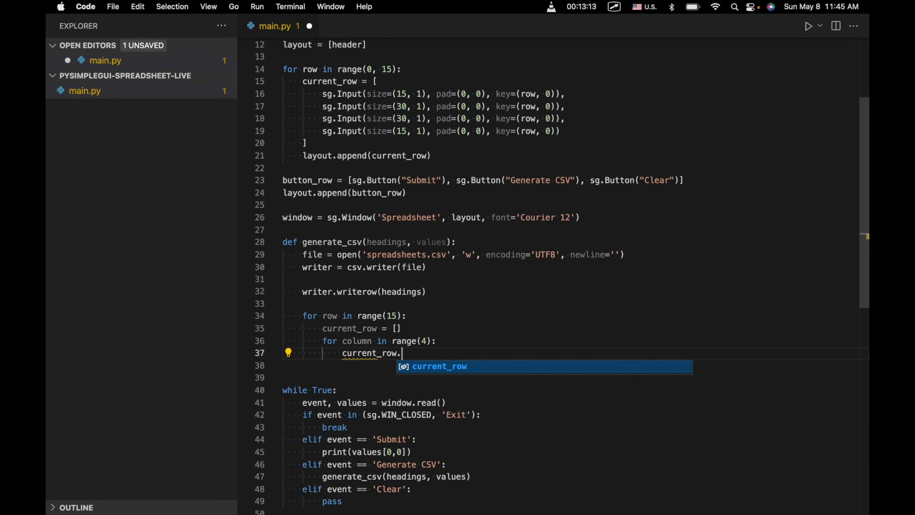
{"action": "type", "text": "append("}
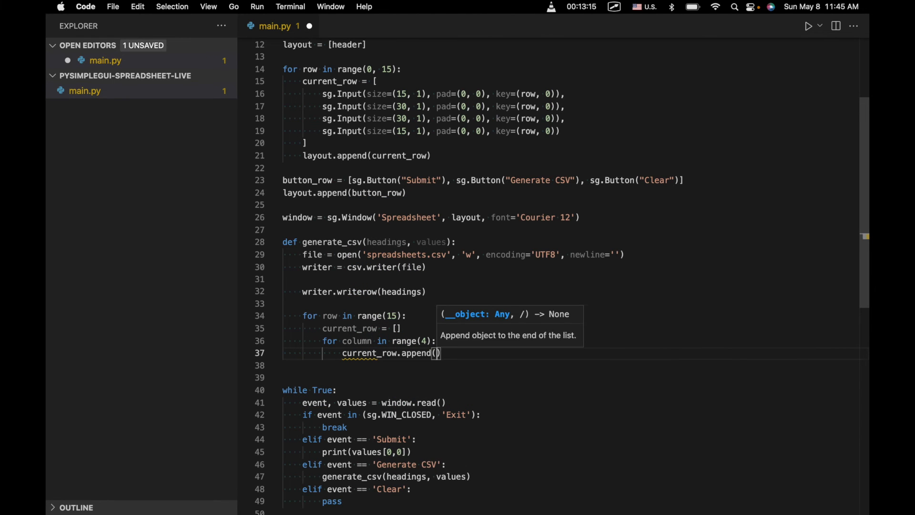
{"action": "type", "text": "values[row, column"}
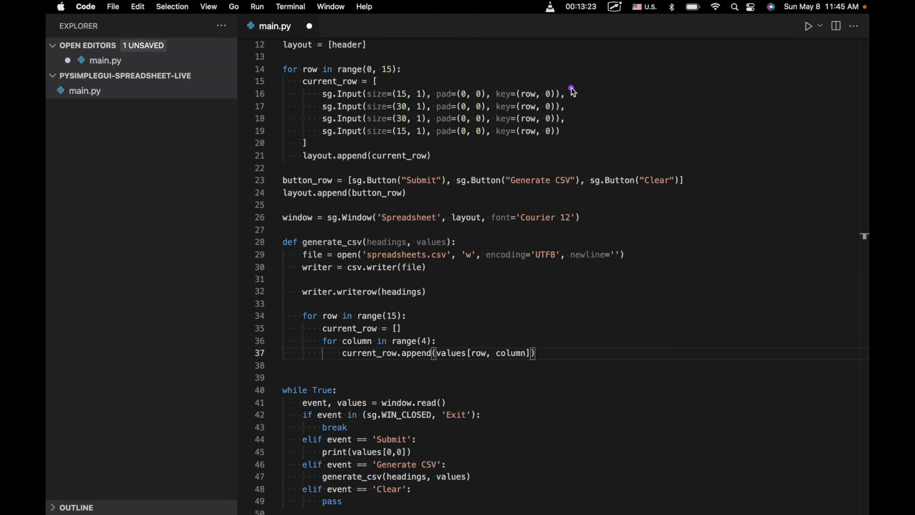
{"action": "mouse_move", "coordinate": [554, 356]}
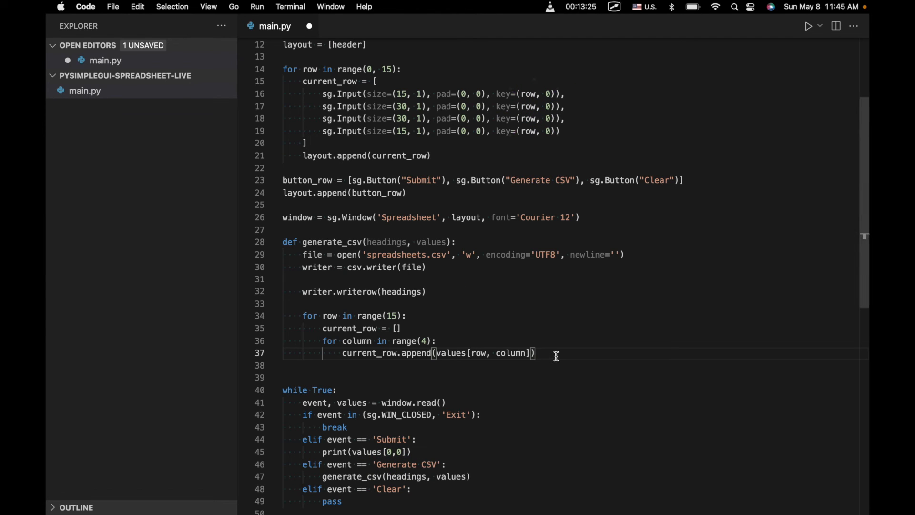
{"action": "key", "text": "enter"}
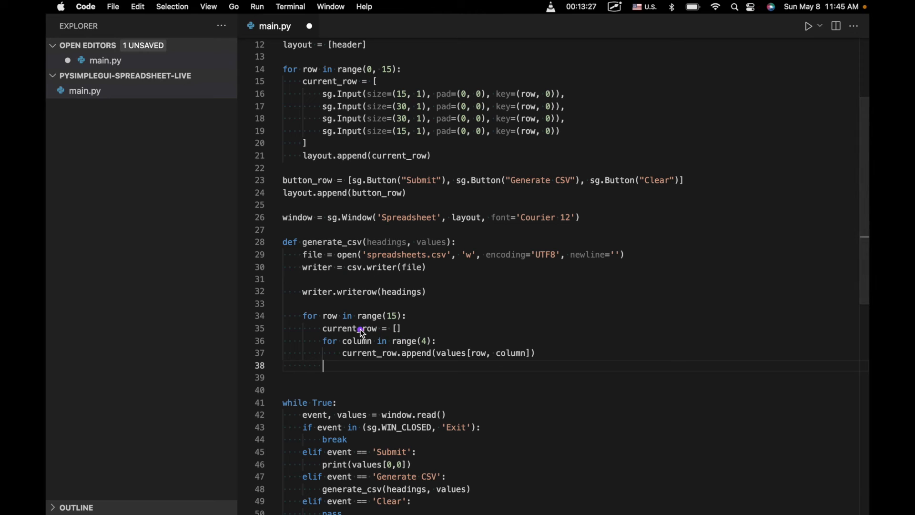
{"action": "mouse_move", "coordinate": [351, 349]}
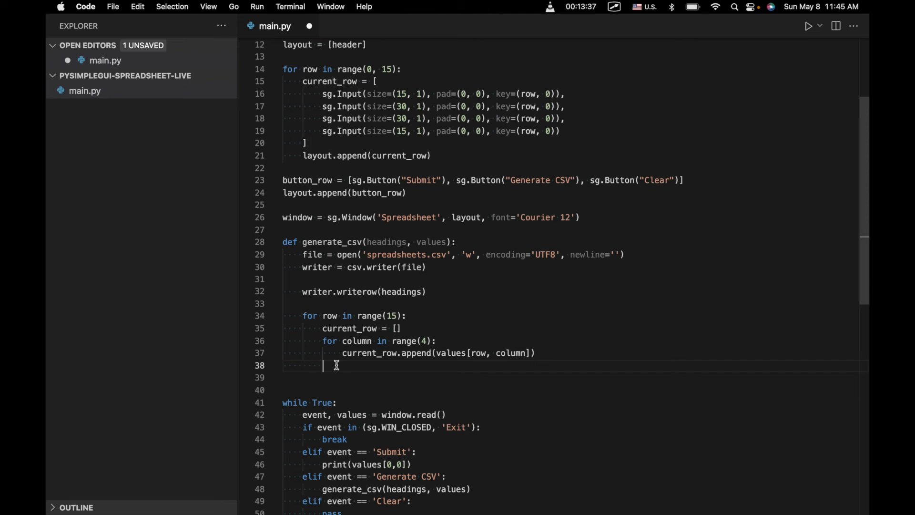
Write each current_row, close the file, and check the running Spreadsheet window
{"action": "type", "text": "writer.write"}
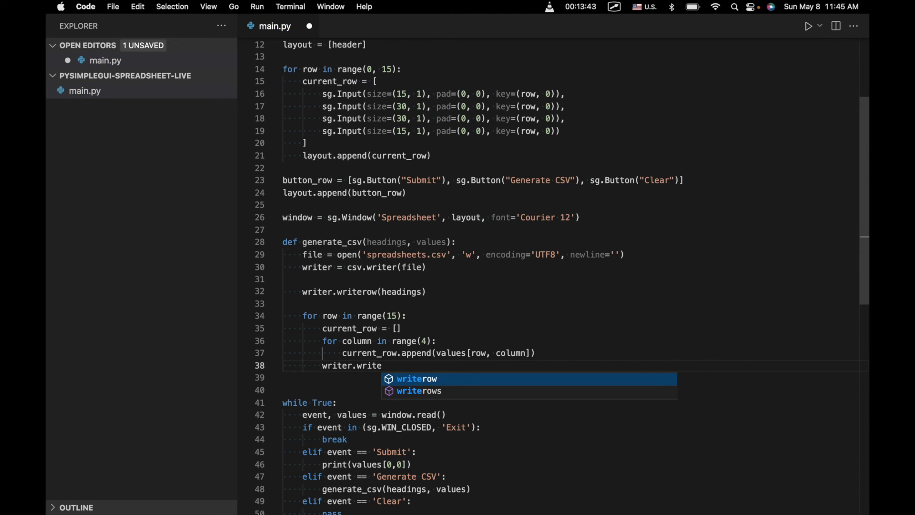
{"action": "type", "text": "row(current_row"}
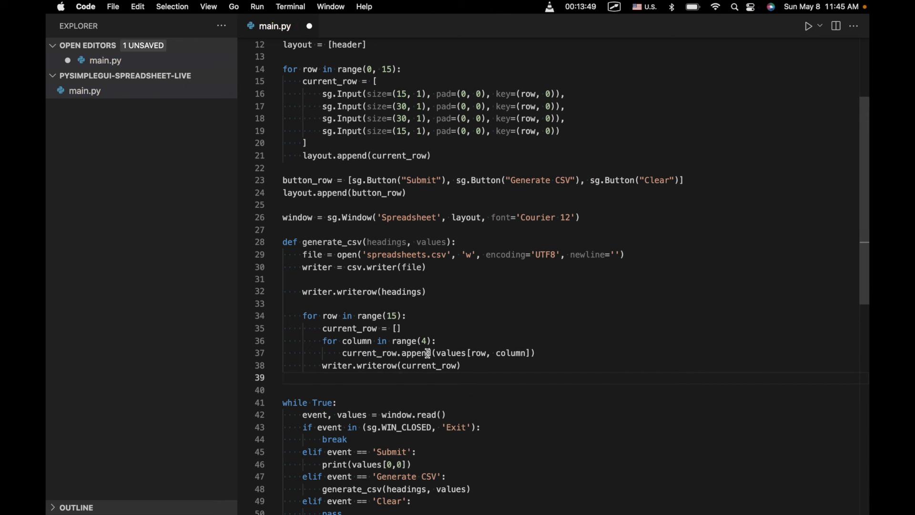
{"action": "mouse_move", "coordinate": [458, 365]}
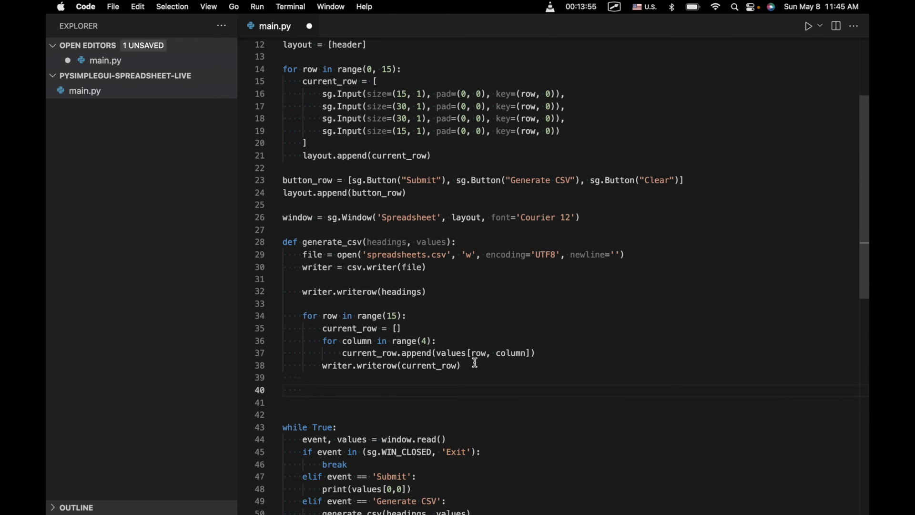
{"action": "type", "text": "file.close()"}
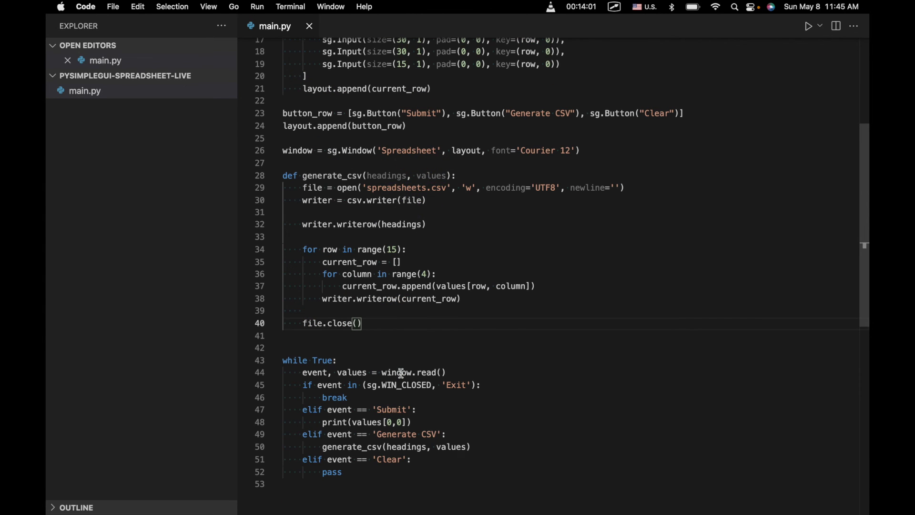
{"action": "scroll", "scroll_direction": "down", "scroll_amount": 3}
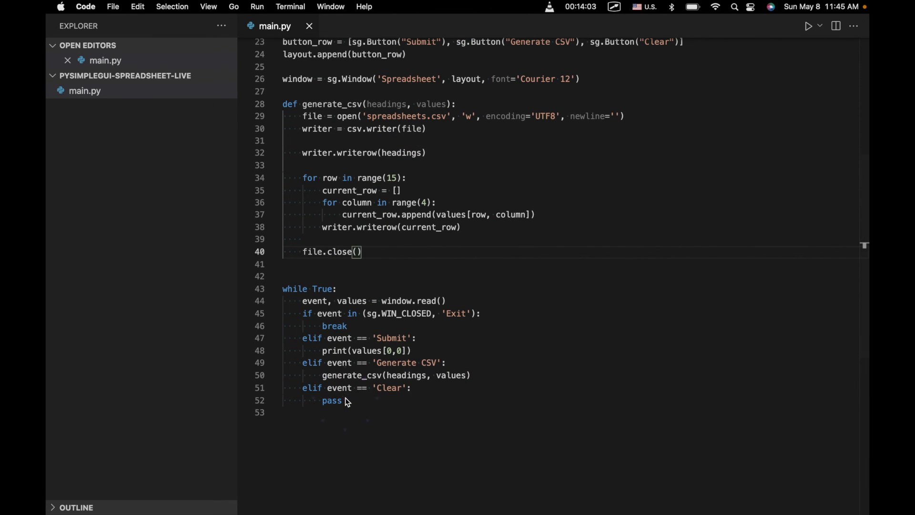
{"action": "left_click", "coordinate": [807, 26]}
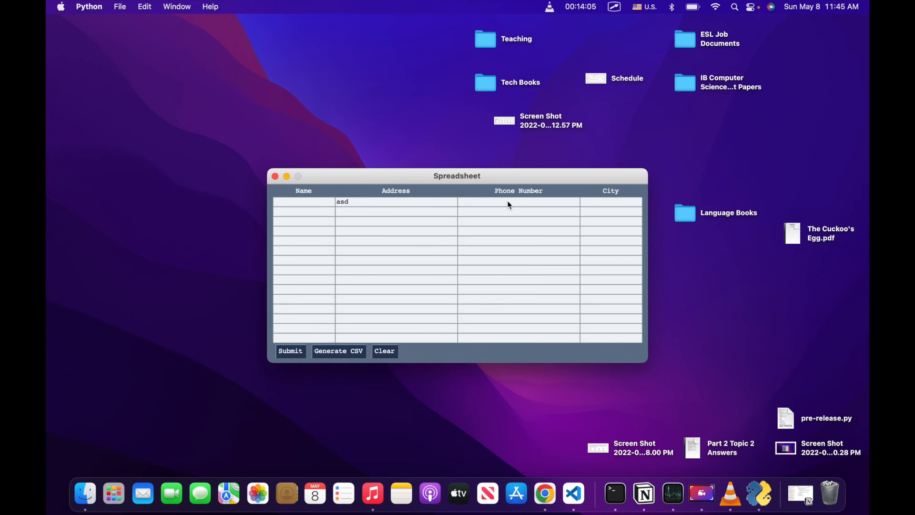
{"action": "left_click", "coordinate": [384, 351]}
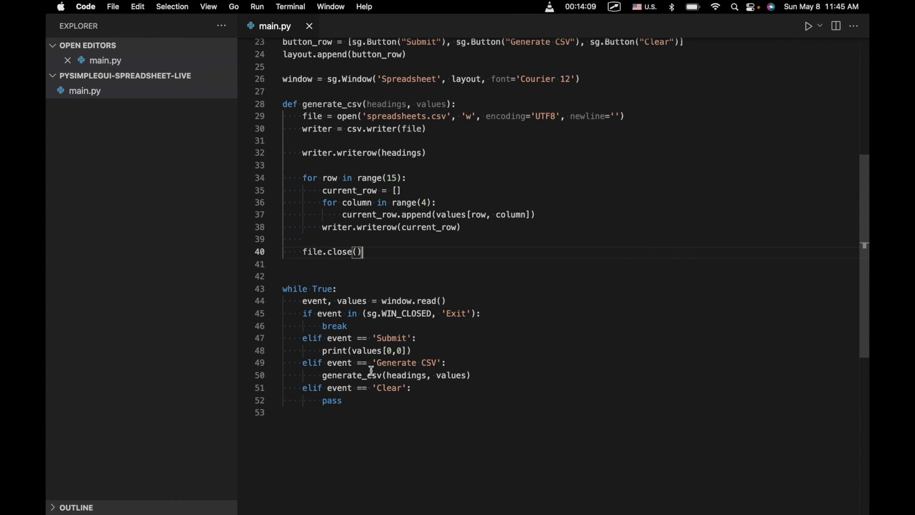
Add a clear_all(window) call to the code
{"action": "type", "text": "clear"}
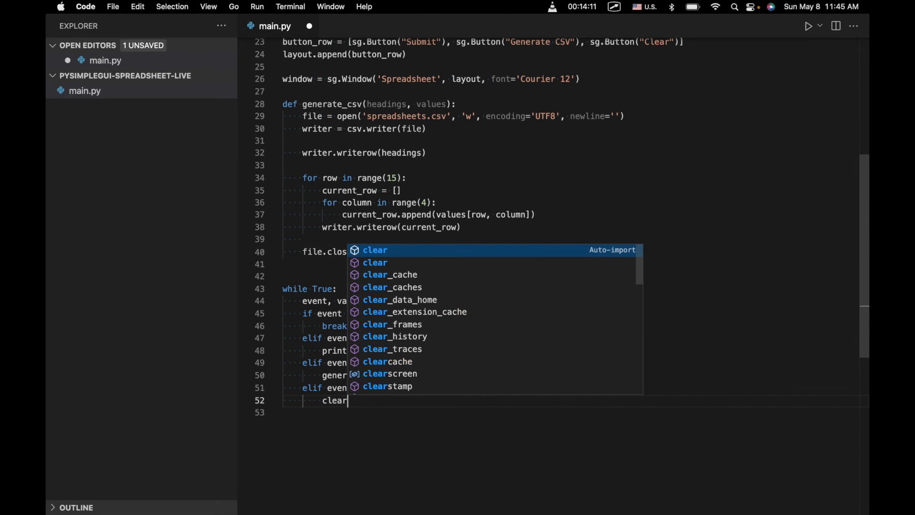
{"action": "type", "text": "_all()"}
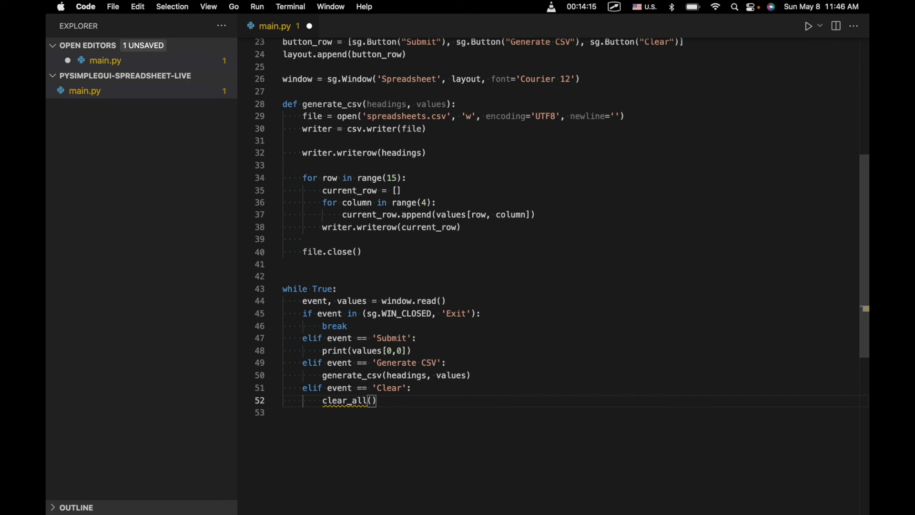
{"action": "type", "text": "windw"}
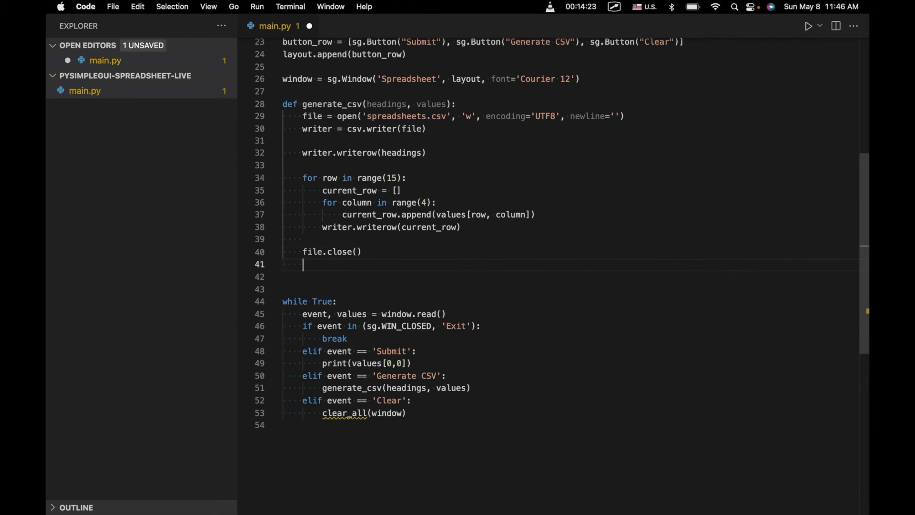
Define clear_all(window) looping over range(15) rows and the columns, updating each cell to ''
{"action": "type", "text": "def clear_"}
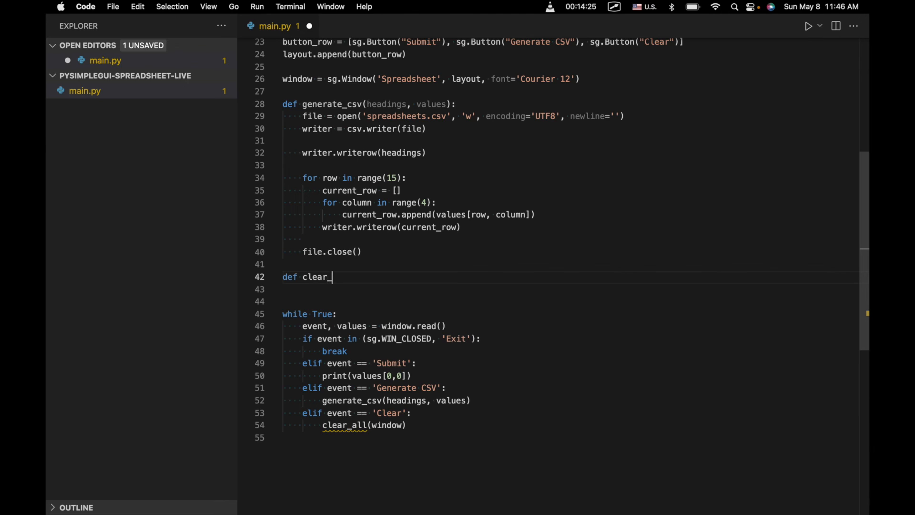
{"action": "type", "text": "all(r)"}
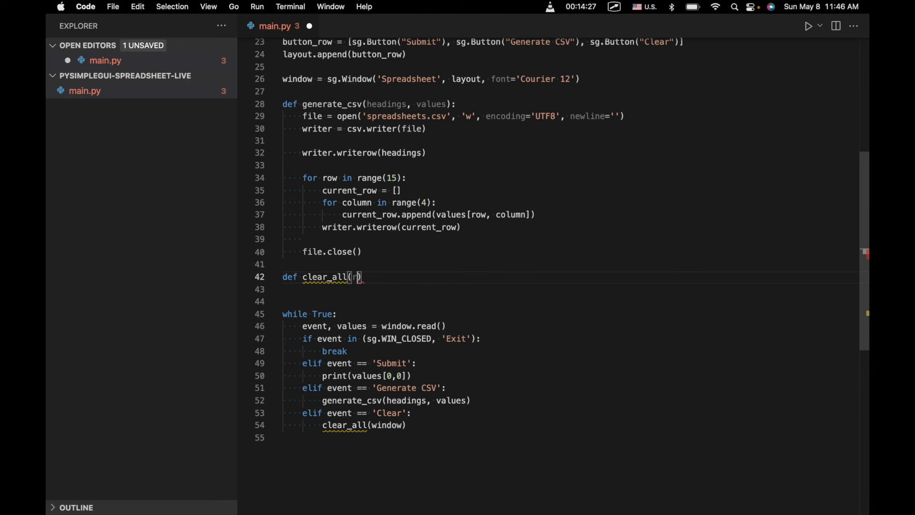
{"action": "key", "text": "Backspace"}
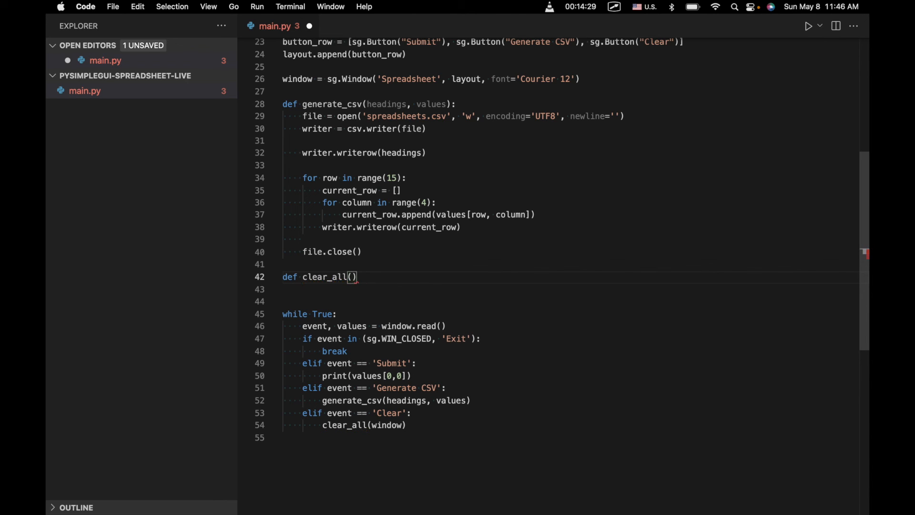
{"action": "type", "text": "window):"}
{"action": "left_click", "coordinate": [570, 289]}
{"action": "type", "text": "for ro"}
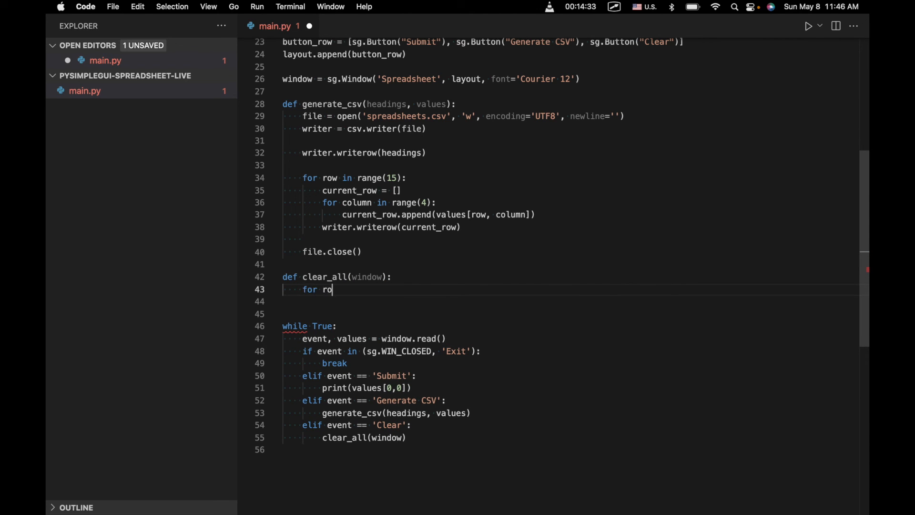
{"action": "type", "text": "w in range(15):"}
{"action": "left_click", "coordinate": [570, 301]}
{"action": "type", "text": "for column in range(4):"}
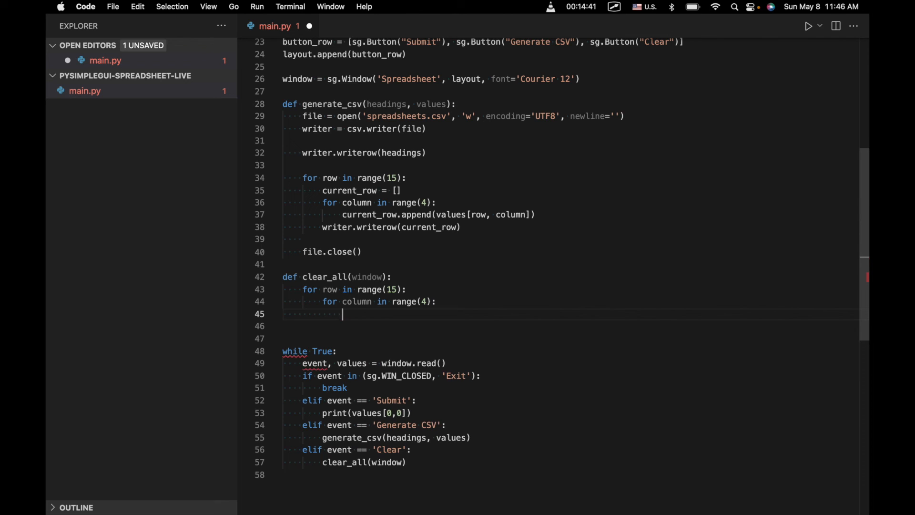
{"action": "type", "text": "wi"}
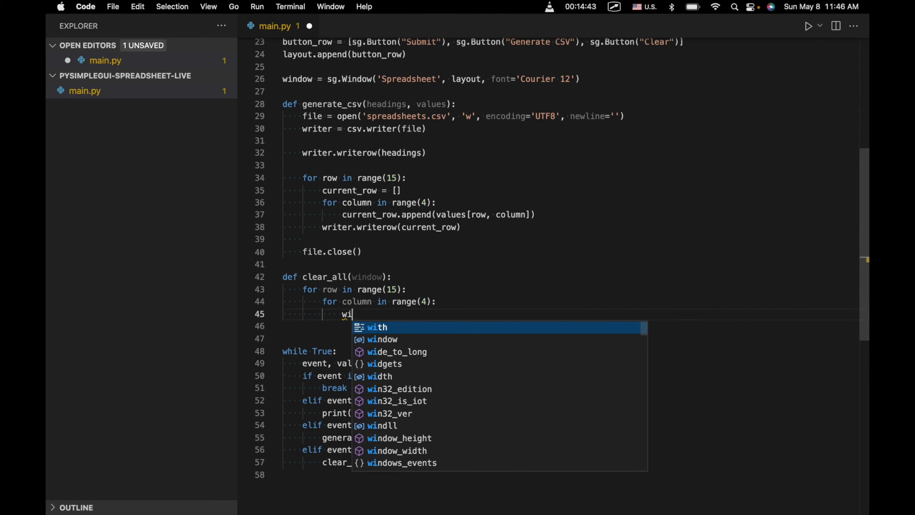
{"action": "type", "text": "ndow[(row, co)"}
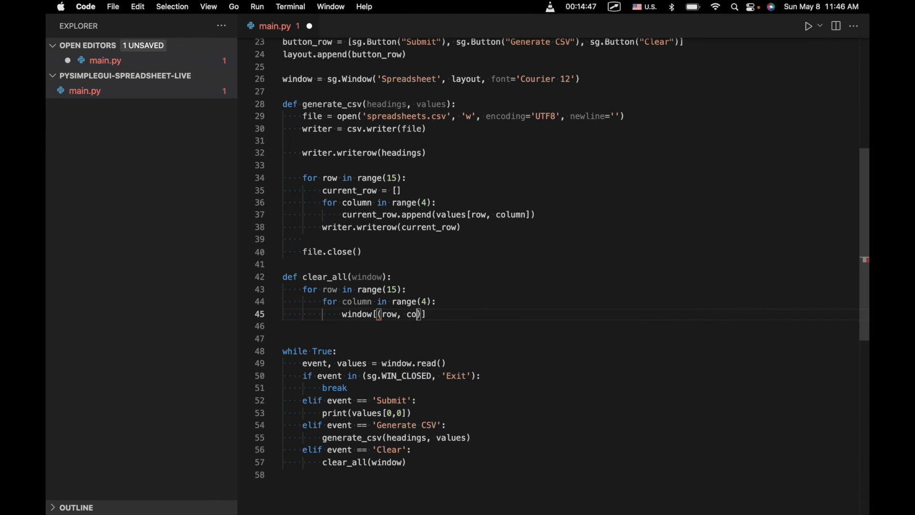
{"action": "type", "text": "lumn"}
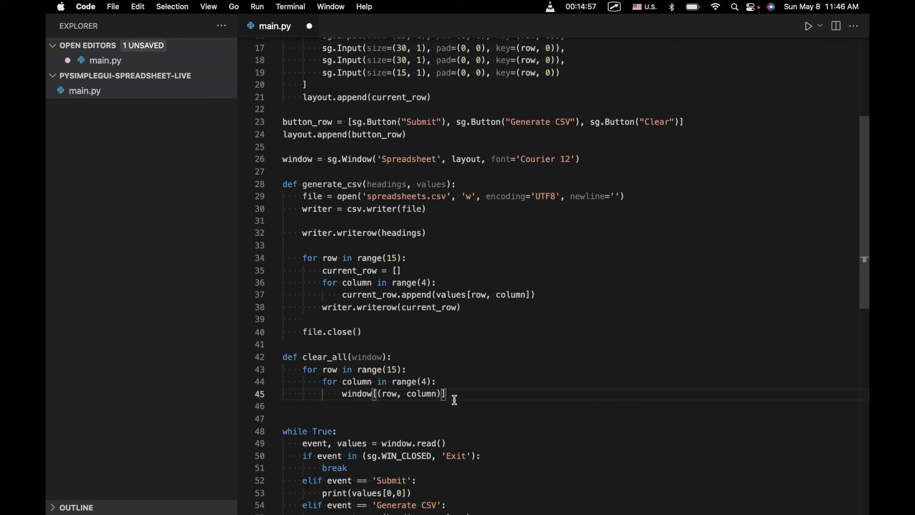
{"action": "type", "text": ".update()"}
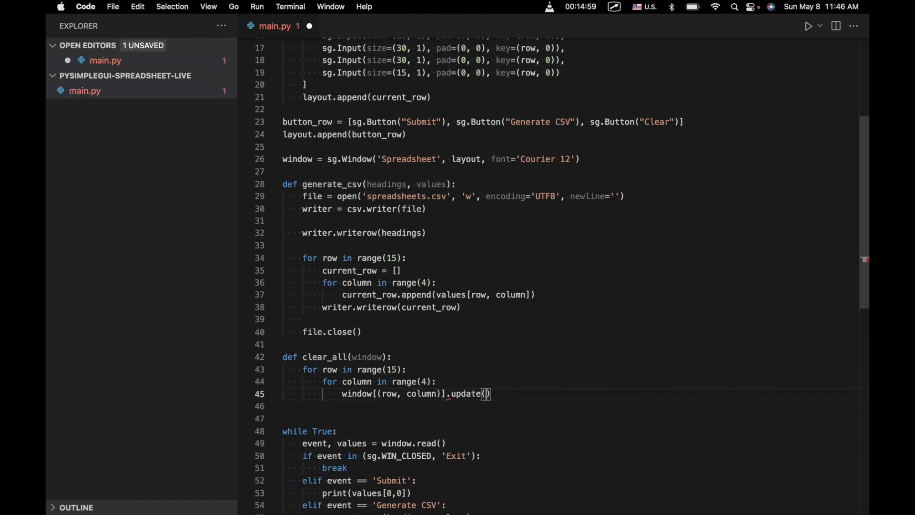
{"action": "type", "text": "''"}
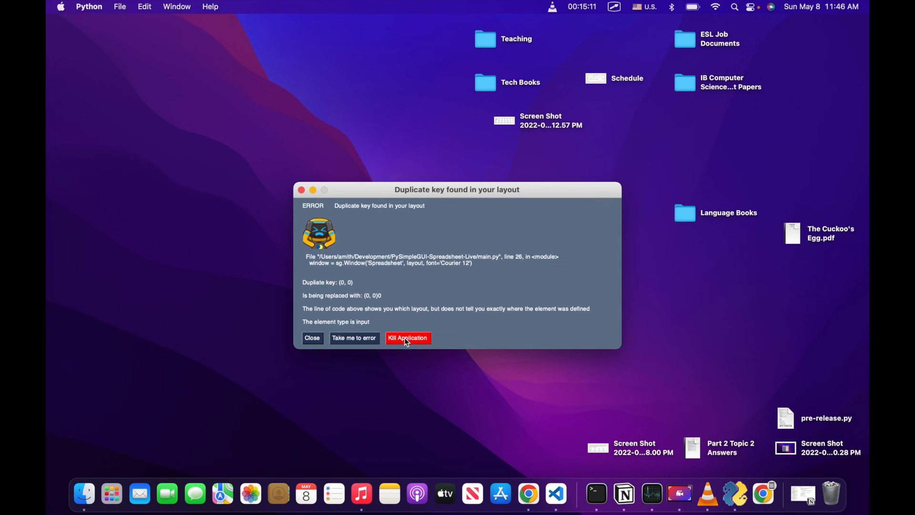
{"action": "mouse_move", "coordinate": [384, 297]}
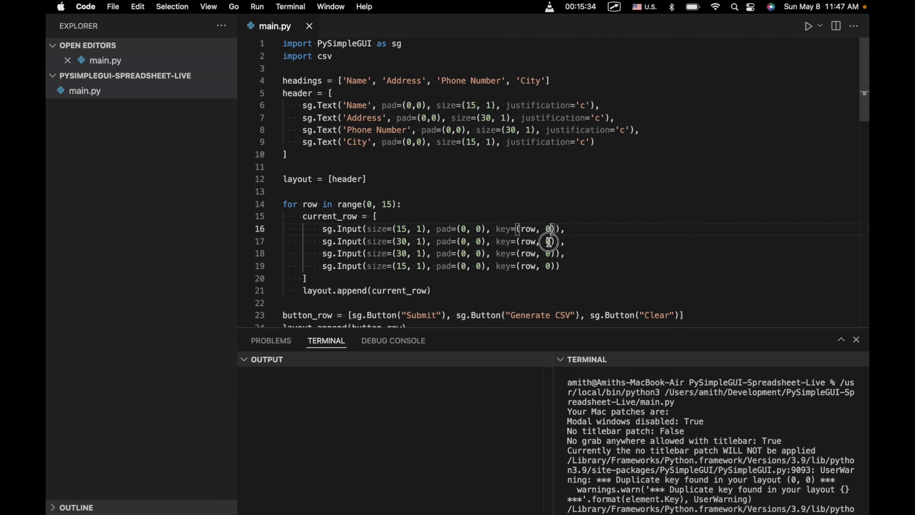
Change the four sg.Input keys to distinct tuples (row, 0) through (row, 3)
{"action": "type", "text": "12"}
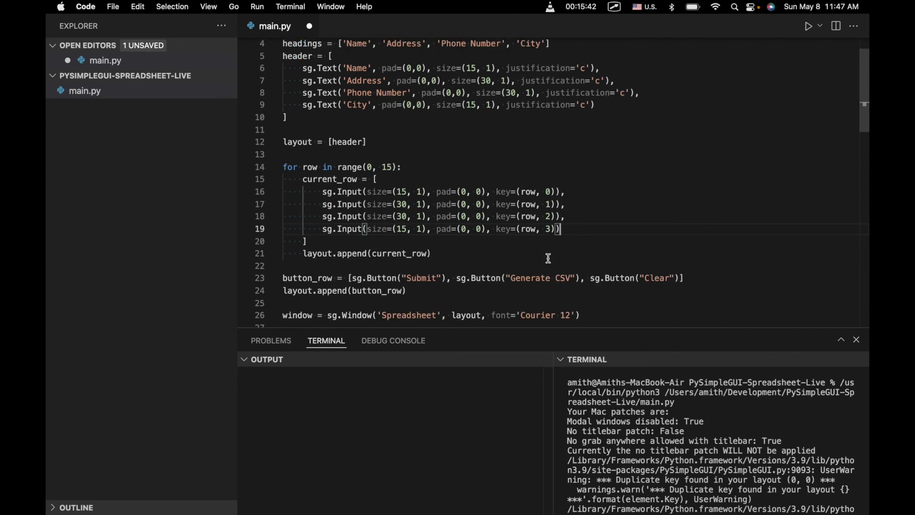
{"action": "scroll", "scroll_direction": "down", "scroll_amount": 3}
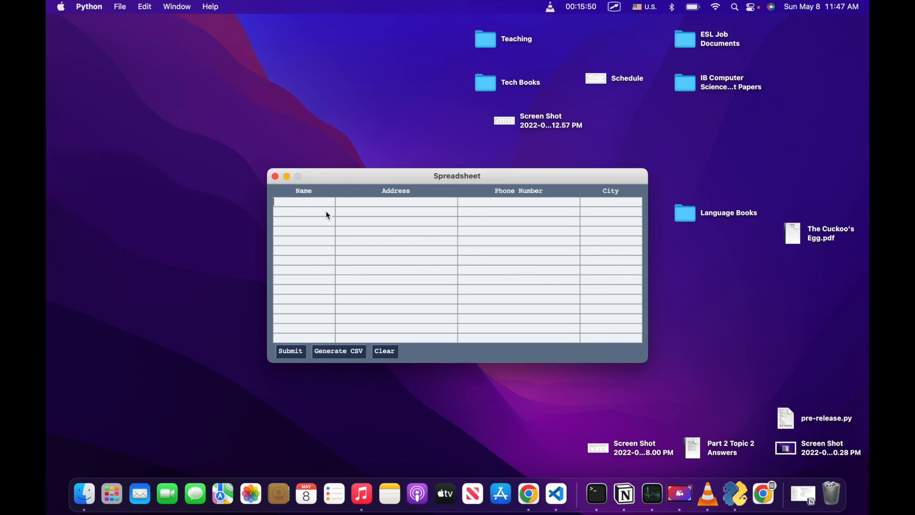
Enter the test value 'asd', then delete the old spreadsheets.csv file
{"action": "type", "text": "asd"}
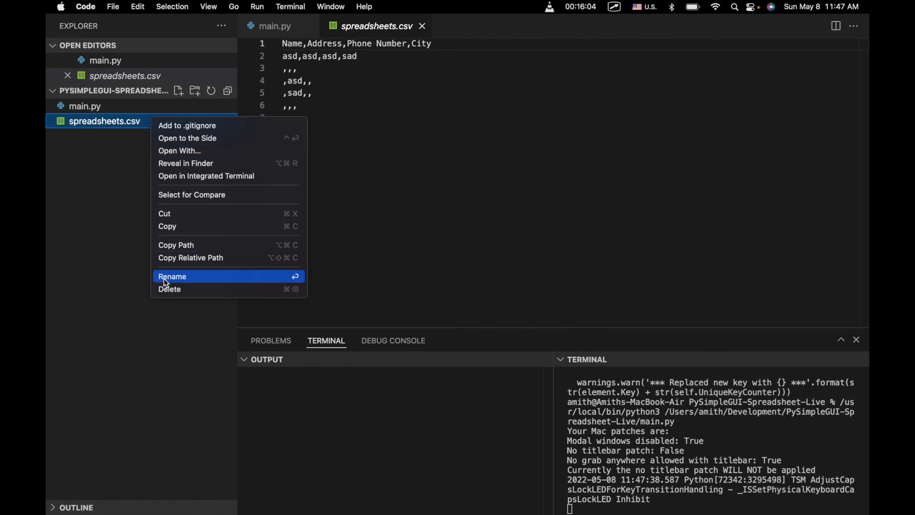
{"action": "left_click", "coordinate": [170, 289]}
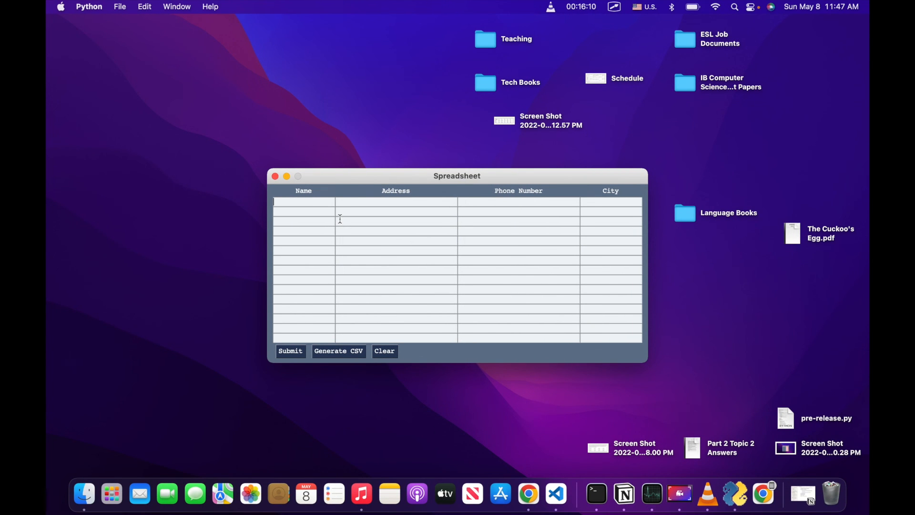
Fill the grid with rows Amith, 23 Run, 123, New York and John, 25 John, Queens
{"action": "type", "text": "Amith"}
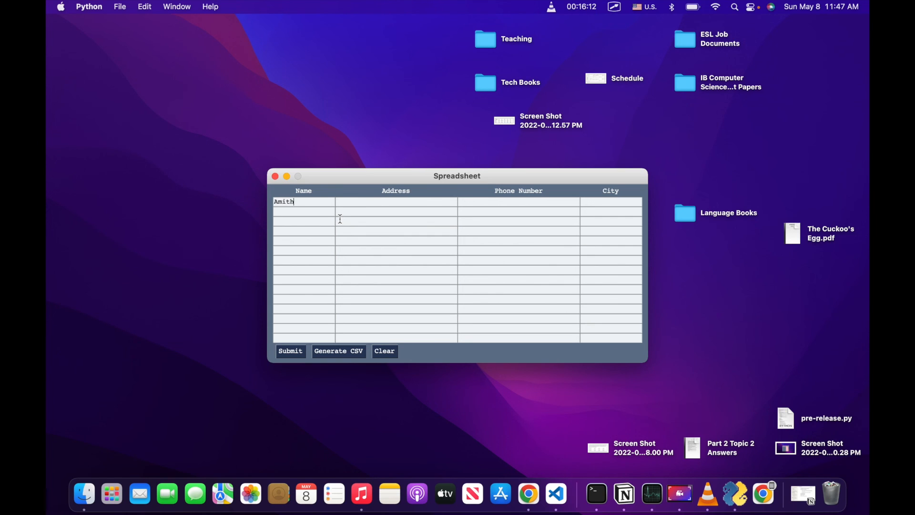
{"action": "type", "text": "23 Run"}
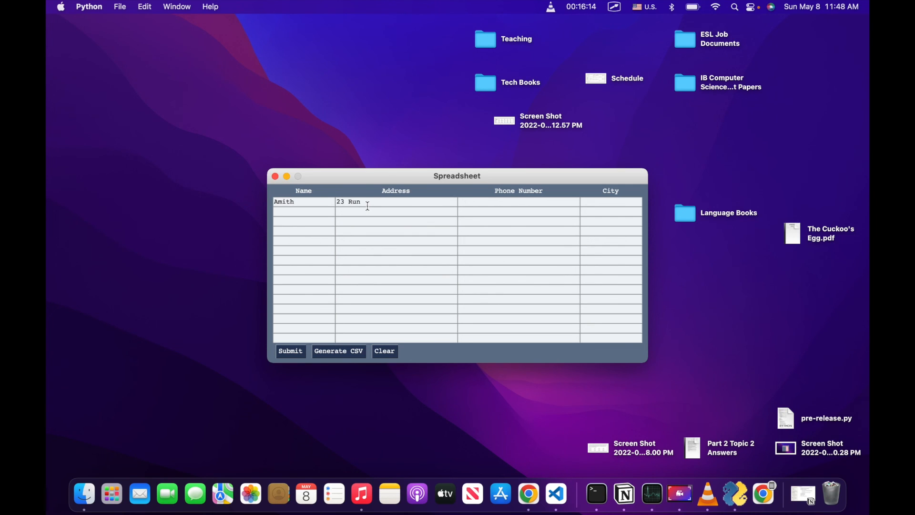
{"action": "type", "text": "123"}
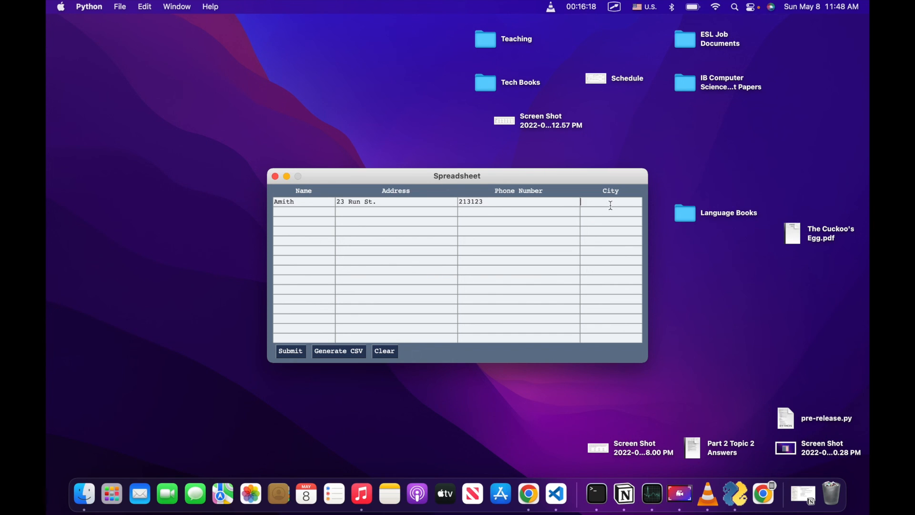
{"action": "type", "text": "New York"}
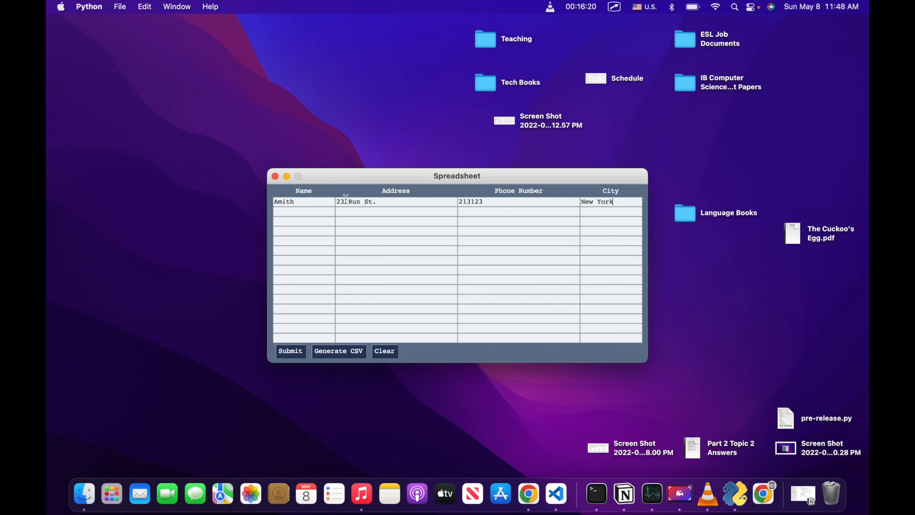
{"action": "type", "text": "John"}
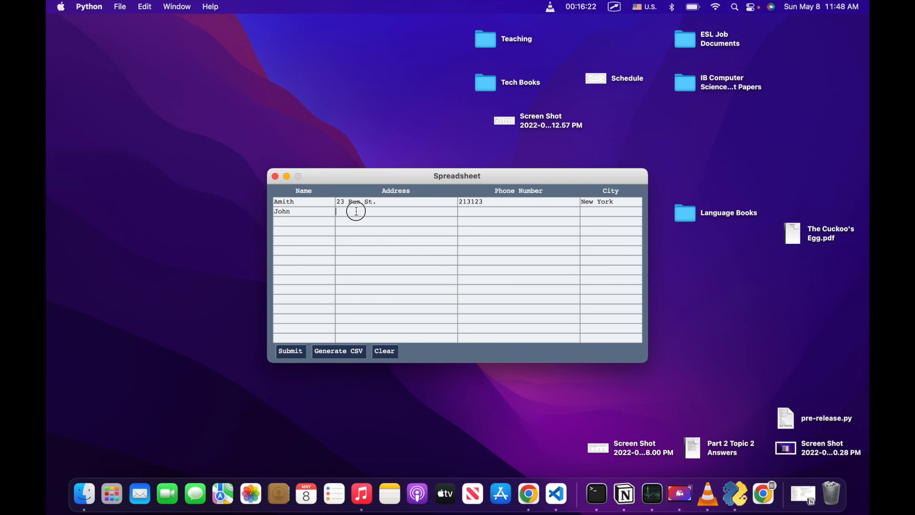
{"action": "type", "text": "25 John St."}
{"action": "left_click", "coordinate": [519, 211]}
{"action": "type", "text": "213213"}
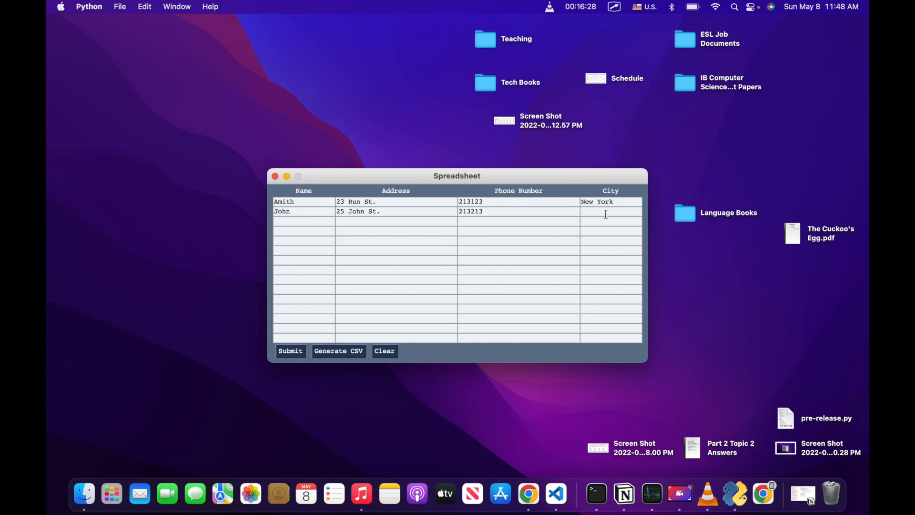
{"action": "type", "text": "Queens"}
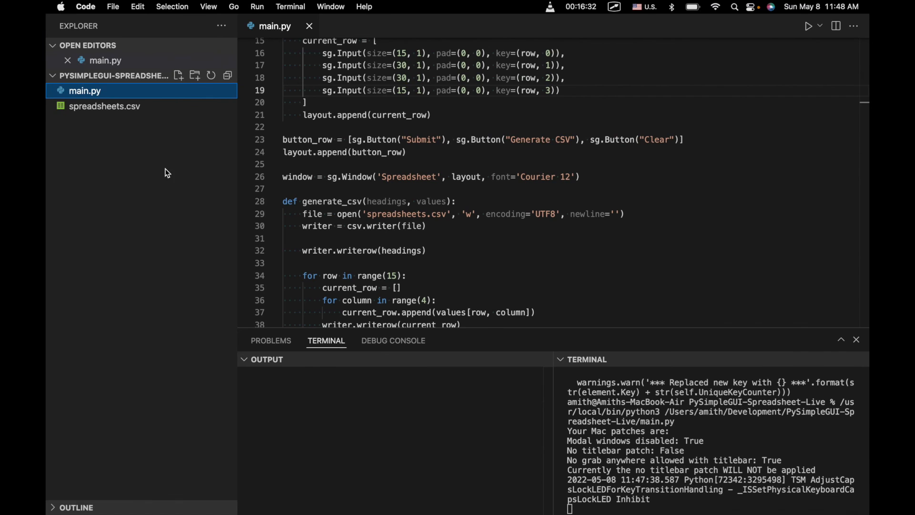
Export the rows and check them in spreadsheets.csv, then return to main.py
{"action": "left_click", "coordinate": [104, 106]}
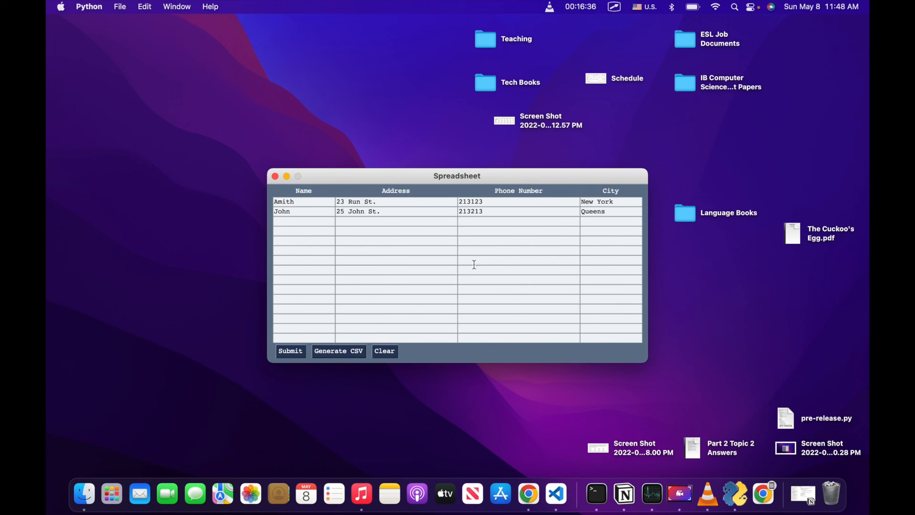
{"action": "left_click", "coordinate": [338, 351]}
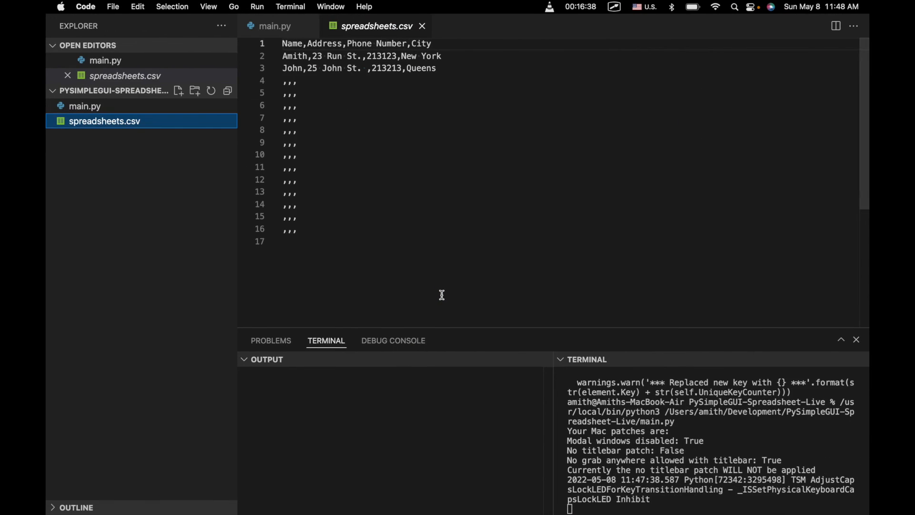
{"action": "left_click", "coordinate": [274, 26]}
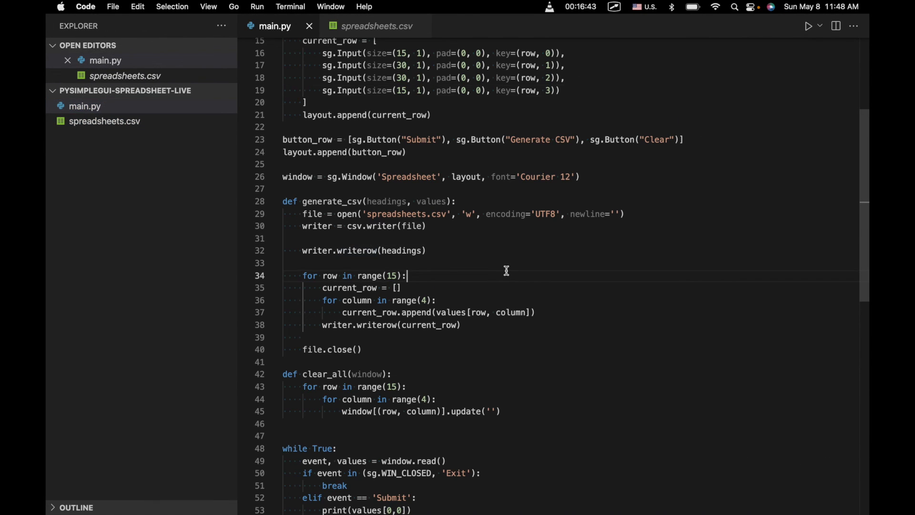